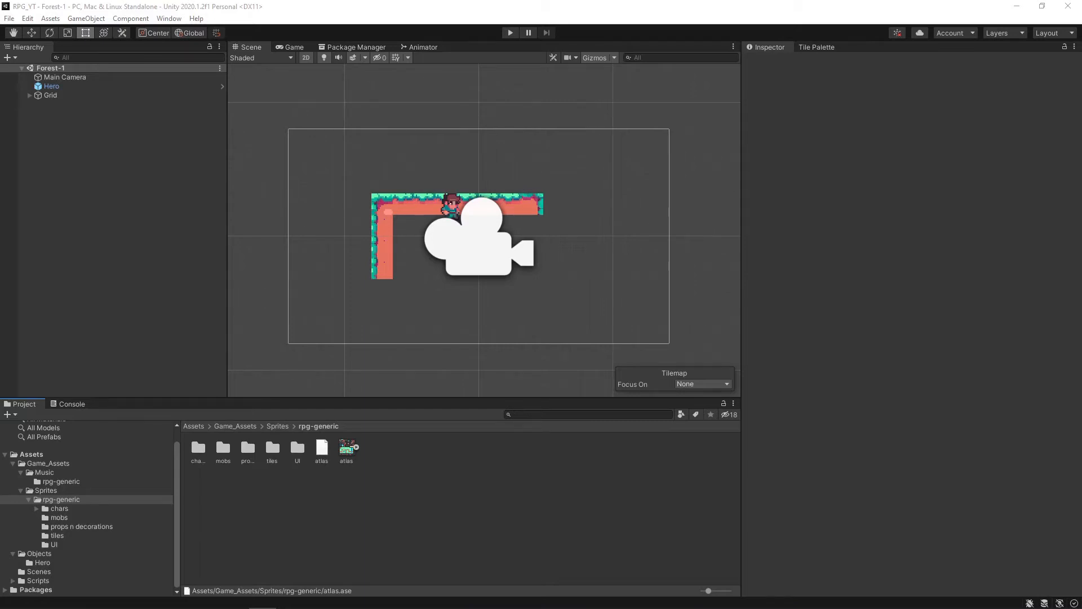
{"action": "mouse_move", "coordinate": [621, 501]}
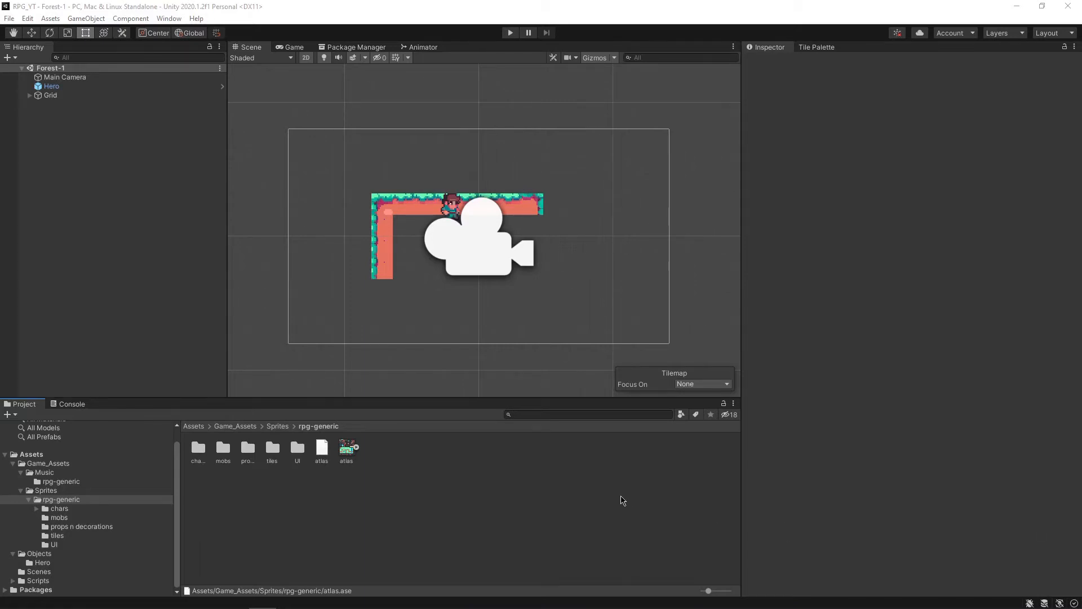
{"action": "mouse_move", "coordinate": [497, 473]}
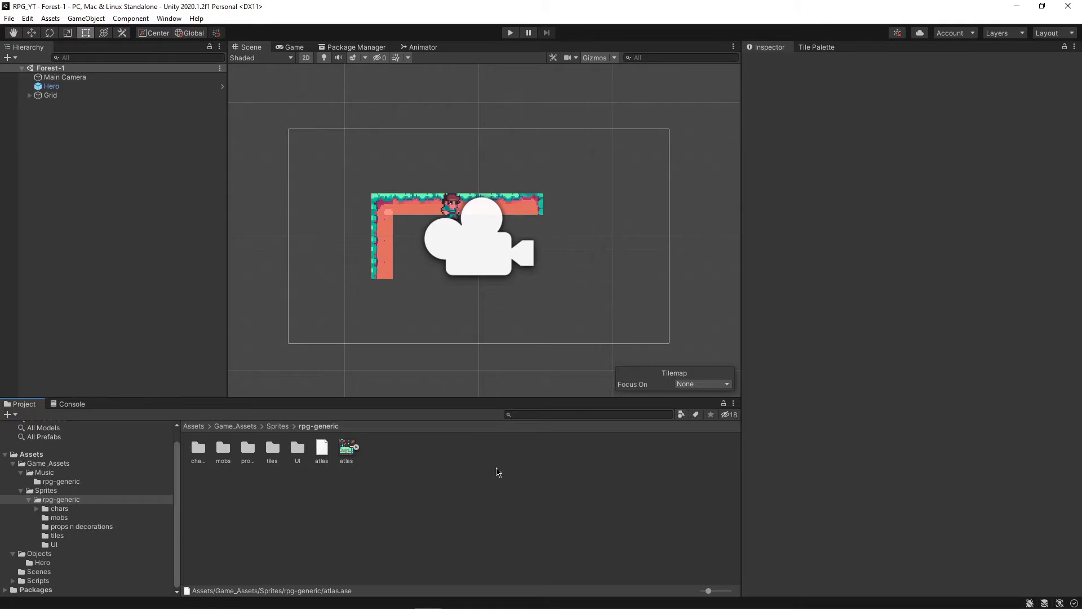
{"action": "mouse_move", "coordinate": [378, 498]}
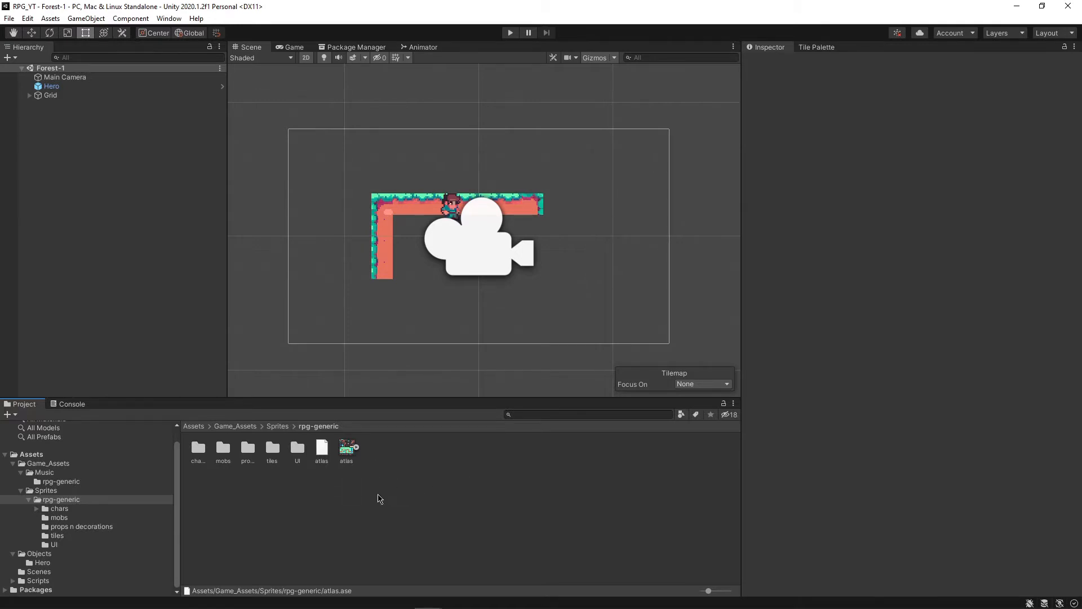
{"action": "mouse_move", "coordinate": [378, 474]}
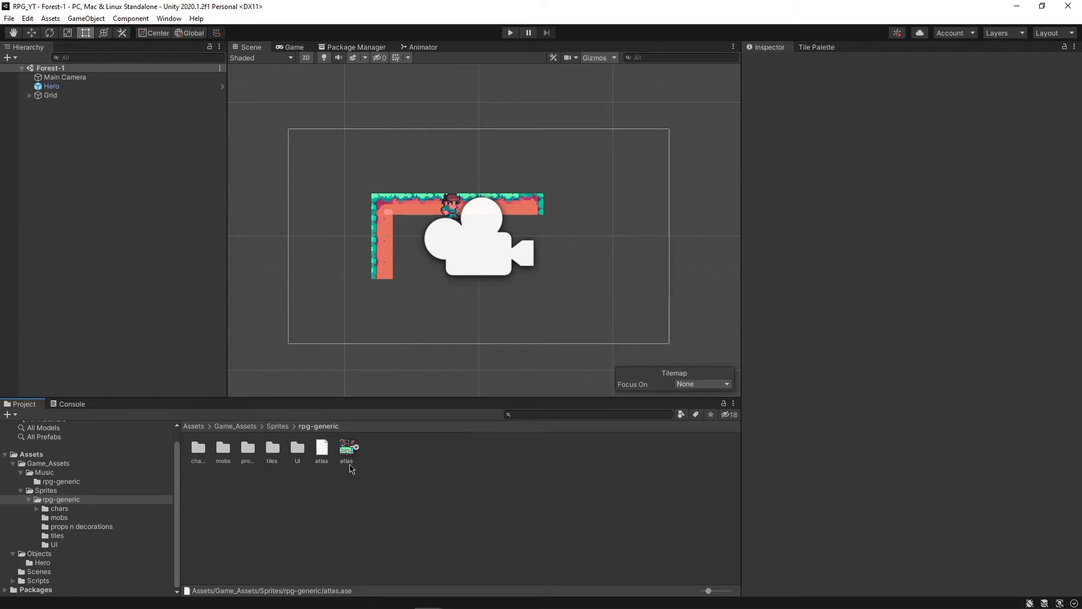
Set the atlas texture's Sprite Mode to Multiple and apply the import change.
{"action": "left_click", "coordinate": [347, 449]}
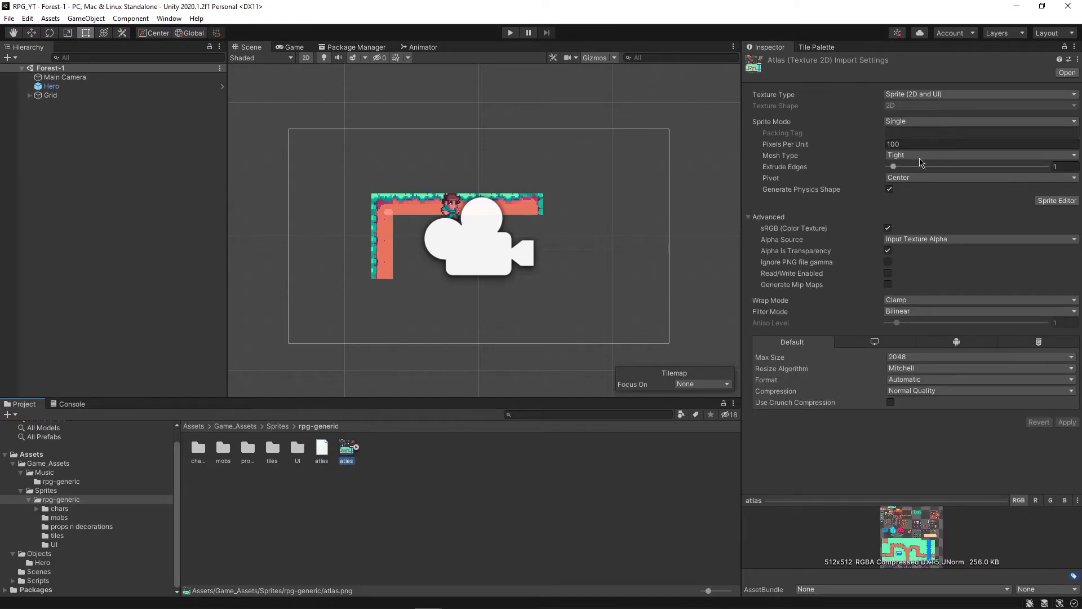
{"action": "left_click", "coordinate": [981, 122]}
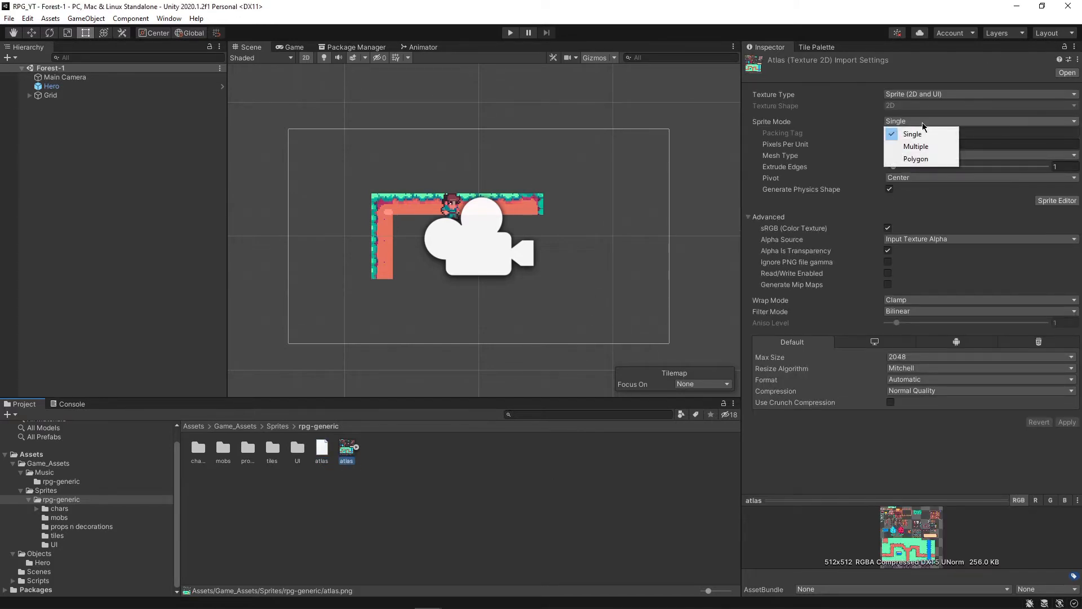
{"action": "mouse_move", "coordinate": [923, 147]}
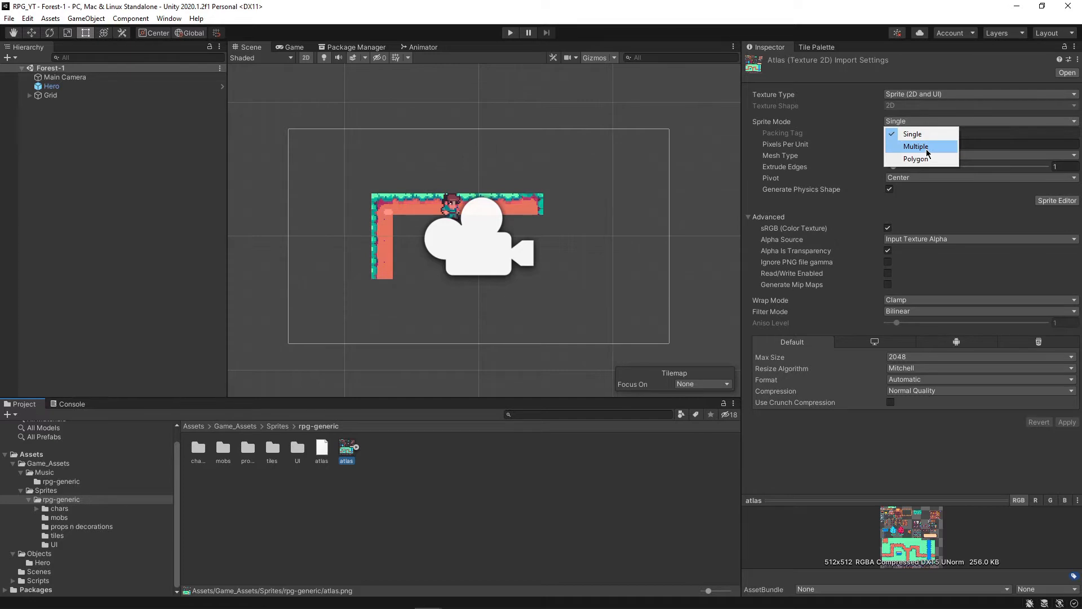
{"action": "left_click", "coordinate": [915, 146]}
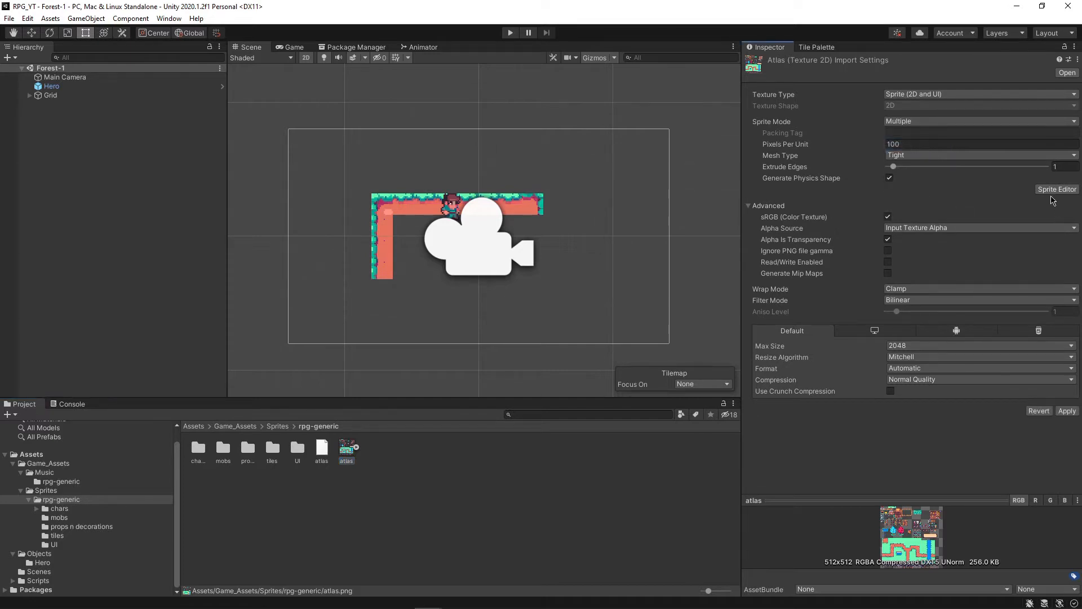
{"action": "left_click", "coordinate": [1056, 190]}
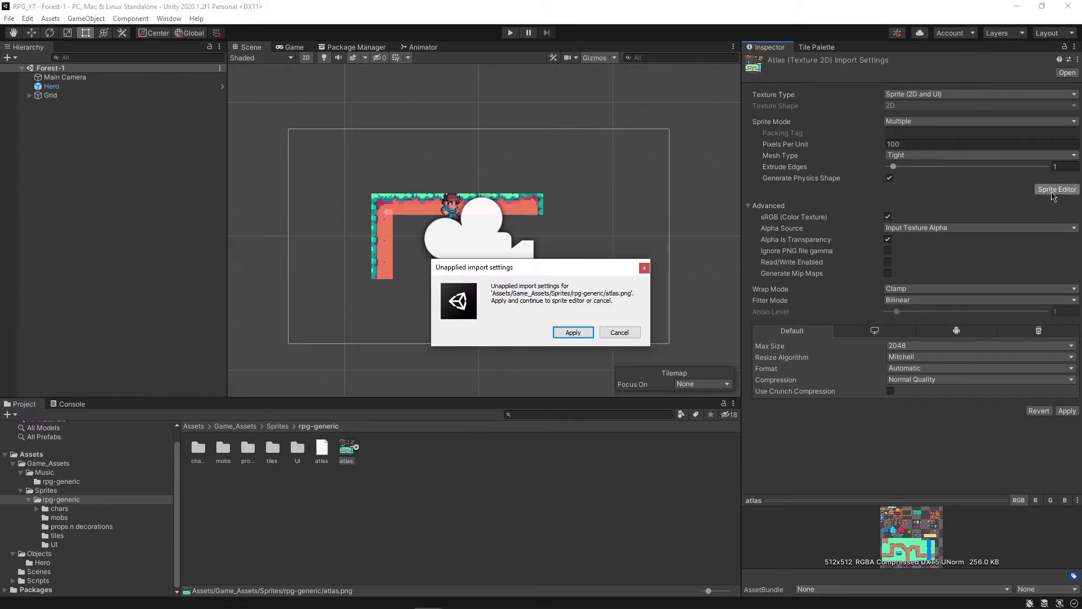
{"action": "left_click", "coordinate": [572, 332]}
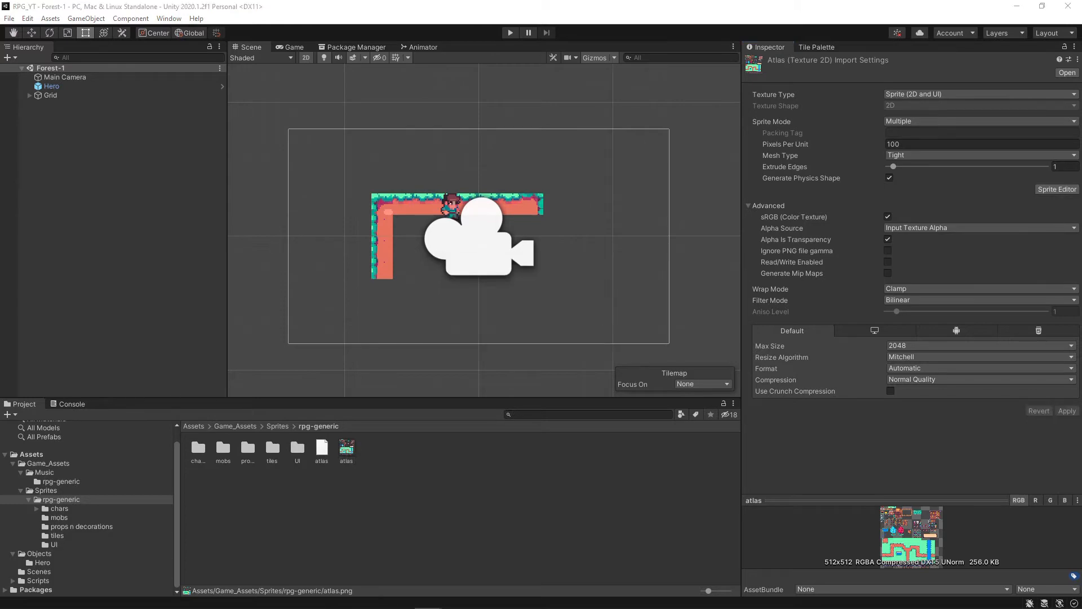
Slice the atlas by Grid By Cell Size with 16 x 16 pixel cells.
{"action": "left_click", "coordinate": [1056, 190]}
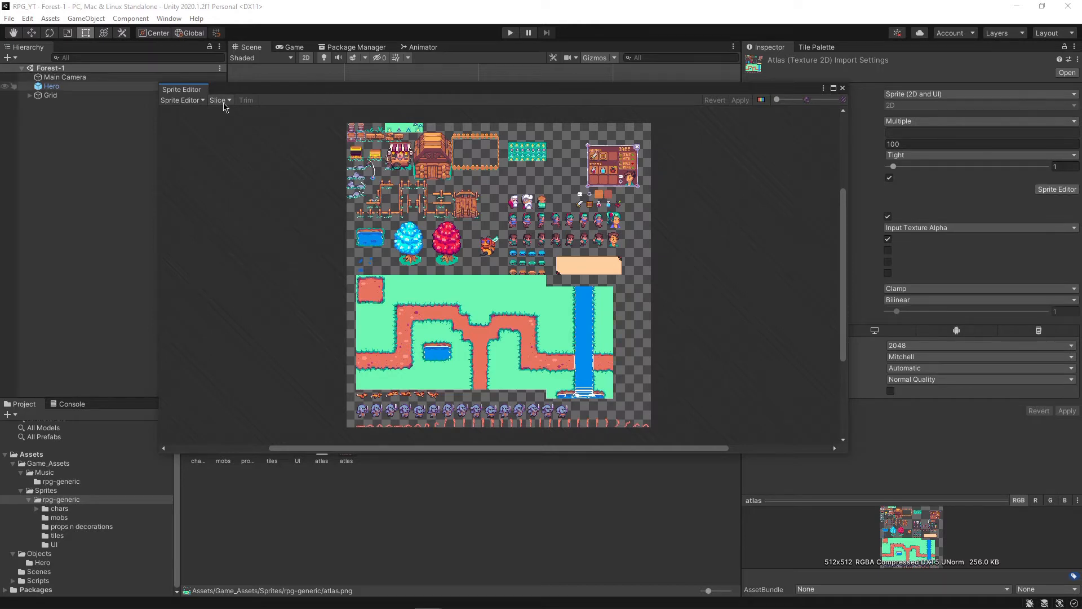
{"action": "left_click", "coordinate": [219, 100]}
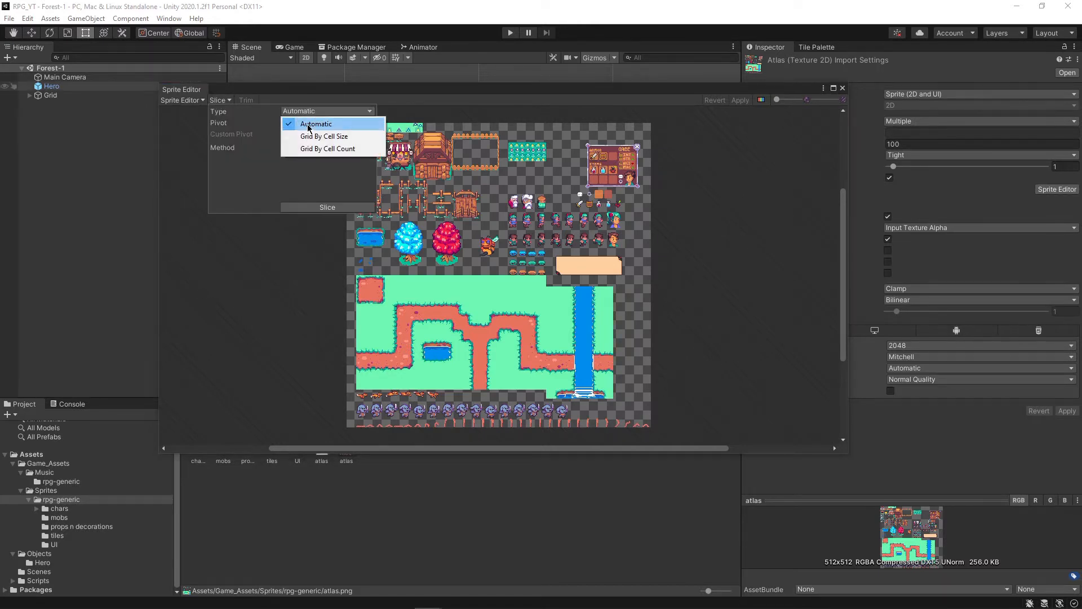
{"action": "mouse_move", "coordinate": [359, 136]}
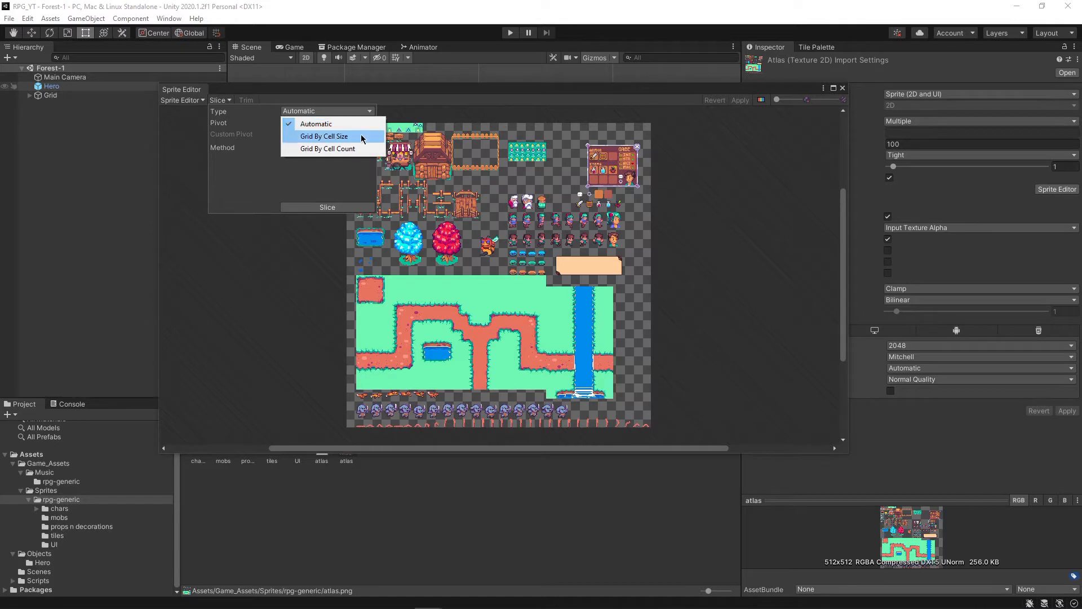
{"action": "left_click", "coordinate": [323, 135]}
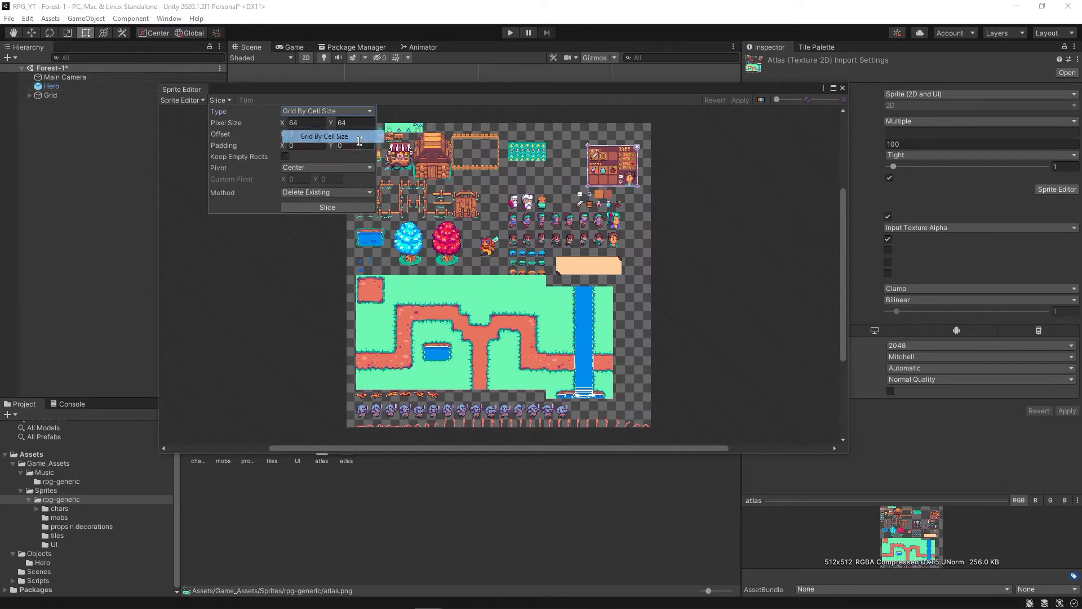
{"action": "left_click", "coordinate": [304, 123]}
{"action": "type", "text": "16"}
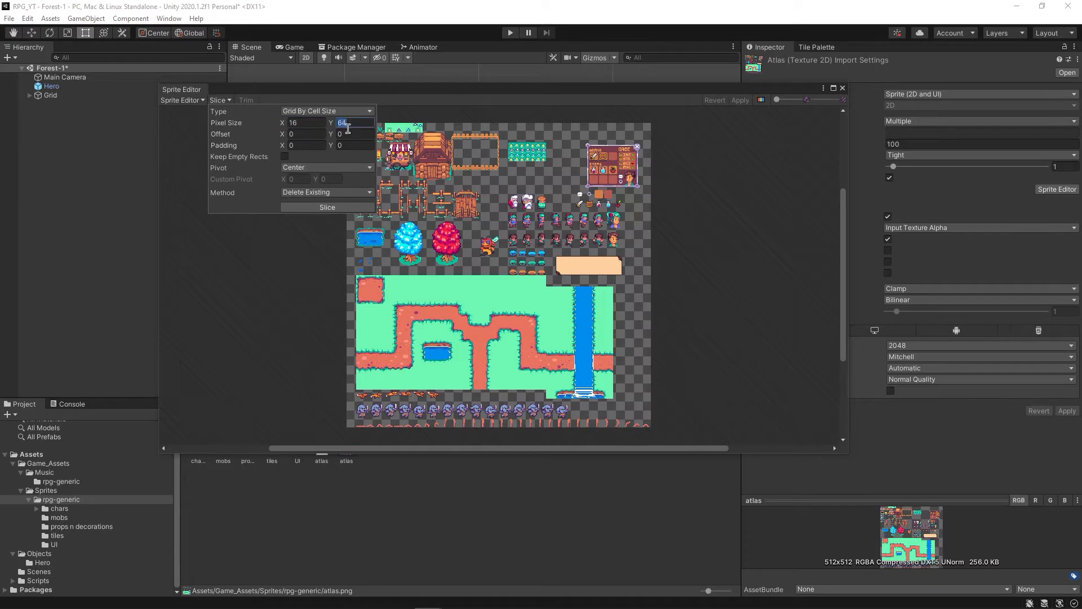
{"action": "left_click", "coordinate": [327, 207]}
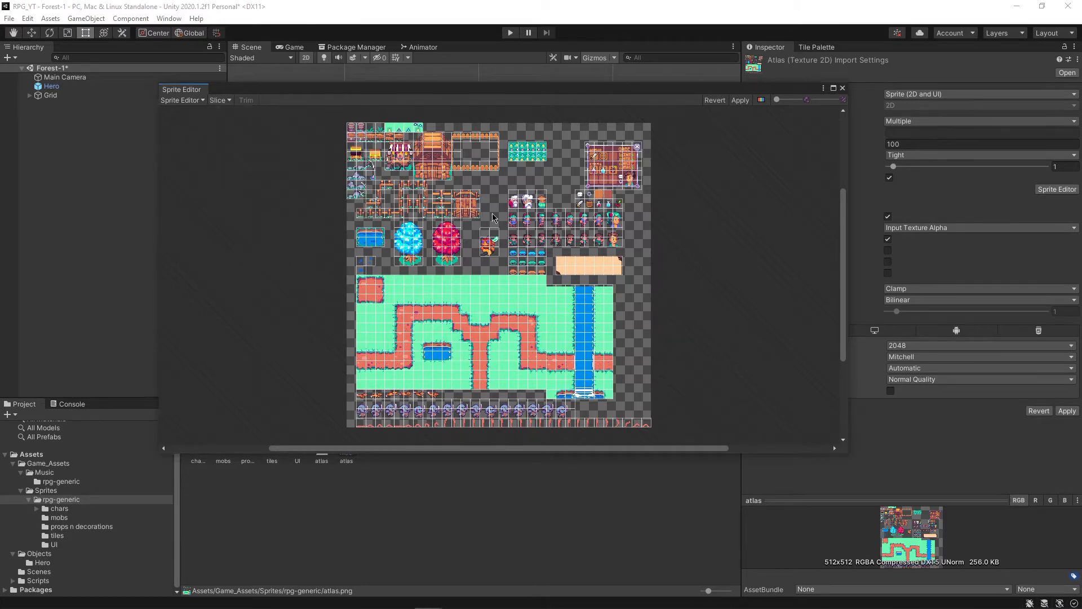
{"action": "mouse_move", "coordinate": [456, 271]}
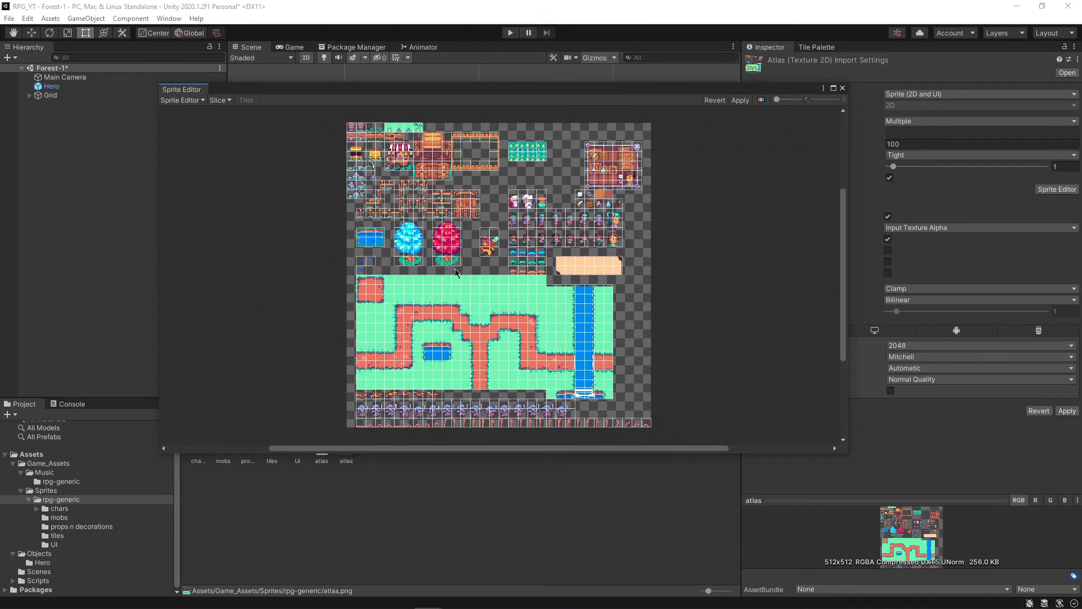
{"action": "mouse_move", "coordinate": [222, 289]}
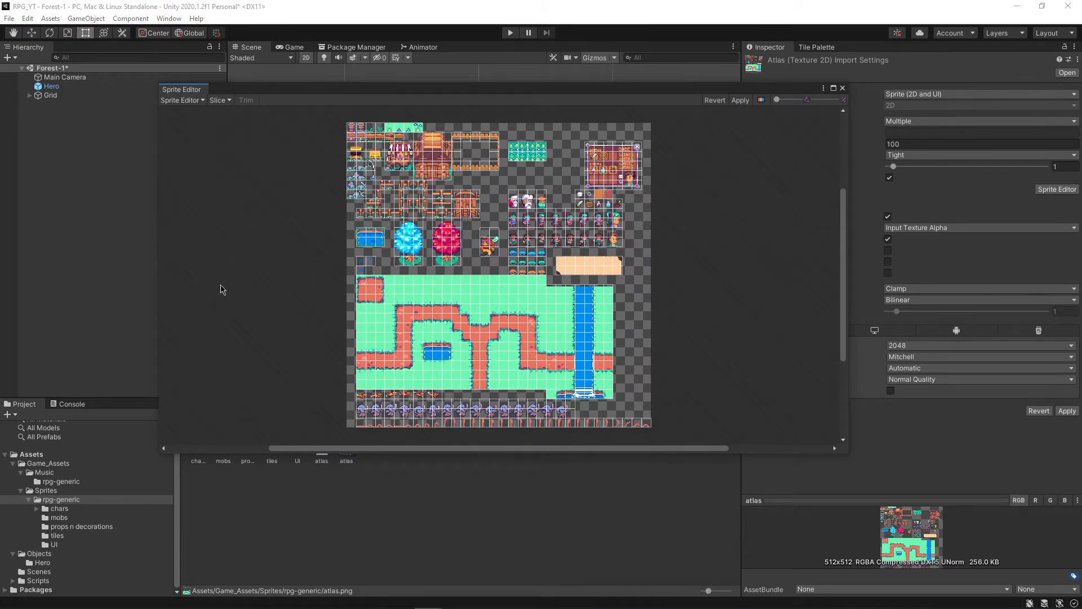
{"action": "mouse_move", "coordinate": [565, 97]}
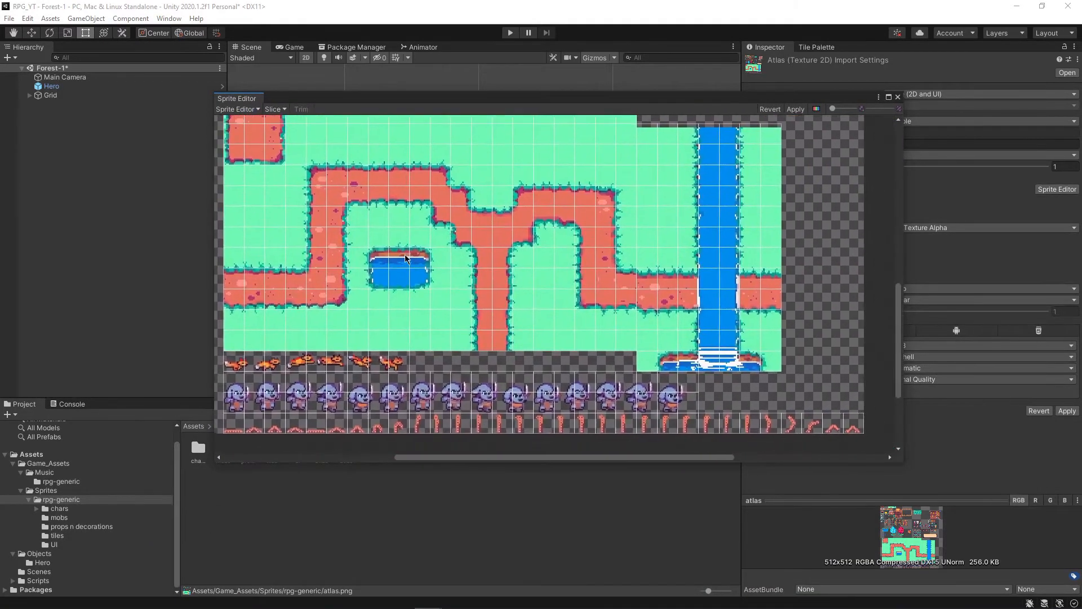
{"action": "mouse_move", "coordinate": [398, 325]}
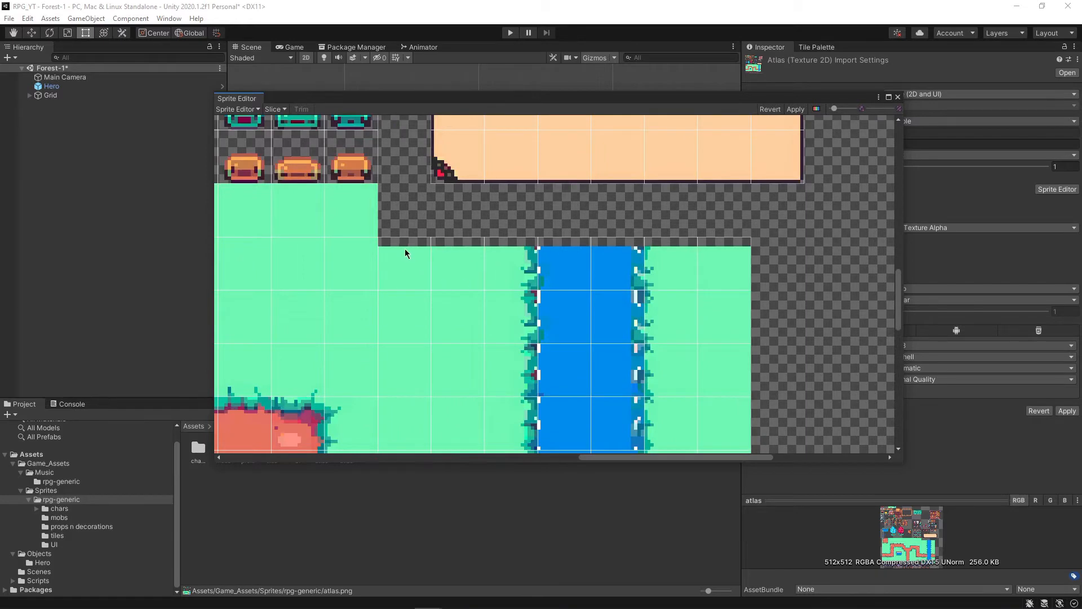
{"action": "mouse_move", "coordinate": [703, 283]}
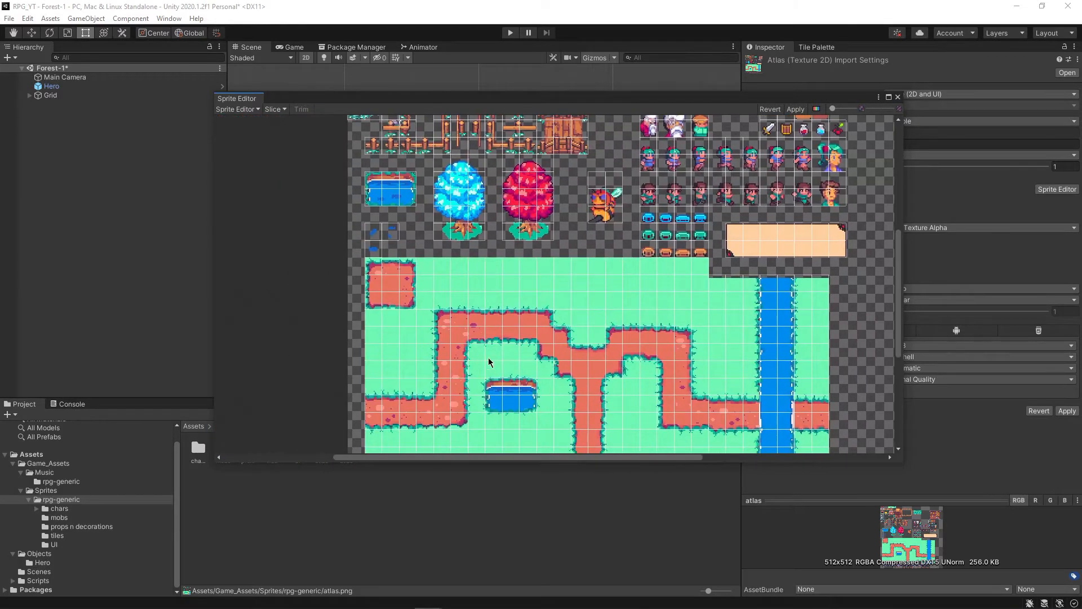
Apply the 16-pixel slicing to the atlas and close the Sprite Editor.
{"action": "scroll", "scroll_direction": "down", "scroll_amount": 3}
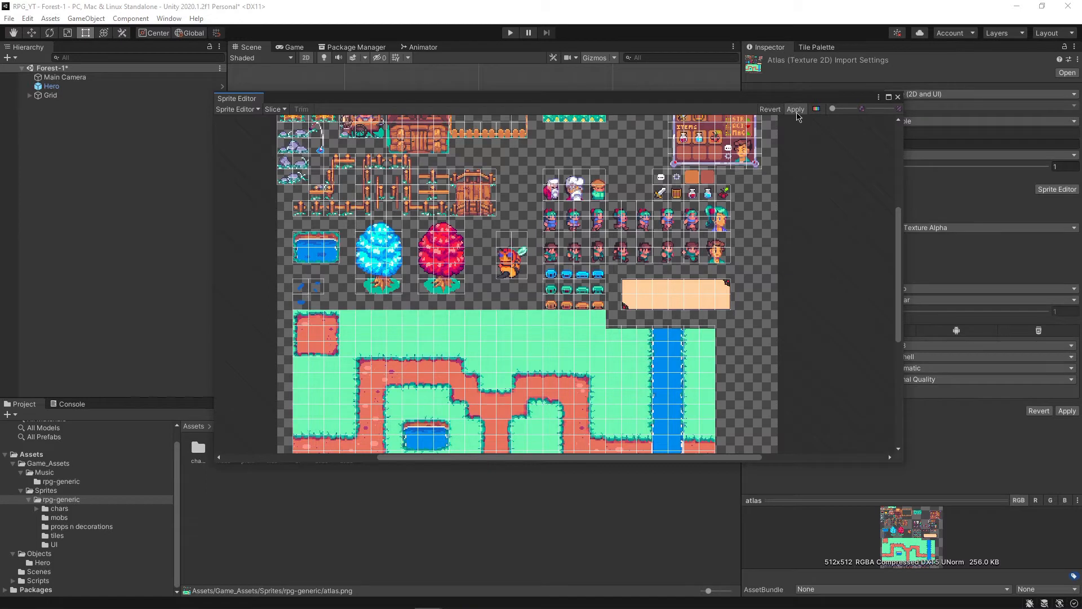
{"action": "left_click", "coordinate": [795, 109]}
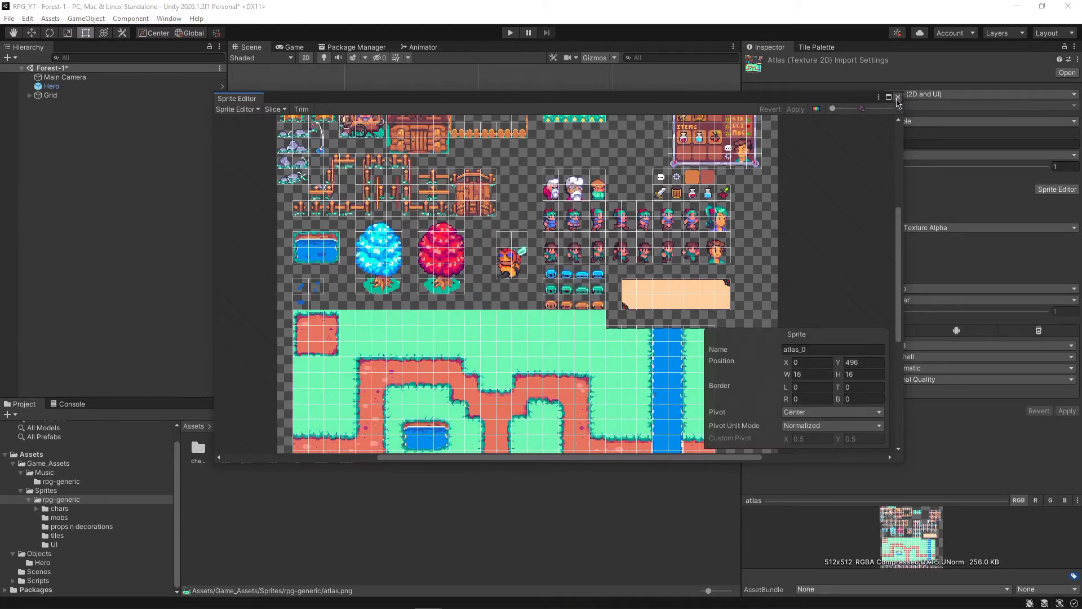
{"action": "left_click", "coordinate": [898, 97]}
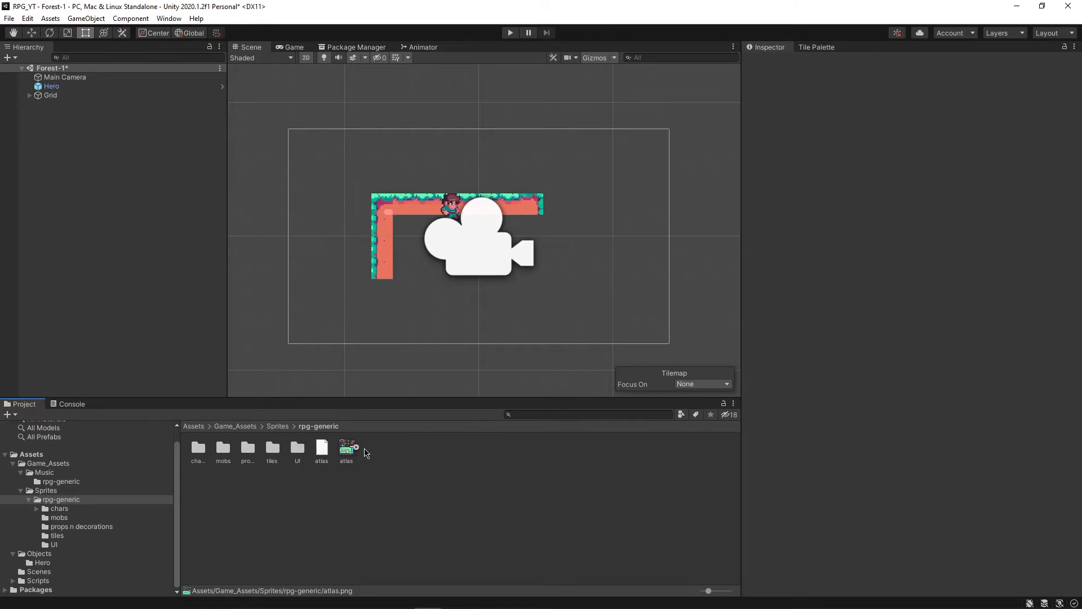
Create tile palette RPG-Generic-Full saved into the rpg-generic folder.
{"action": "left_click", "coordinate": [818, 47]}
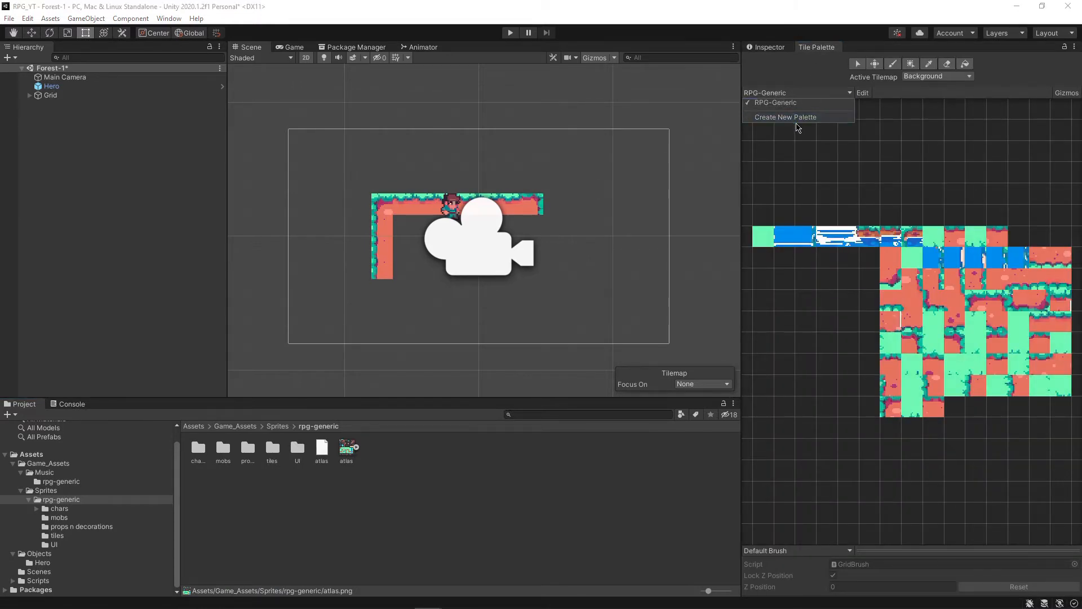
{"action": "left_click", "coordinate": [785, 117]}
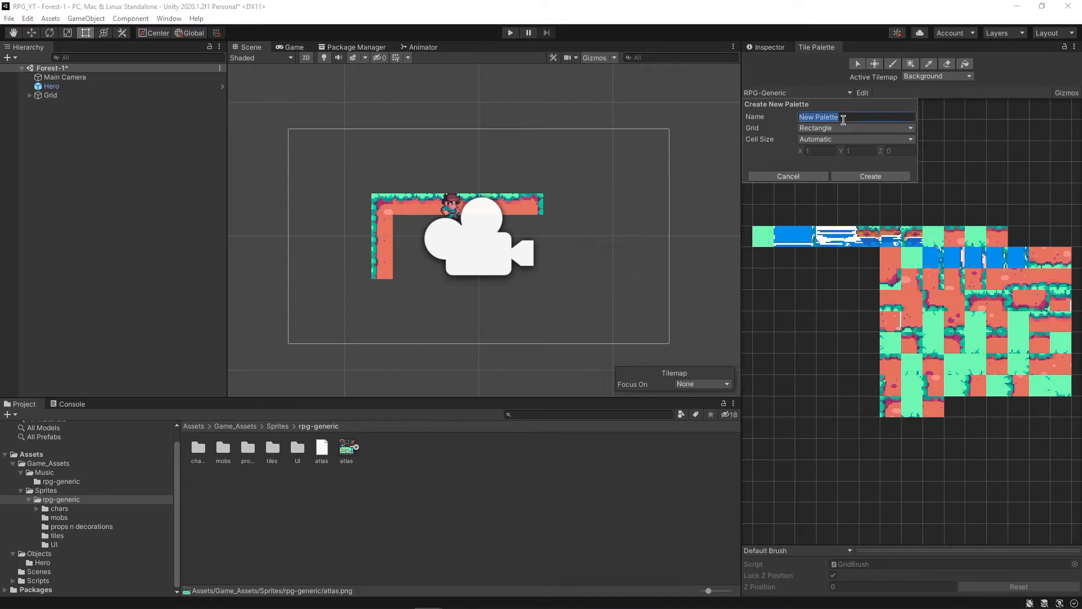
{"action": "type", "text": "RPG-Generic-Fu"}
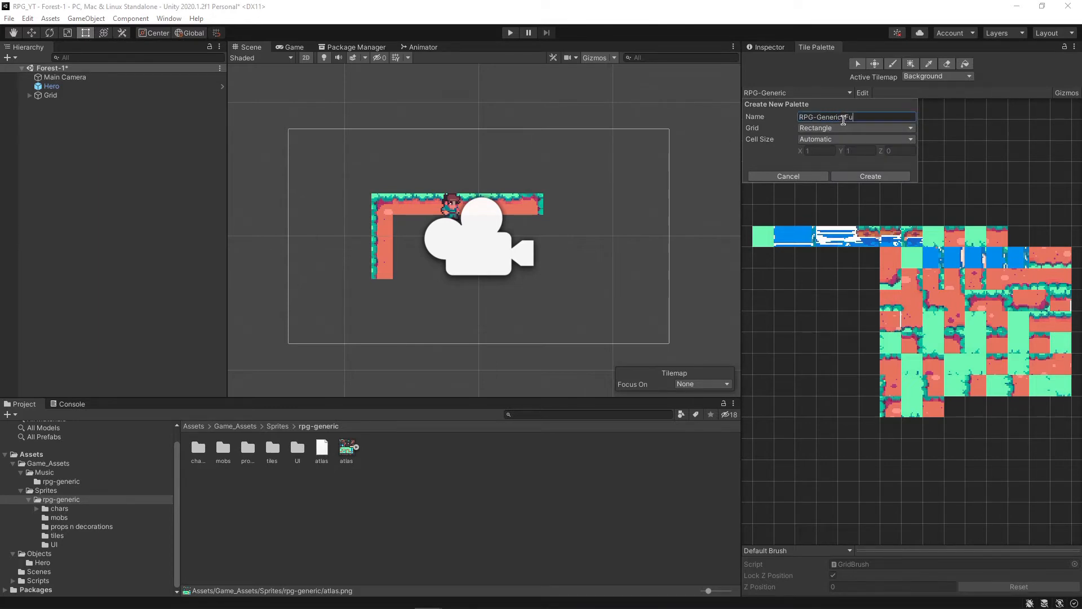
{"action": "left_click", "coordinate": [870, 176]}
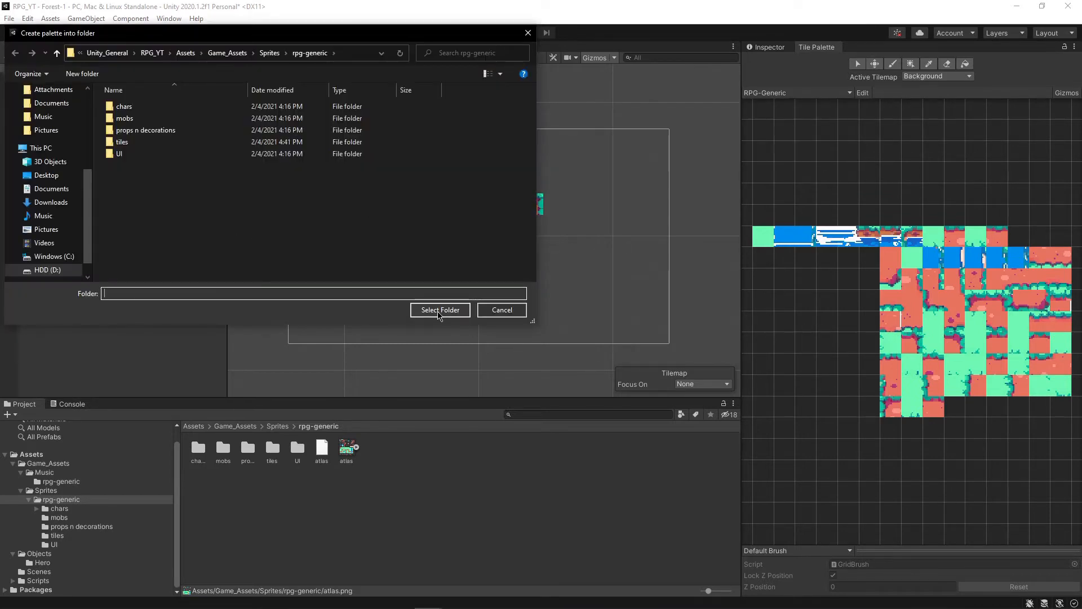
{"action": "left_click", "coordinate": [440, 309]}
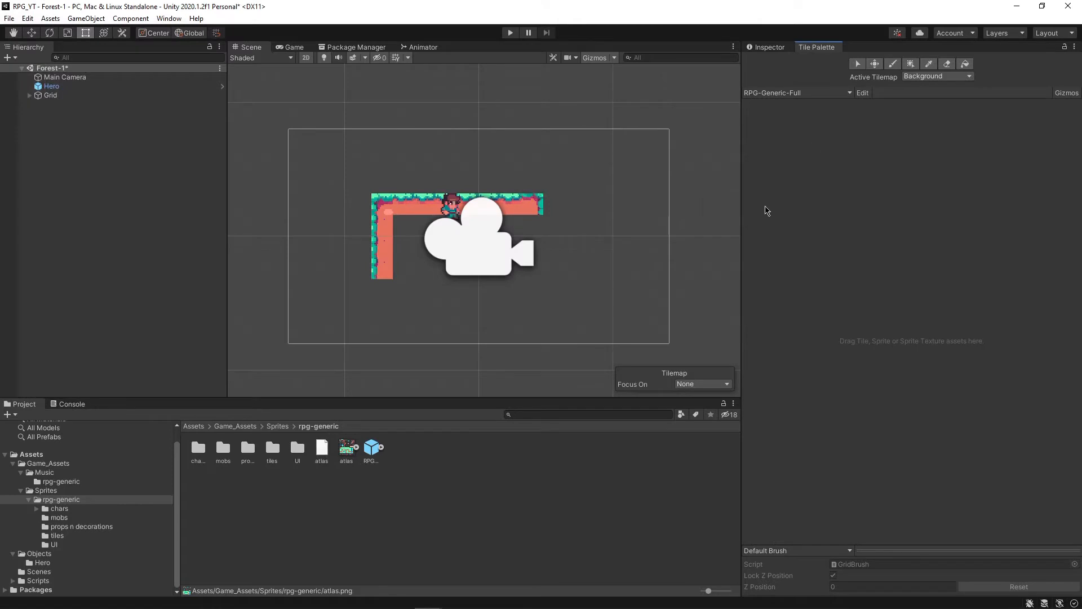
{"action": "mouse_move", "coordinate": [927, 278]}
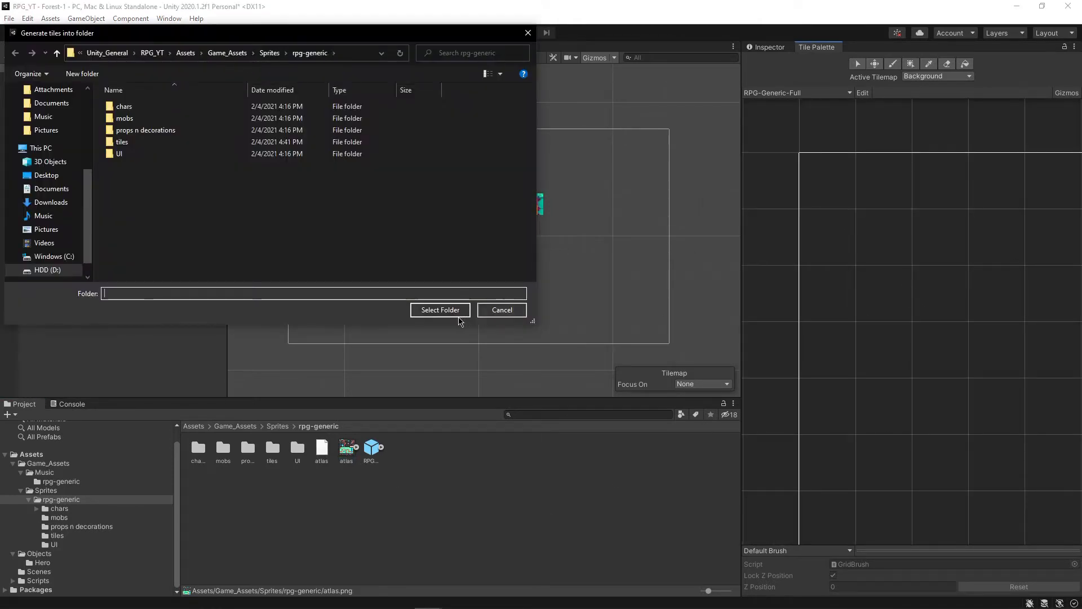
Generate tiles from the atlas sprites into the rpg-generic folder.
{"action": "left_click", "coordinate": [440, 309]}
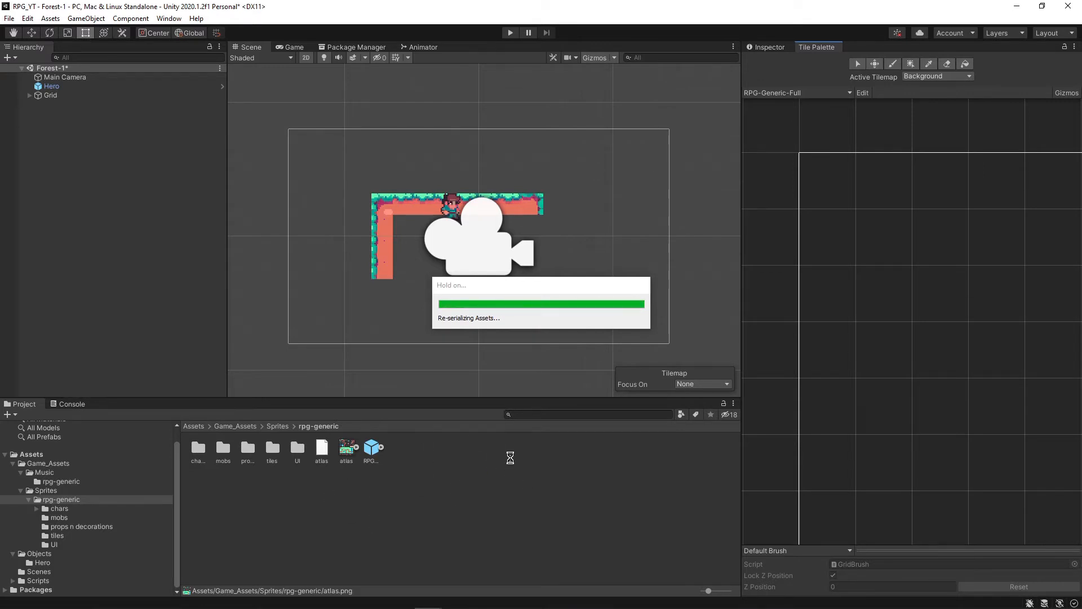
{"action": "mouse_move", "coordinate": [418, 474]}
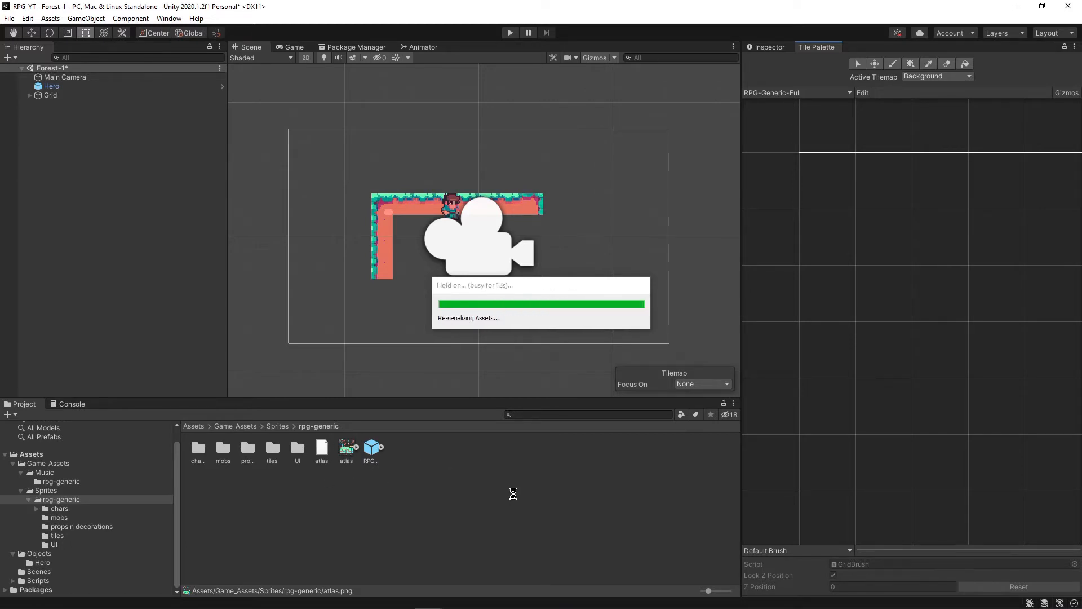
{"action": "mouse_move", "coordinate": [864, 385]}
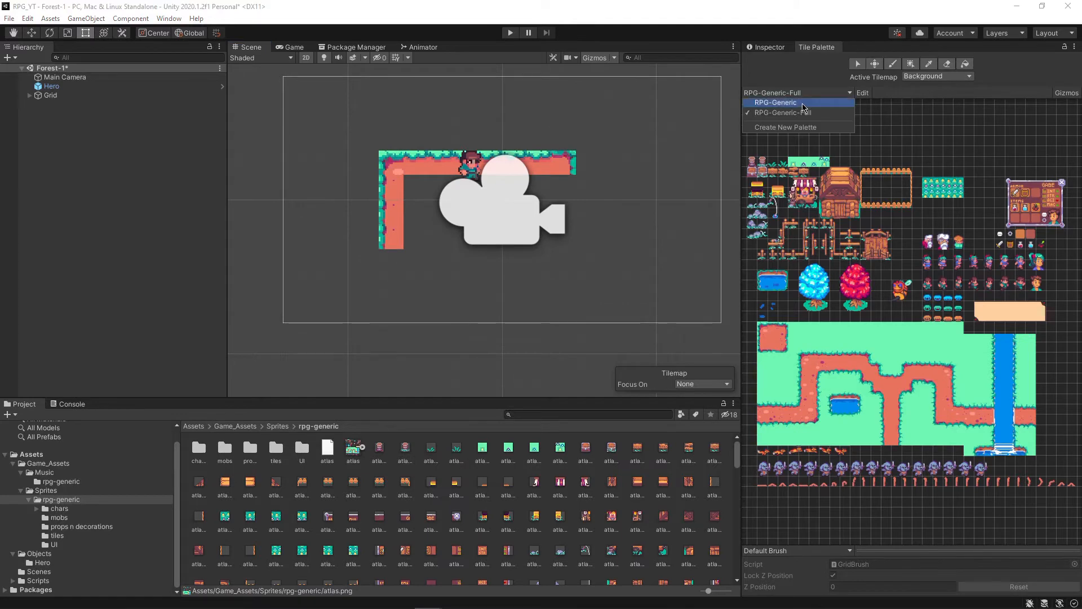
{"action": "left_click", "coordinate": [775, 102]}
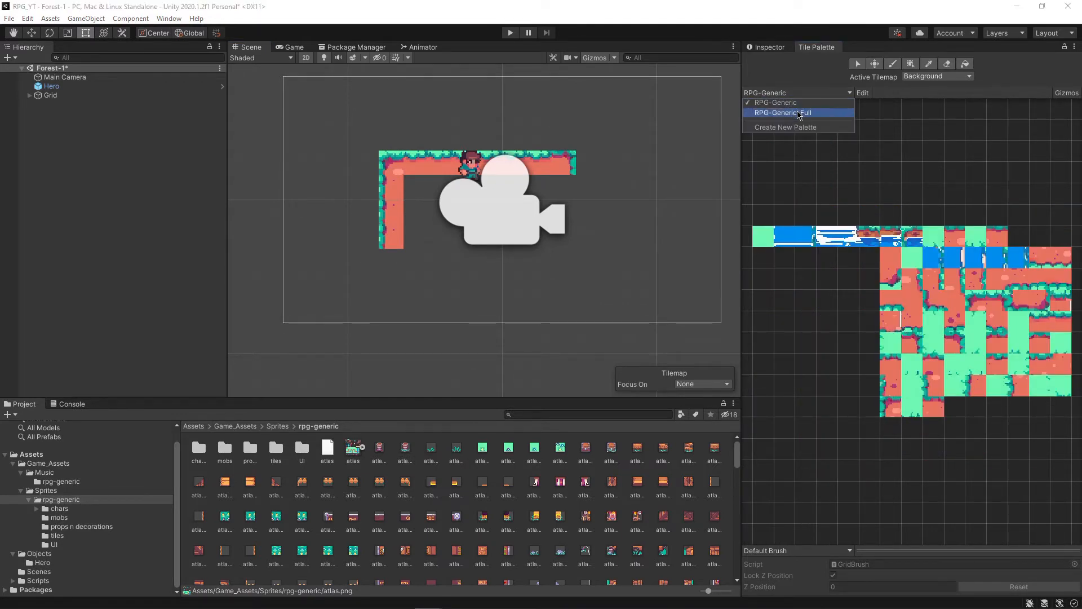
{"action": "left_click", "coordinate": [782, 113]}
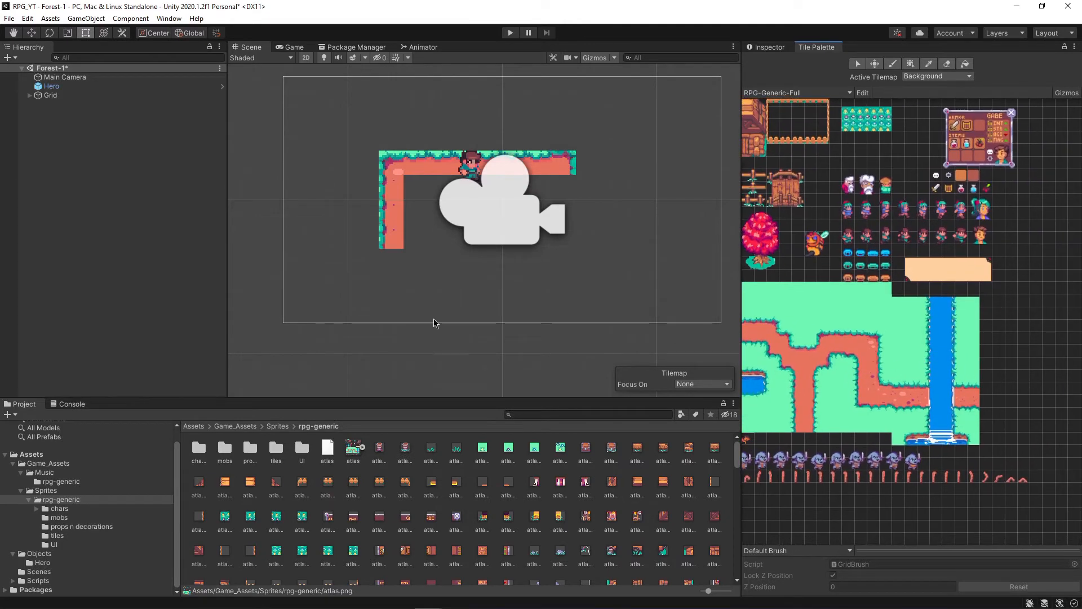
Expand Grid's tilemaps and set Tilemap Focus On to the active Tilemap.
{"action": "left_click", "coordinate": [29, 95]}
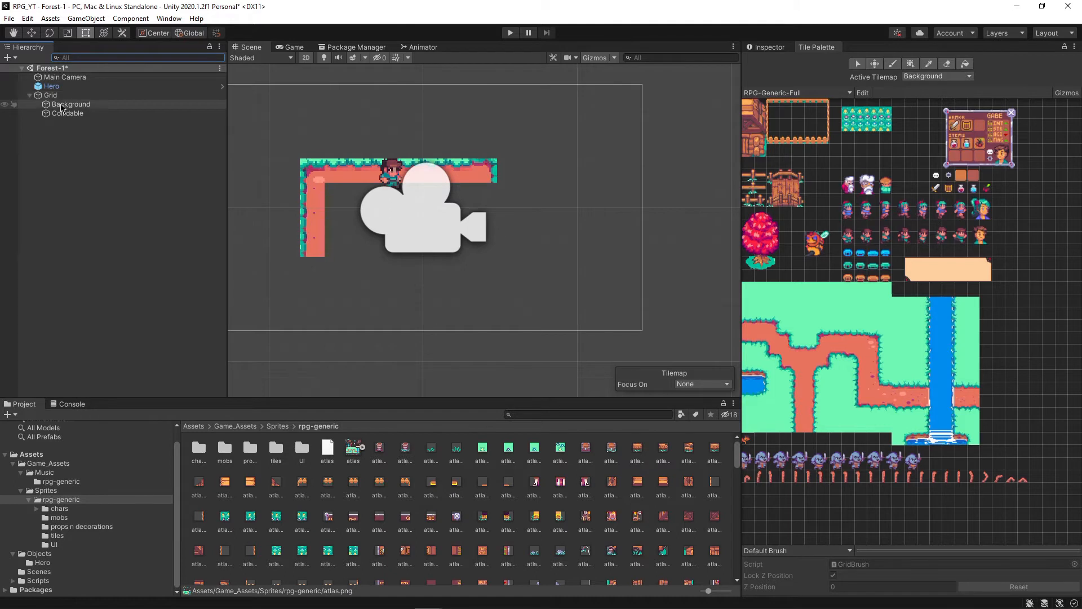
{"action": "left_click", "coordinate": [70, 104]}
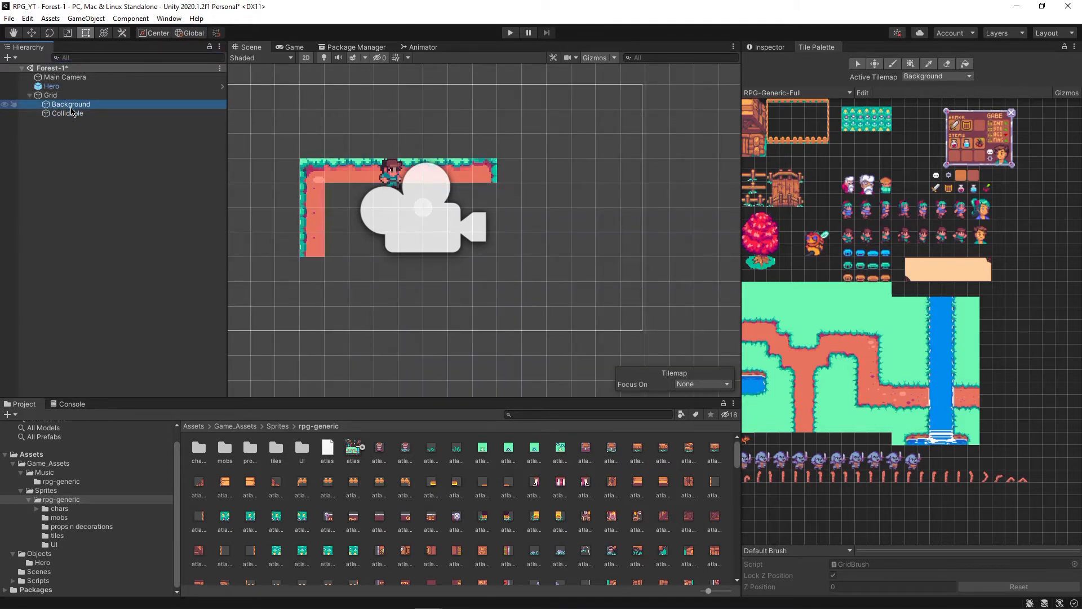
{"action": "left_click", "coordinate": [67, 113]}
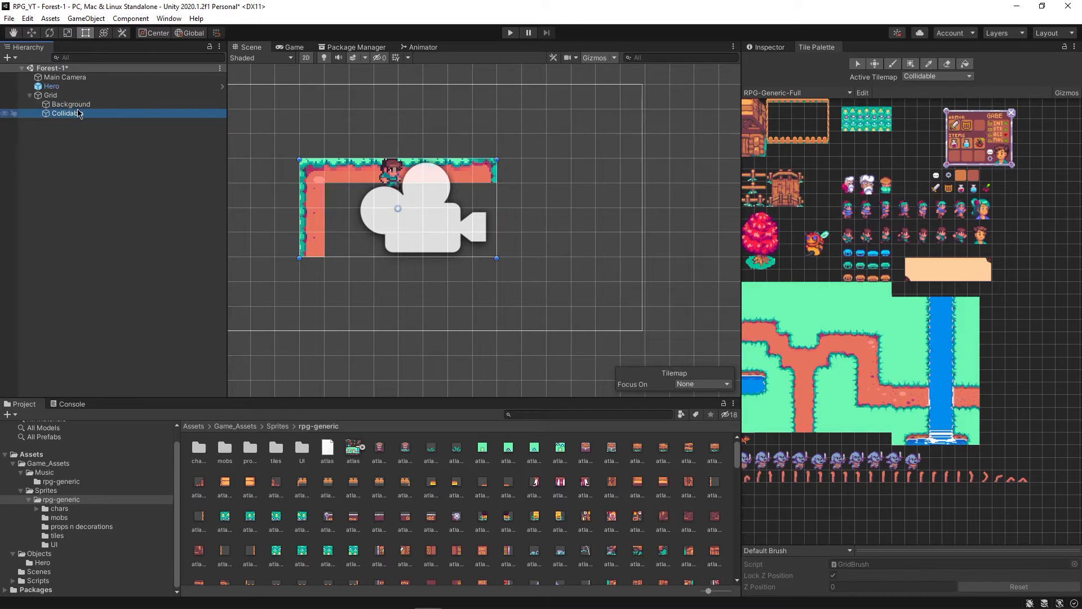
{"action": "left_click", "coordinate": [70, 104]}
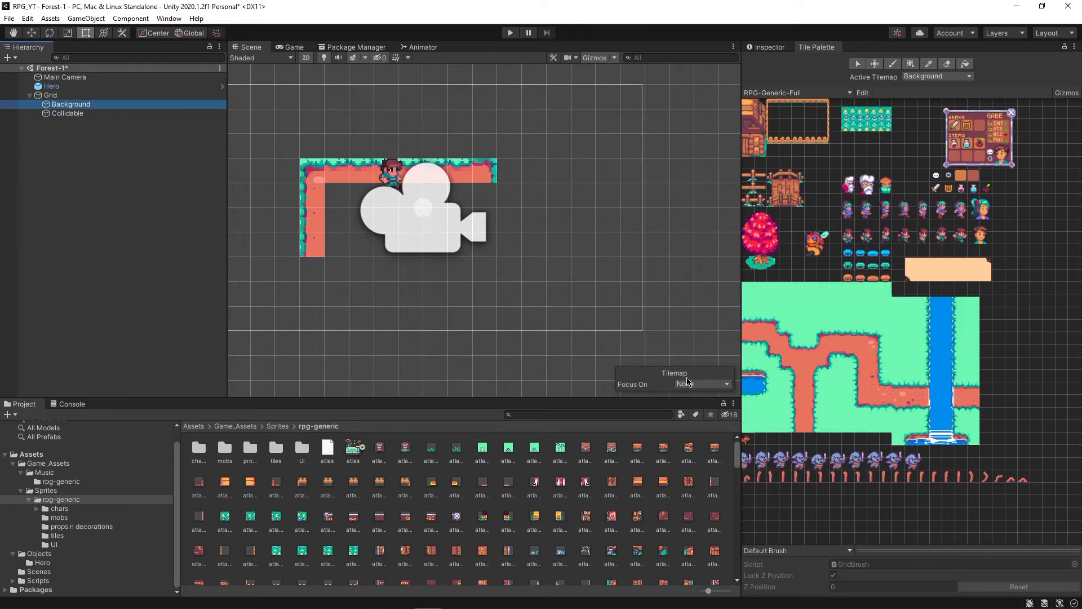
{"action": "left_click", "coordinate": [702, 384]}
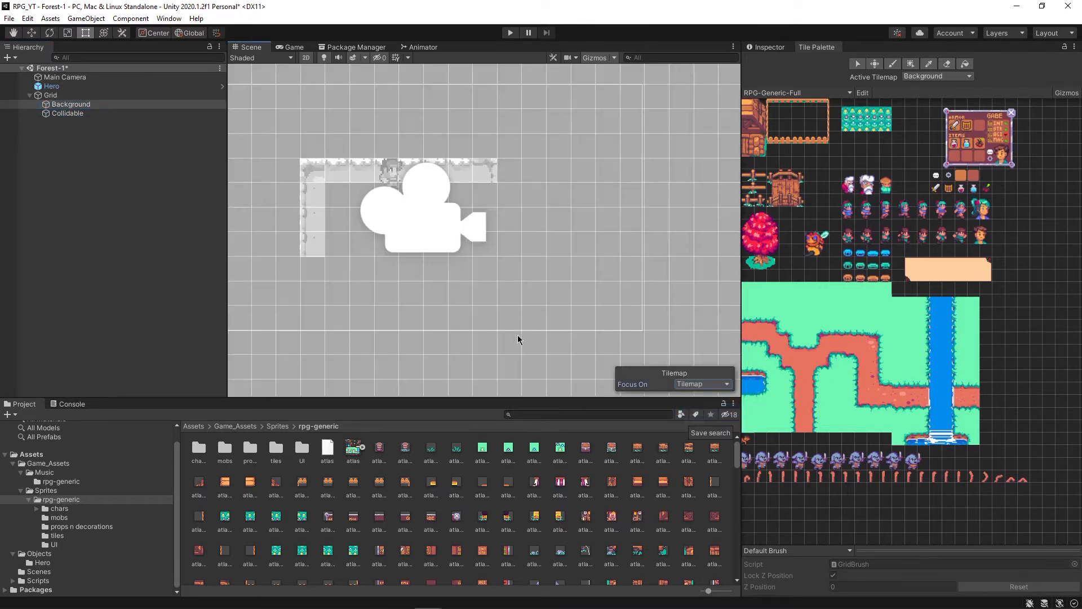
{"action": "left_click", "coordinate": [67, 114]}
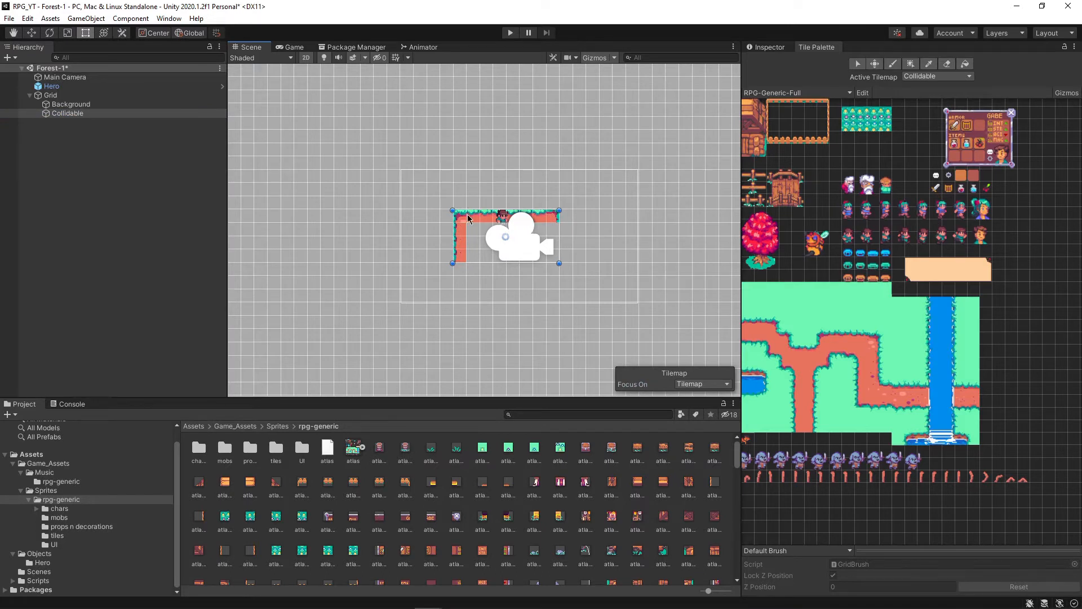
{"action": "mouse_move", "coordinate": [491, 215]}
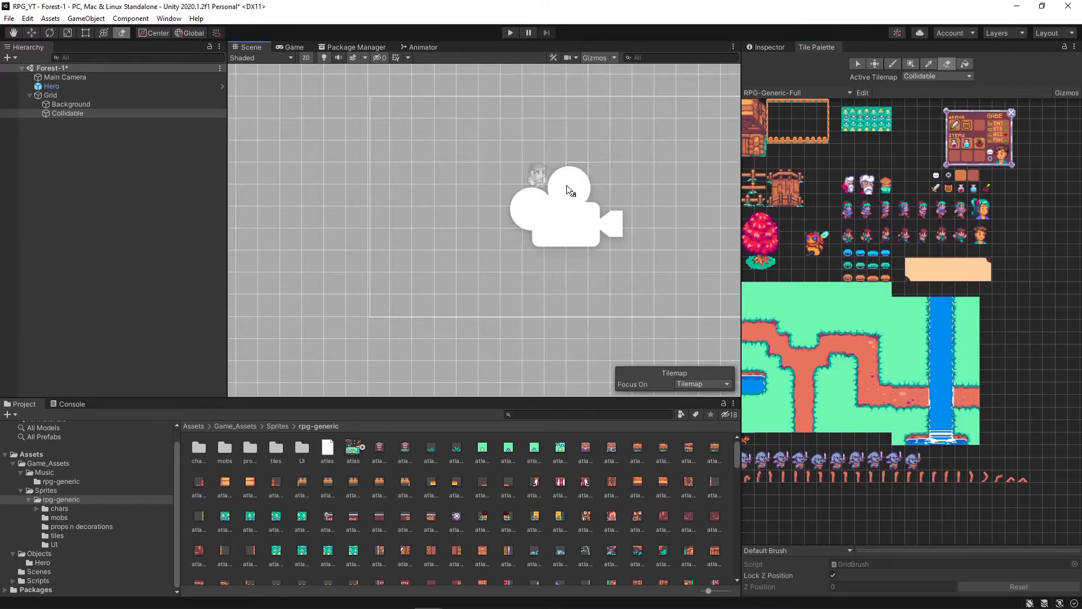
Make the Background tilemap the active painting target after clearing Collidable.
{"action": "left_click", "coordinate": [70, 103]}
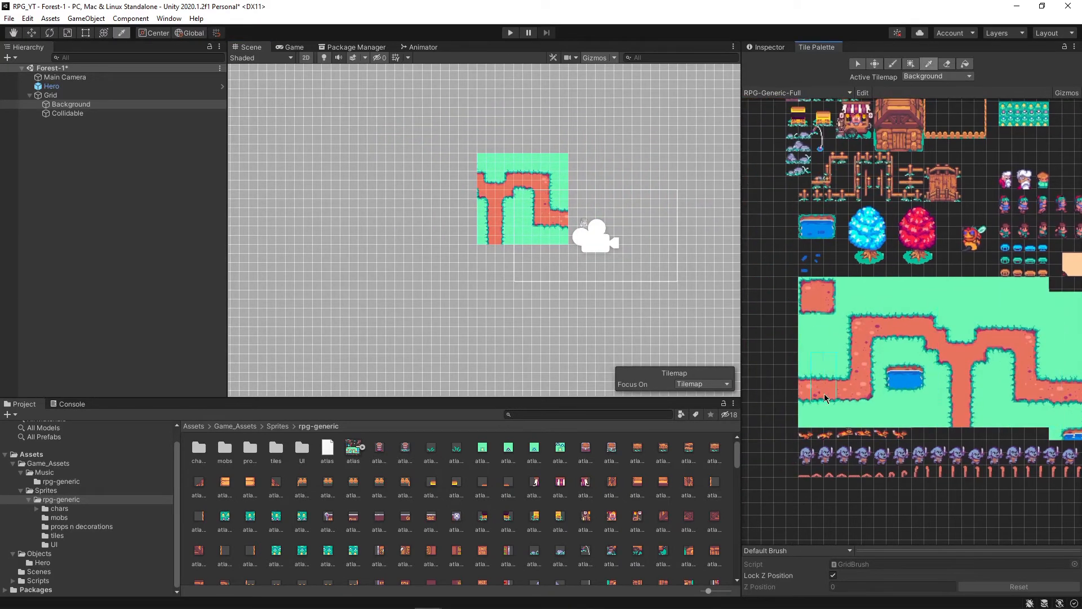
Paint a block of path tiles and single grass tiles across the Background tilemap.
{"action": "left_click", "coordinate": [569, 207]}
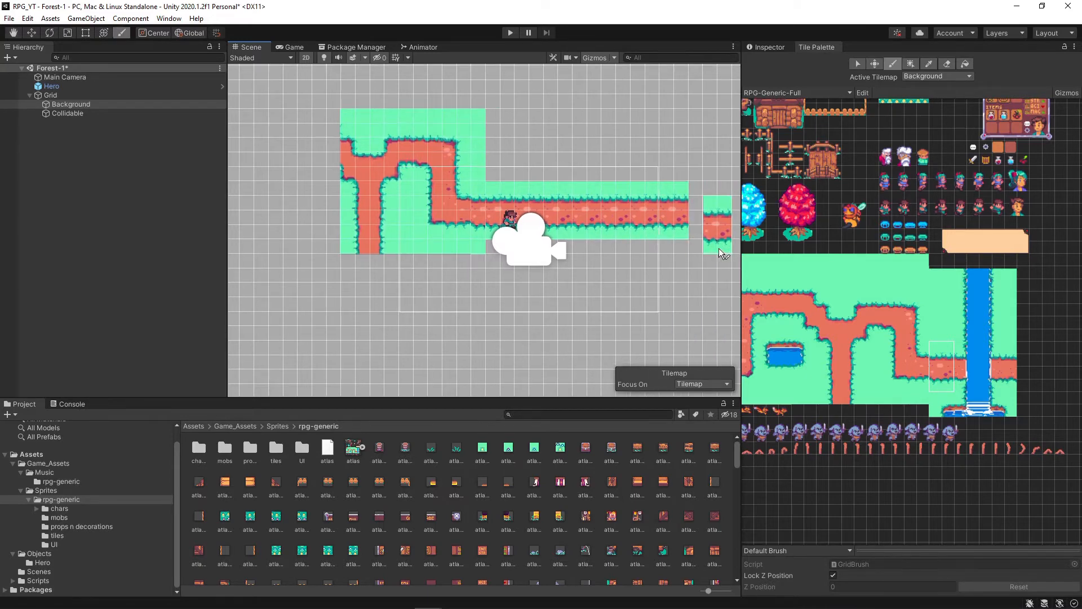
{"action": "left_click", "coordinate": [497, 266]}
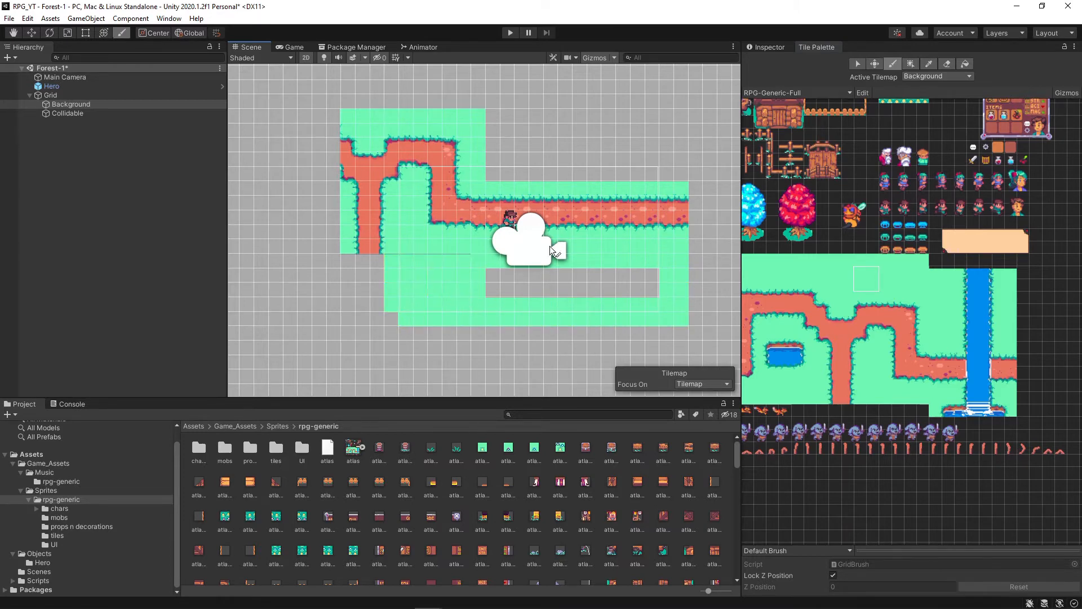
{"action": "mouse_move", "coordinate": [504, 292]}
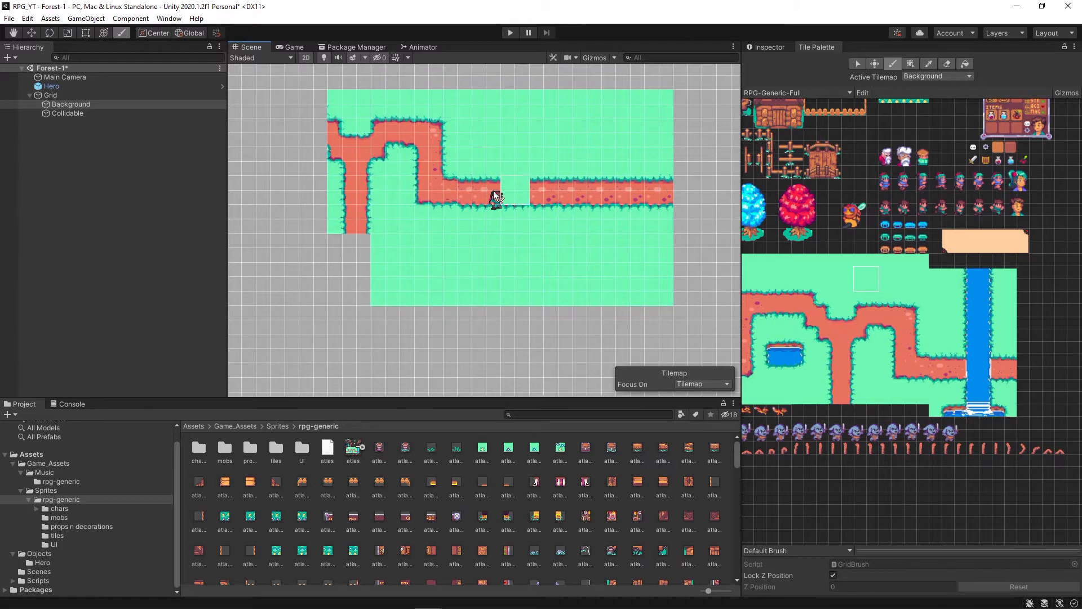
{"action": "left_click", "coordinate": [510, 33]}
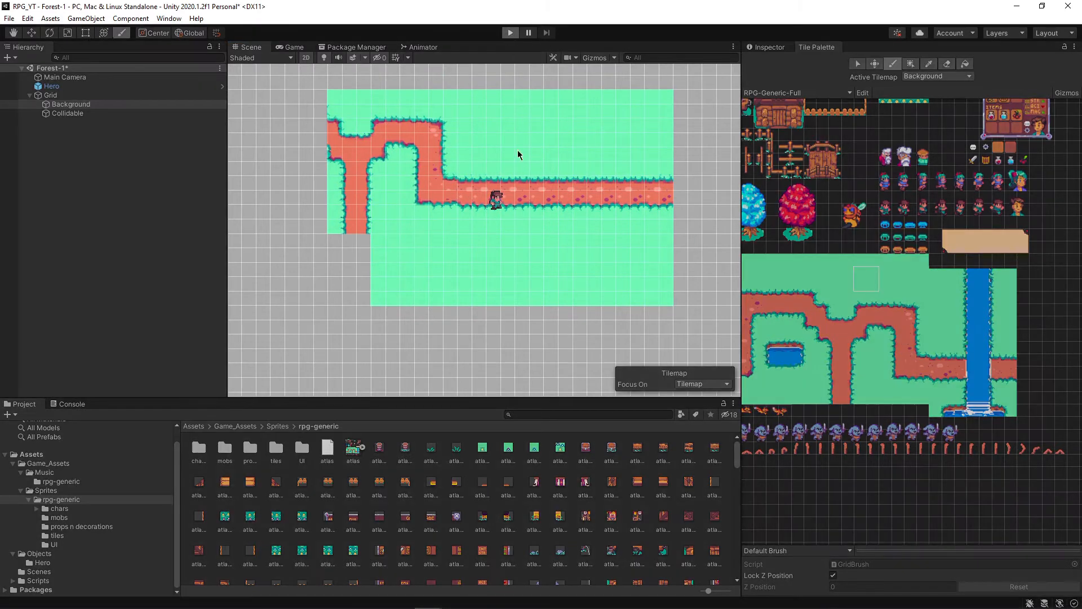
{"action": "left_click", "coordinate": [510, 33]}
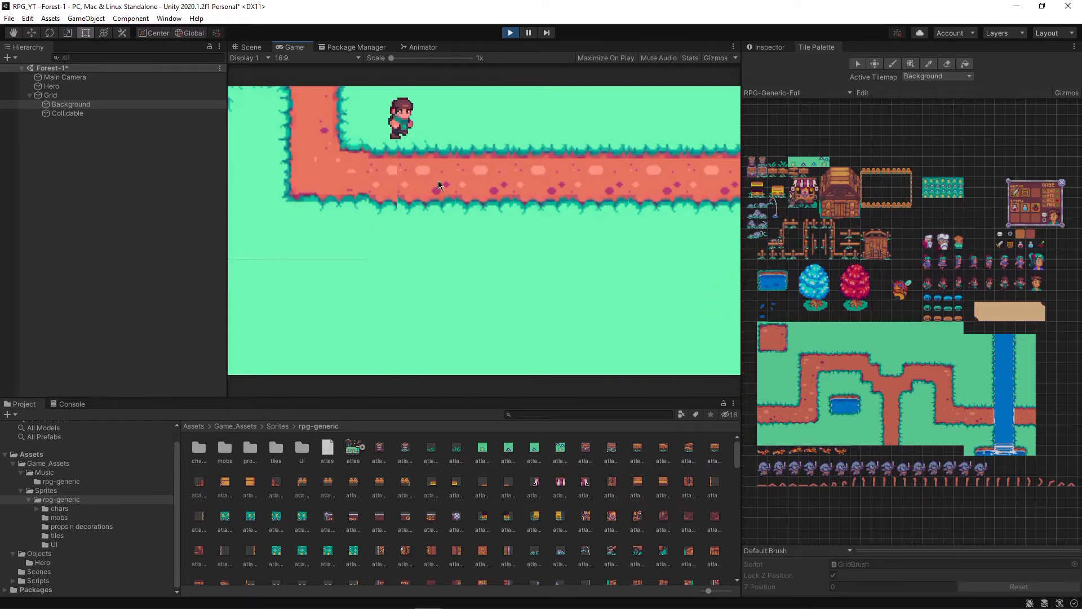
{"action": "left_click", "coordinate": [250, 46]}
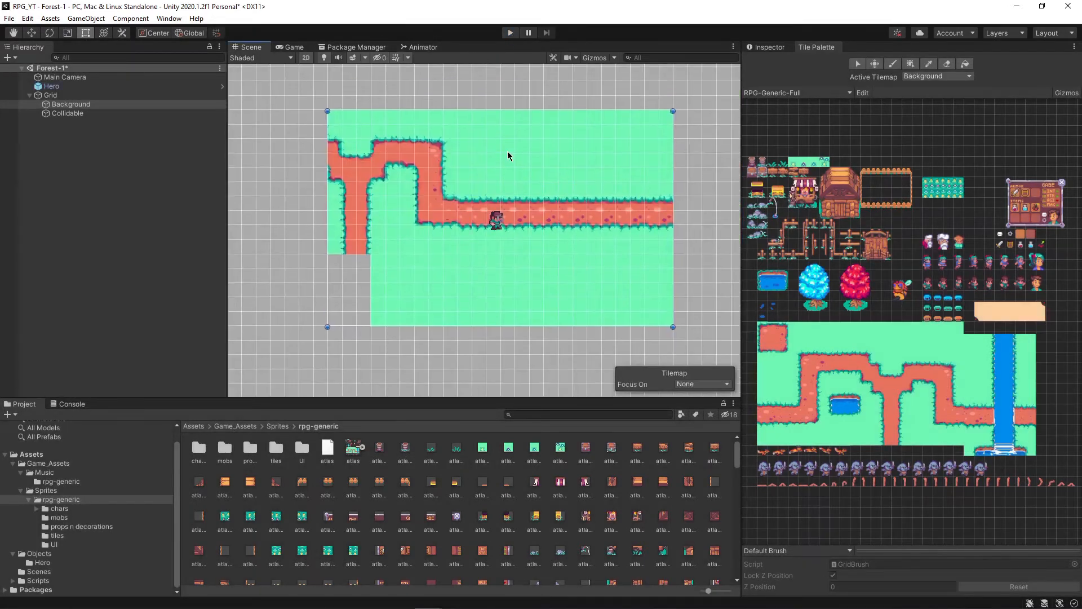
Paint a blue water pond below the path on the Collidable tilemap.
{"action": "left_click", "coordinate": [67, 113]}
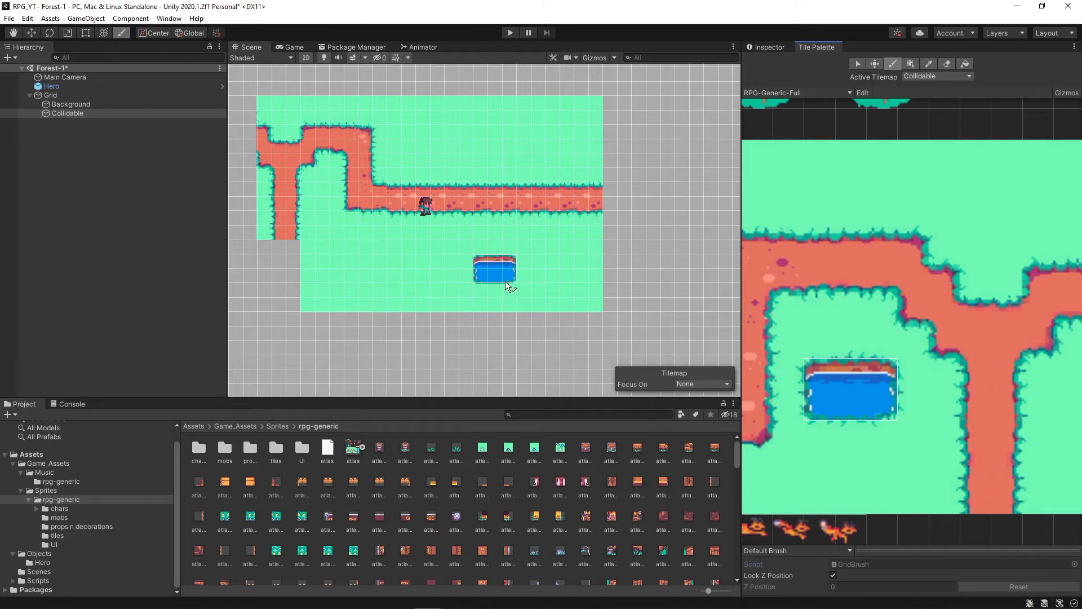
{"action": "left_click", "coordinate": [67, 113]}
{"action": "type", "text": "ti"}
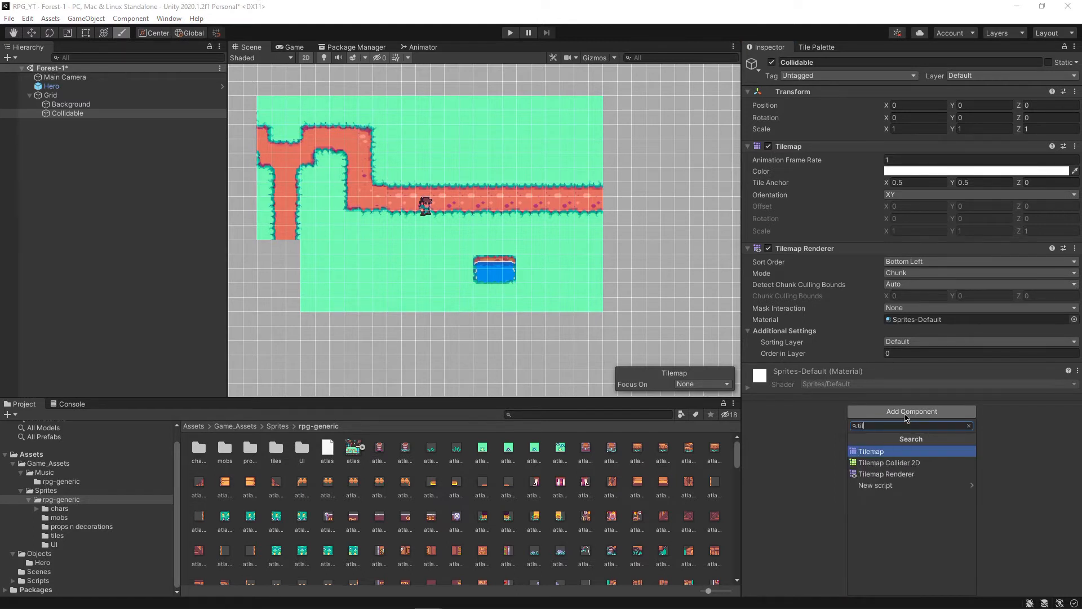
Add a Tilemap Collider 2D to Collidable, then select Main Camera.
{"action": "left_click", "coordinate": [890, 462]}
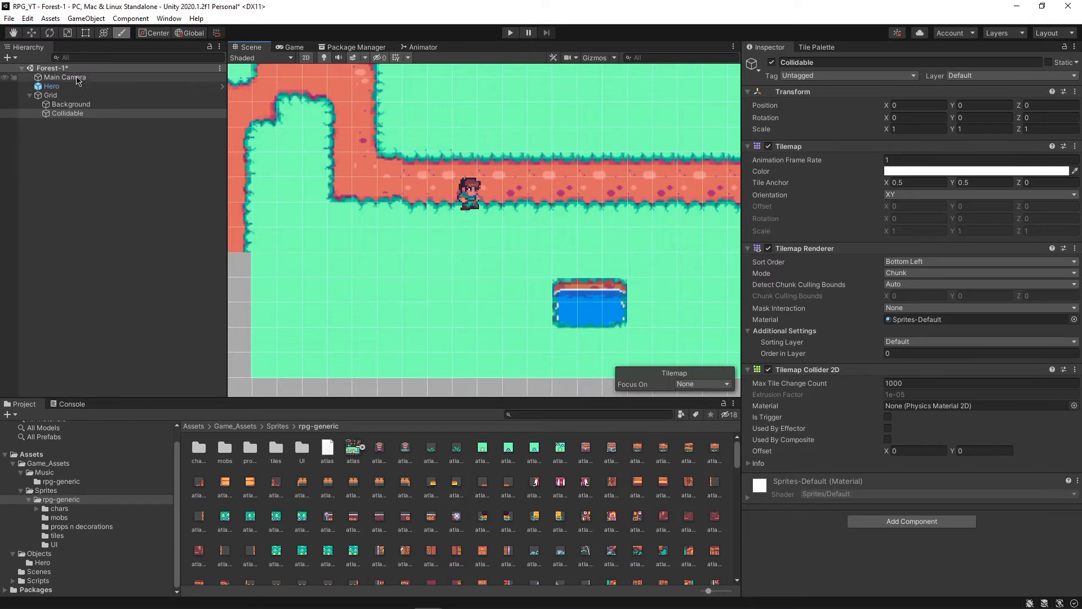
{"action": "left_click", "coordinate": [64, 76]}
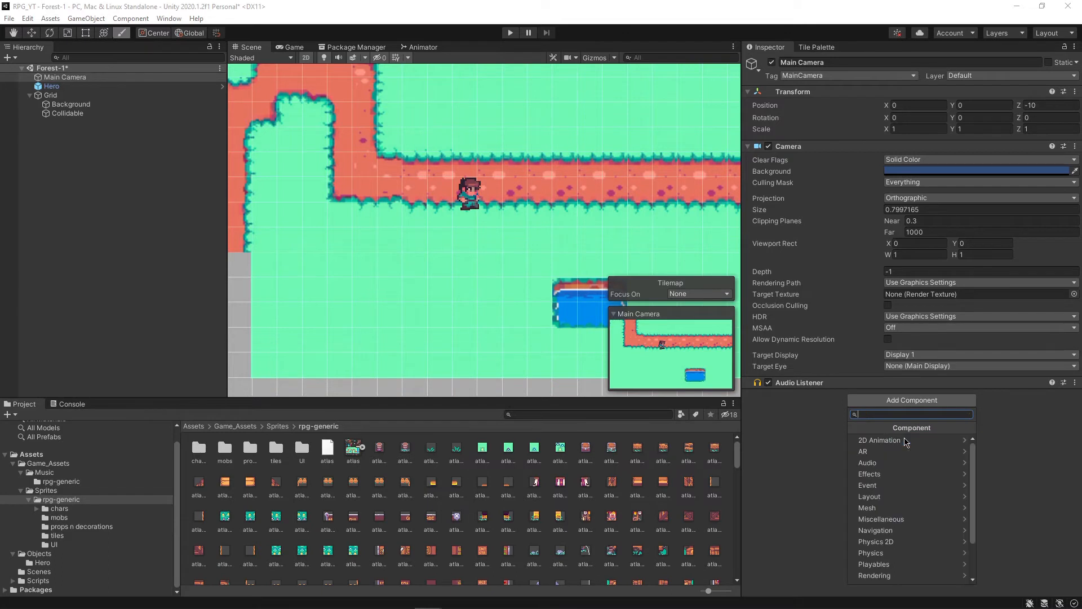
Add a Box Collider 2D component to the Main Camera via the 'bo' search.
{"action": "type", "text": "bo"}
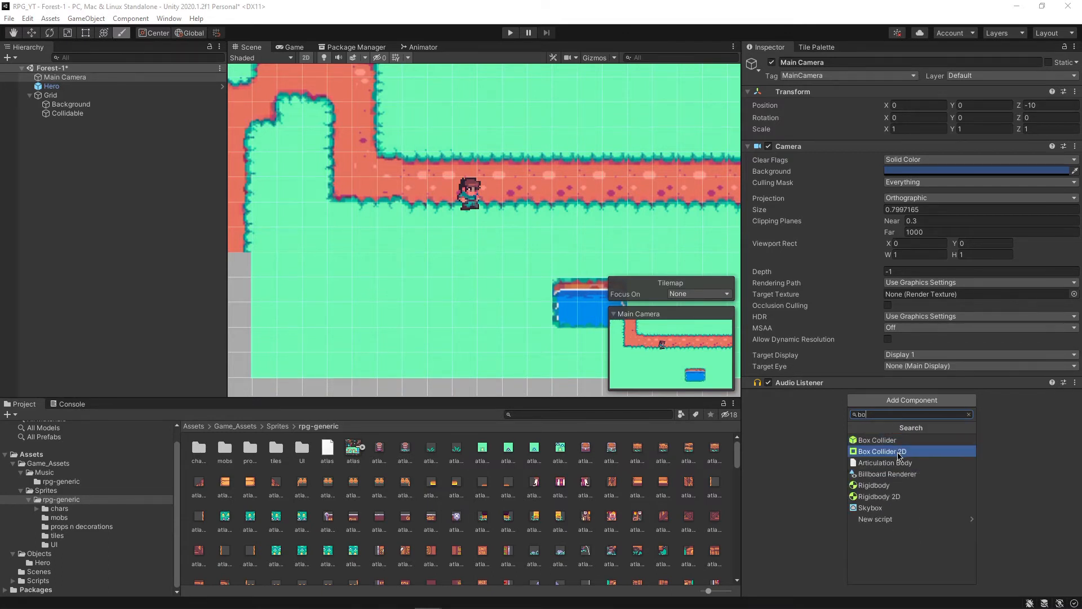
{"action": "left_click", "coordinate": [884, 451]}
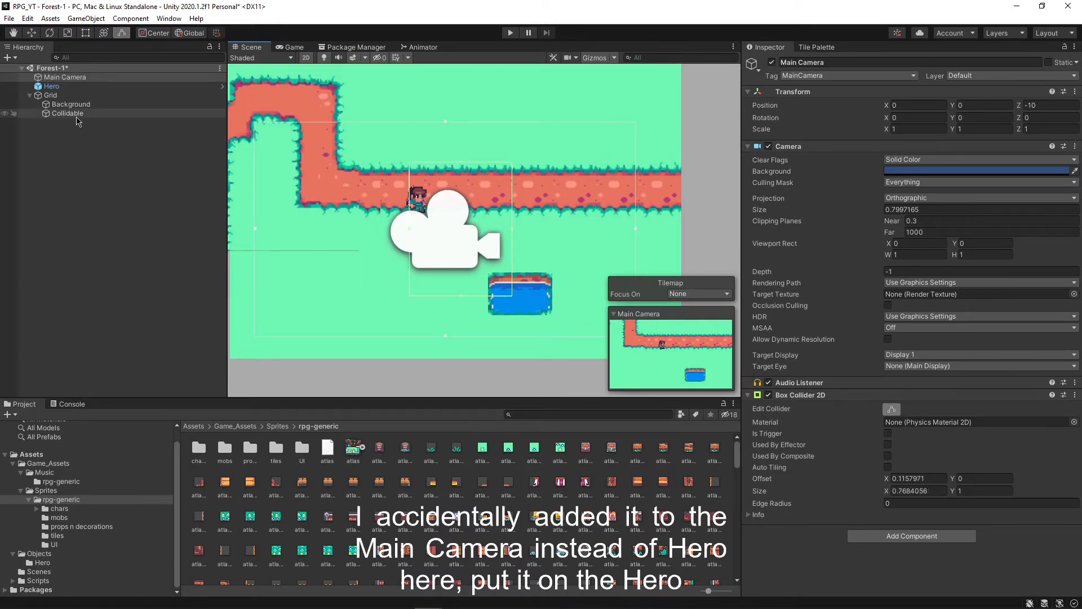
{"action": "left_click", "coordinate": [70, 104]}
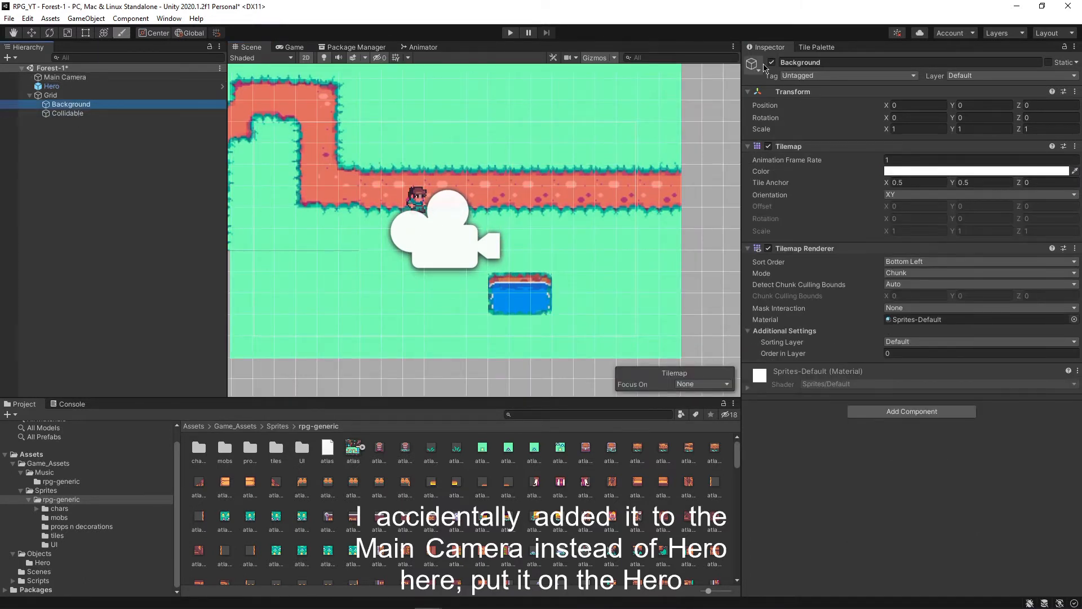
{"action": "left_click", "coordinate": [68, 113]}
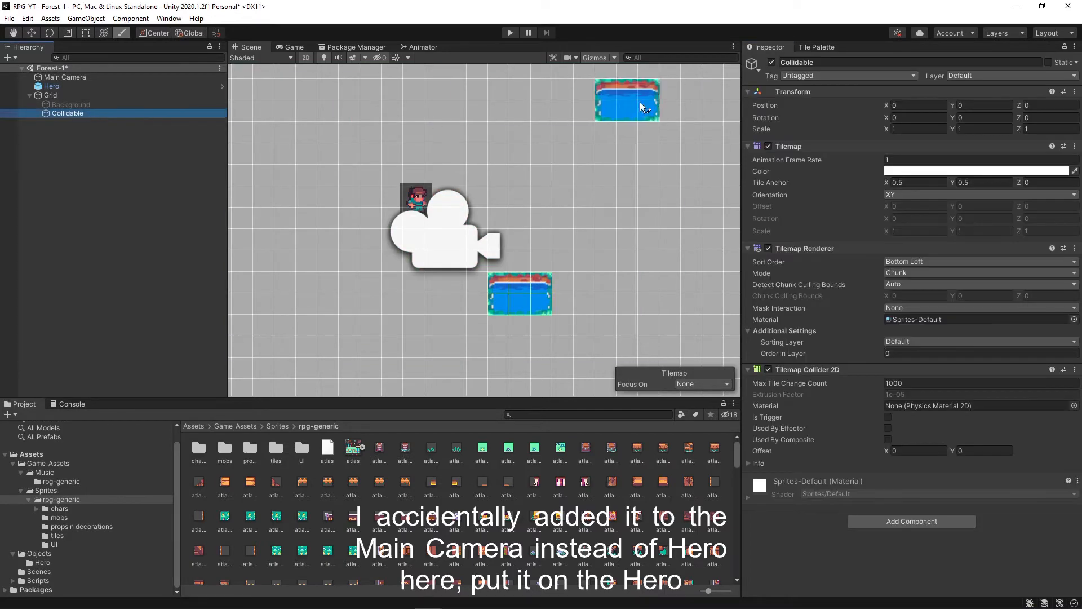
{"action": "left_click", "coordinate": [704, 384]}
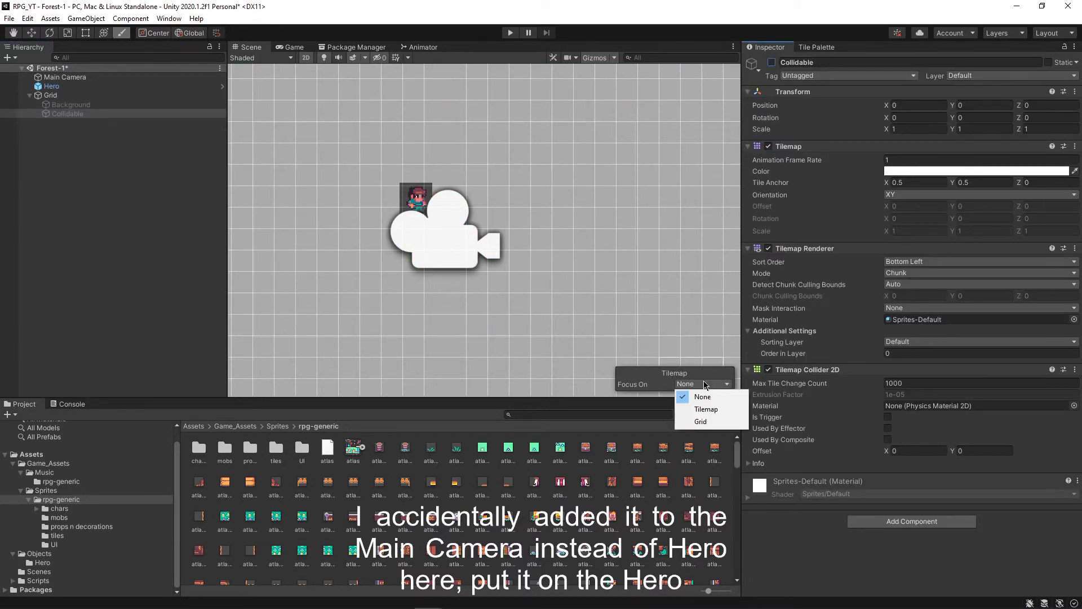
{"action": "left_click", "coordinate": [703, 396]}
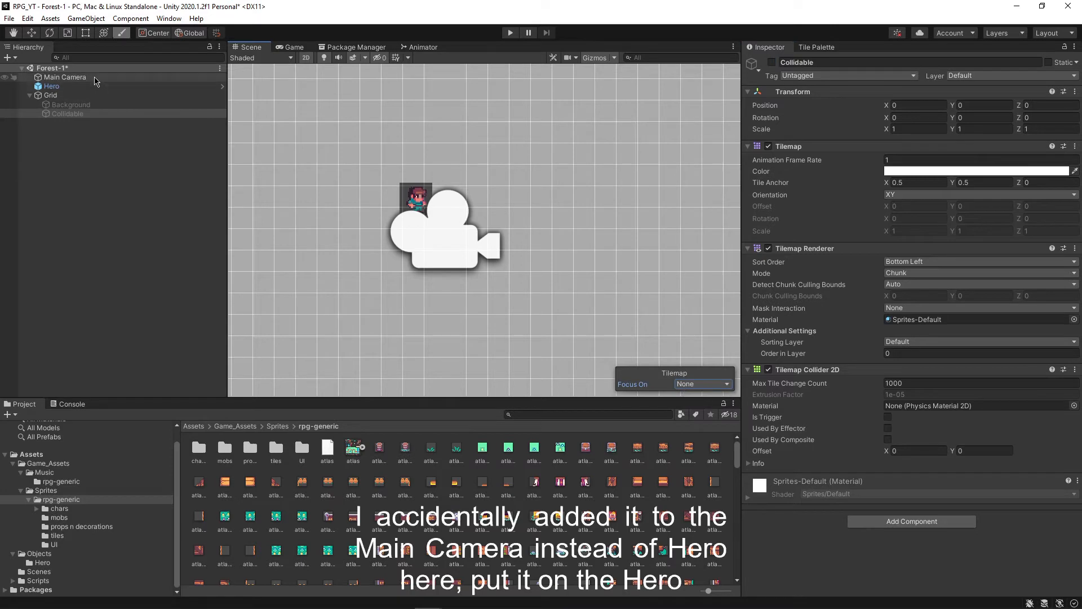
{"action": "left_click", "coordinate": [64, 76]}
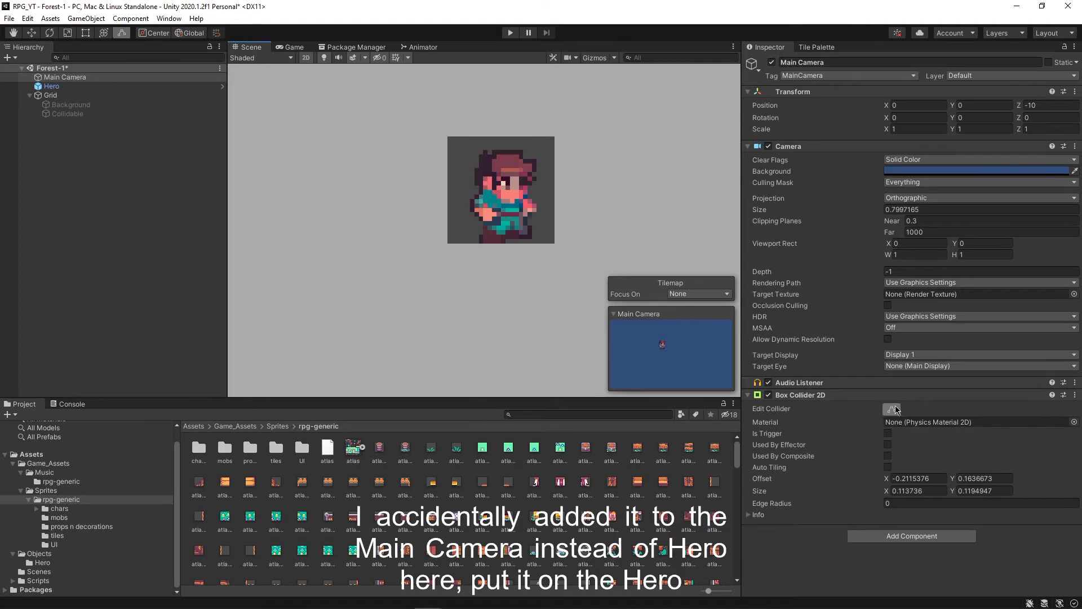
{"action": "mouse_move", "coordinate": [892, 408]}
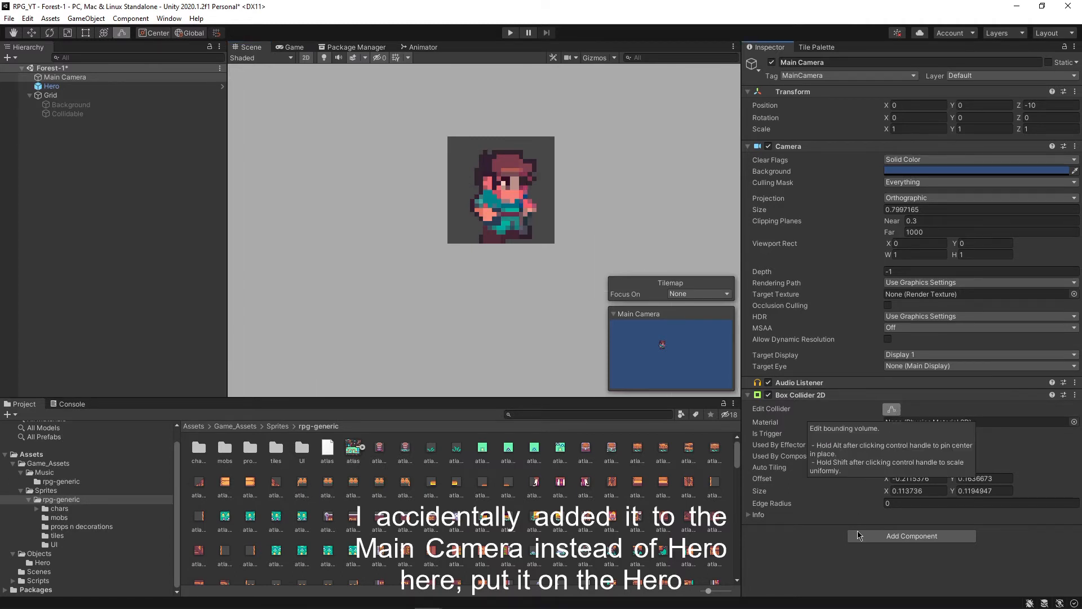
{"action": "left_click", "coordinate": [68, 104]}
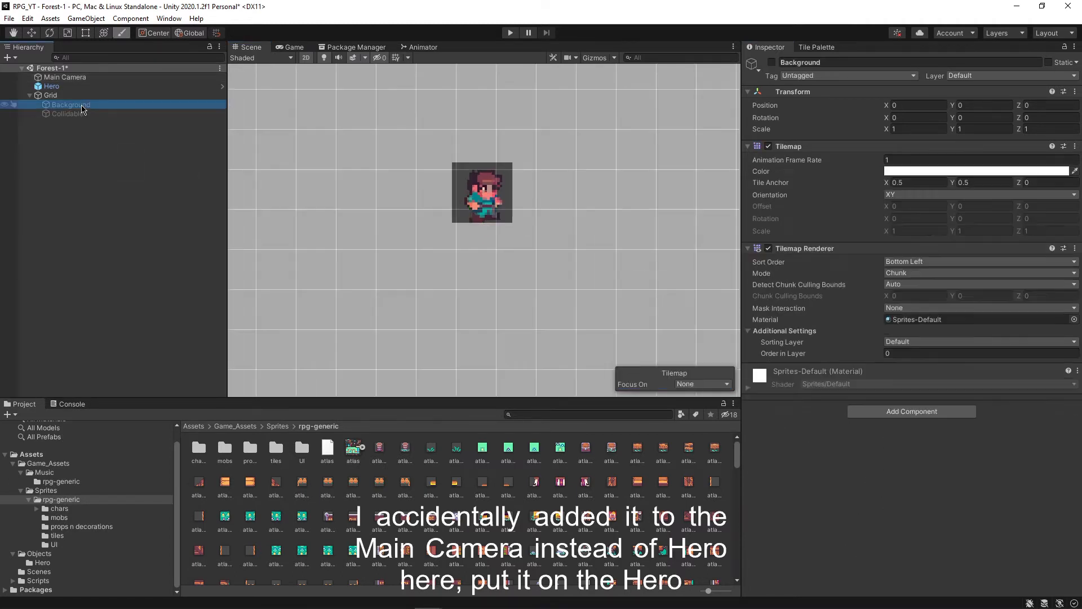
{"action": "left_click", "coordinate": [67, 113]}
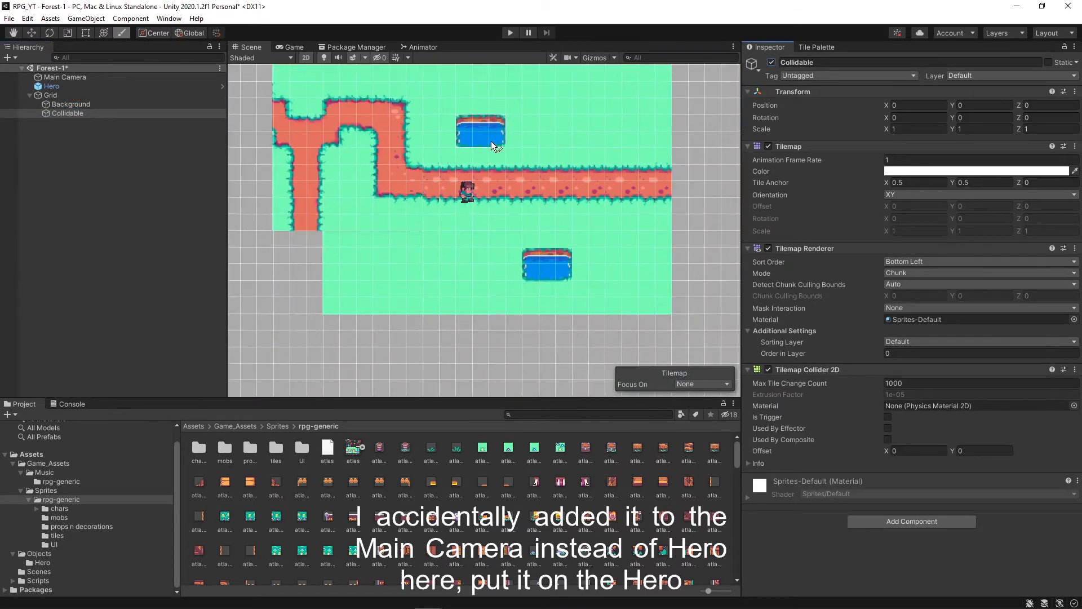
Select the Main Camera, play-test the level and stop play mode.
{"action": "left_click", "coordinate": [65, 77]}
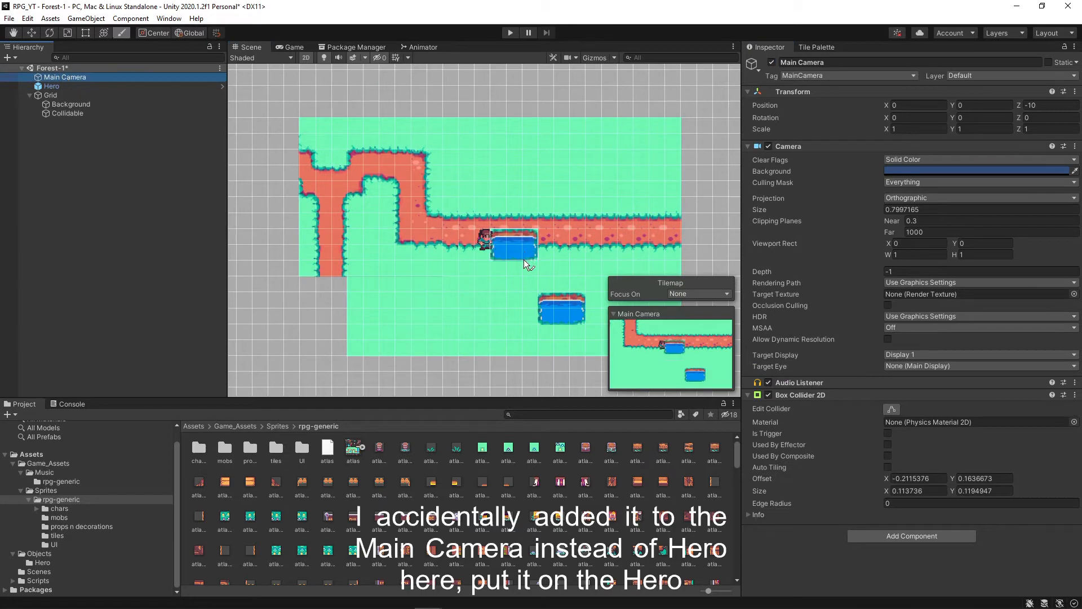
{"action": "left_click", "coordinate": [510, 32]}
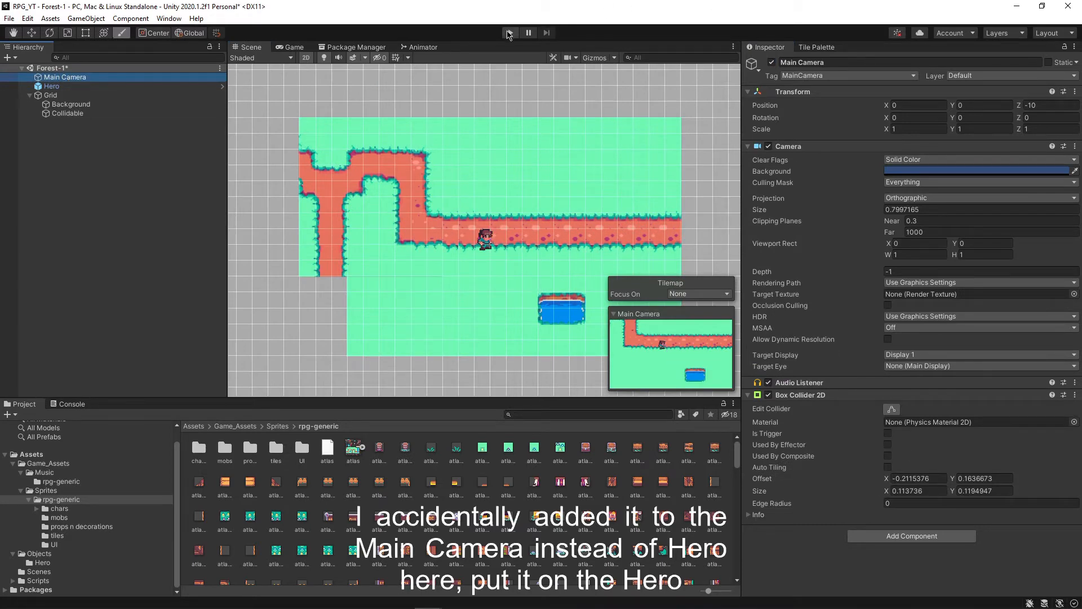
{"action": "left_click", "coordinate": [509, 33]}
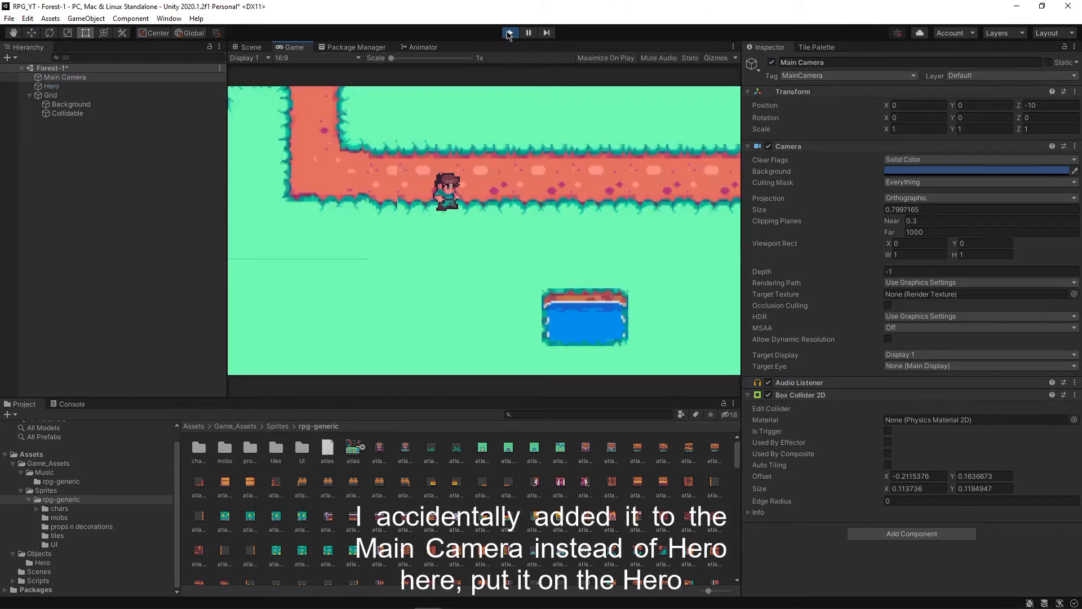
{"action": "left_click", "coordinate": [508, 32]}
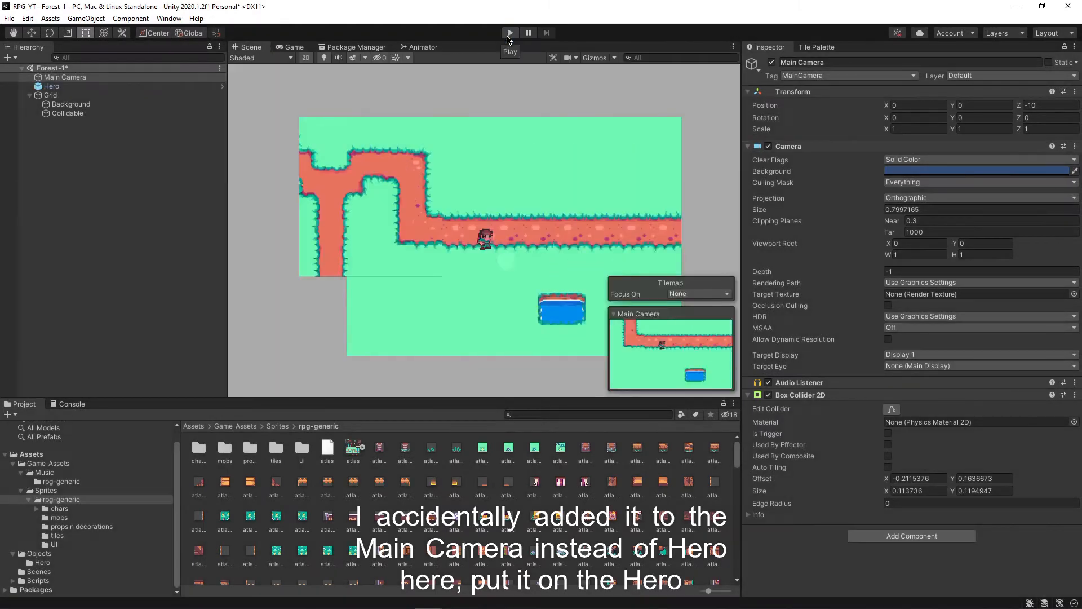
{"action": "mouse_move", "coordinate": [520, 106]}
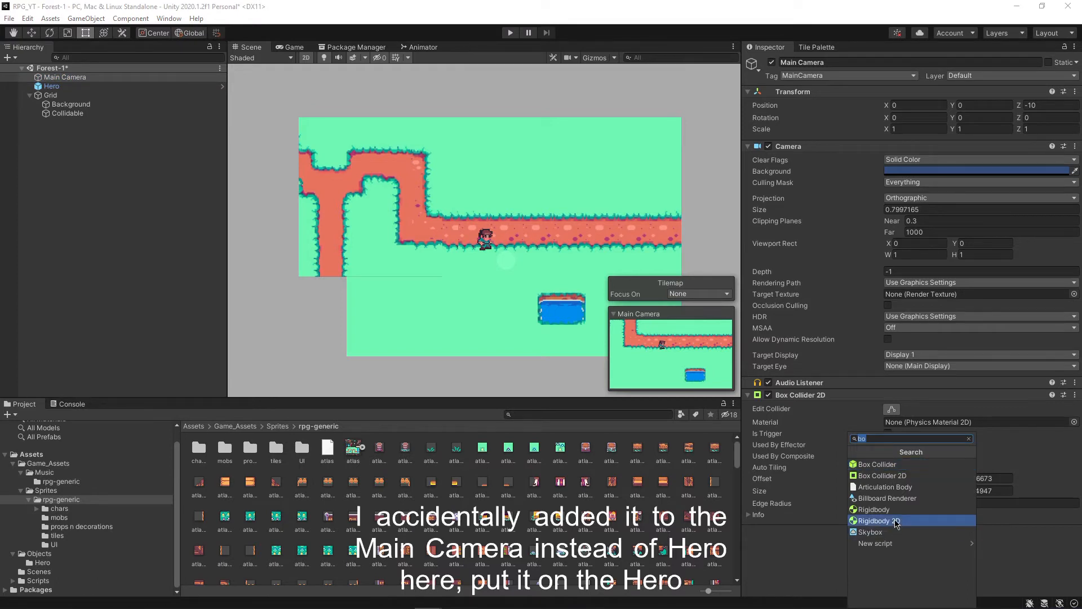
Add a Rigidbody 2D to the Main Camera and save the scene.
{"action": "left_click", "coordinate": [879, 520]}
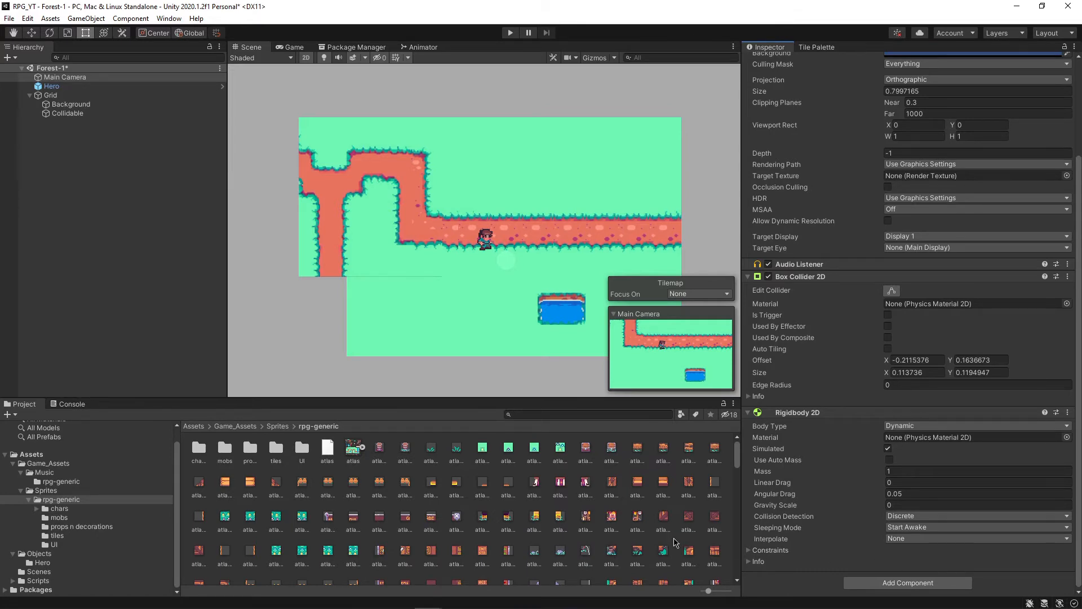
{"action": "scroll", "scroll_direction": "up", "scroll_amount": 3}
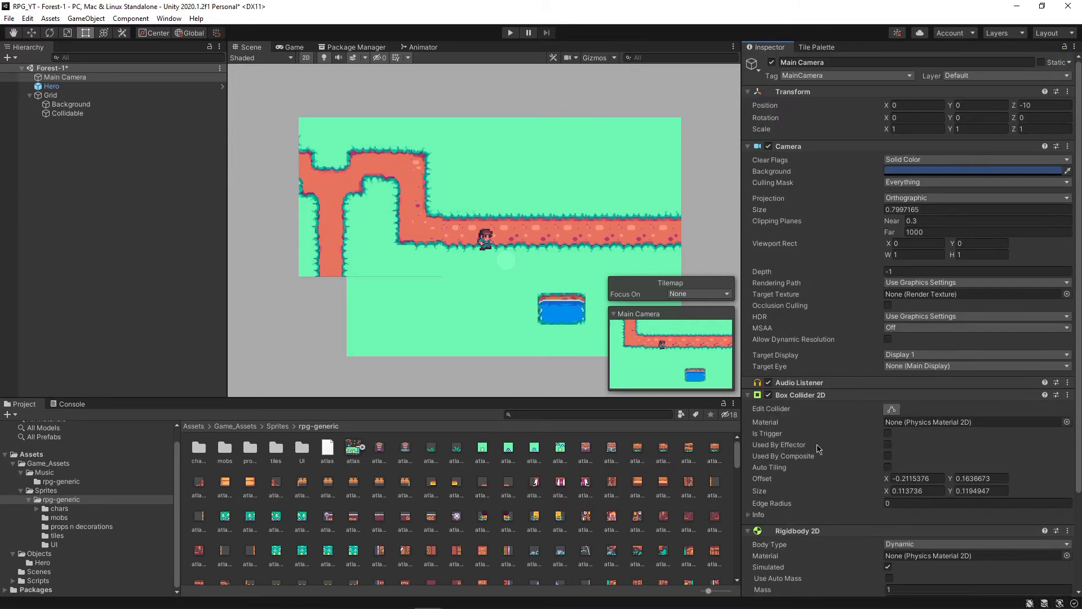
{"action": "key", "text": "ctrl+s"}
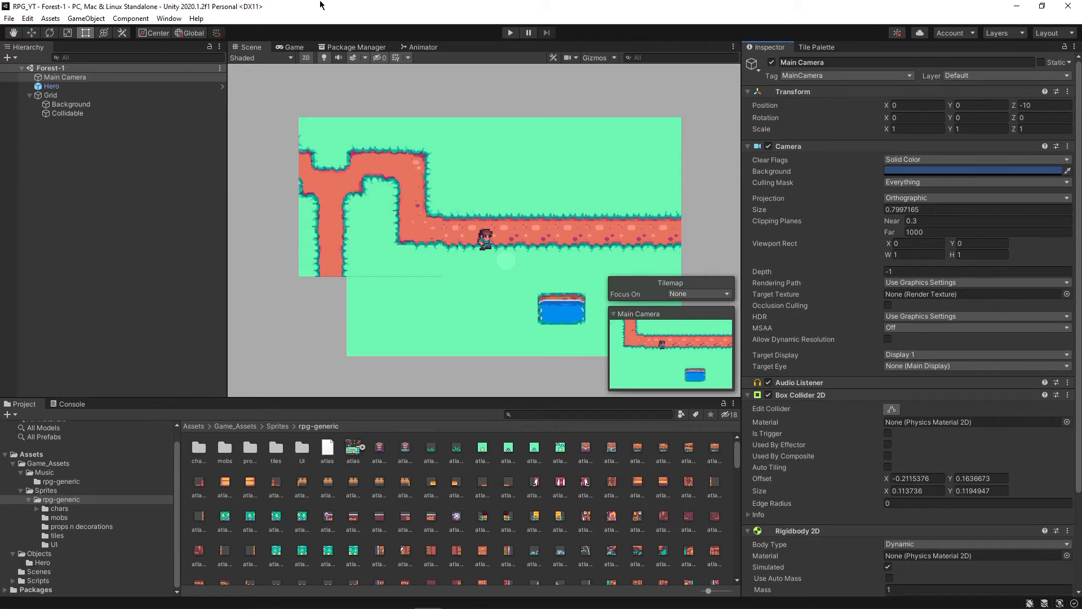
{"action": "scroll", "scroll_direction": "down", "scroll_amount": 3}
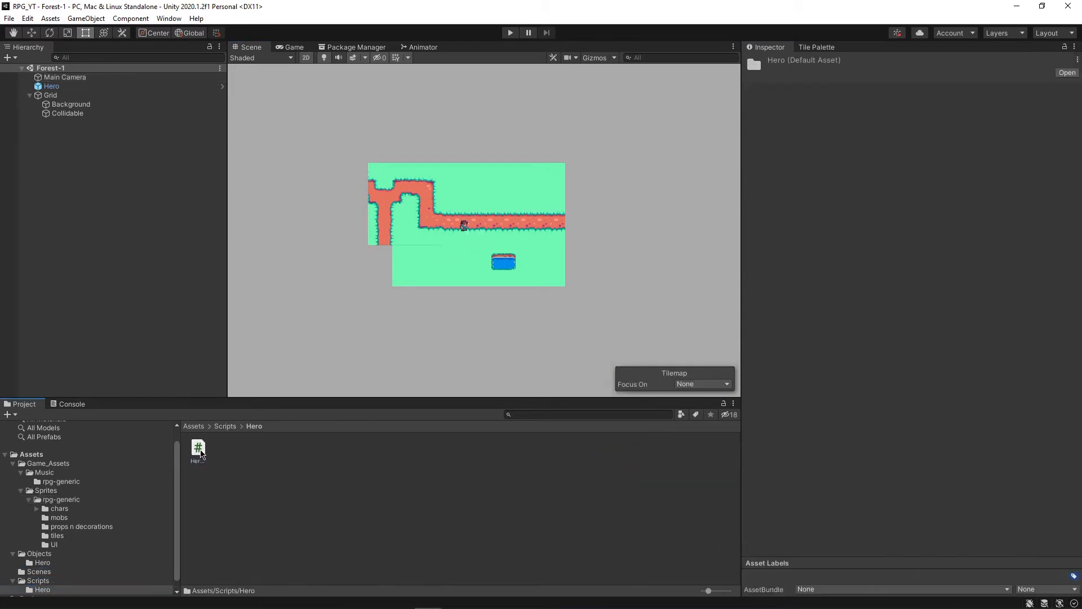
In HeroController.cs change the moveSpeed value from 4 to 0.8f.
{"action": "left_click", "coordinate": [197, 449]}
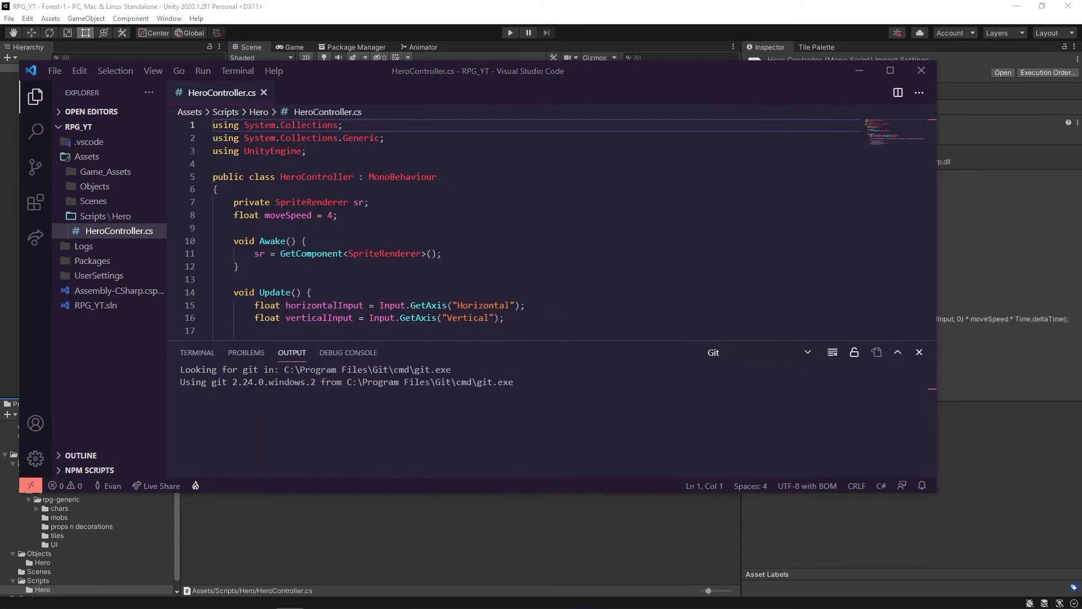
{"action": "scroll", "scroll_direction": "down", "scroll_amount": 3}
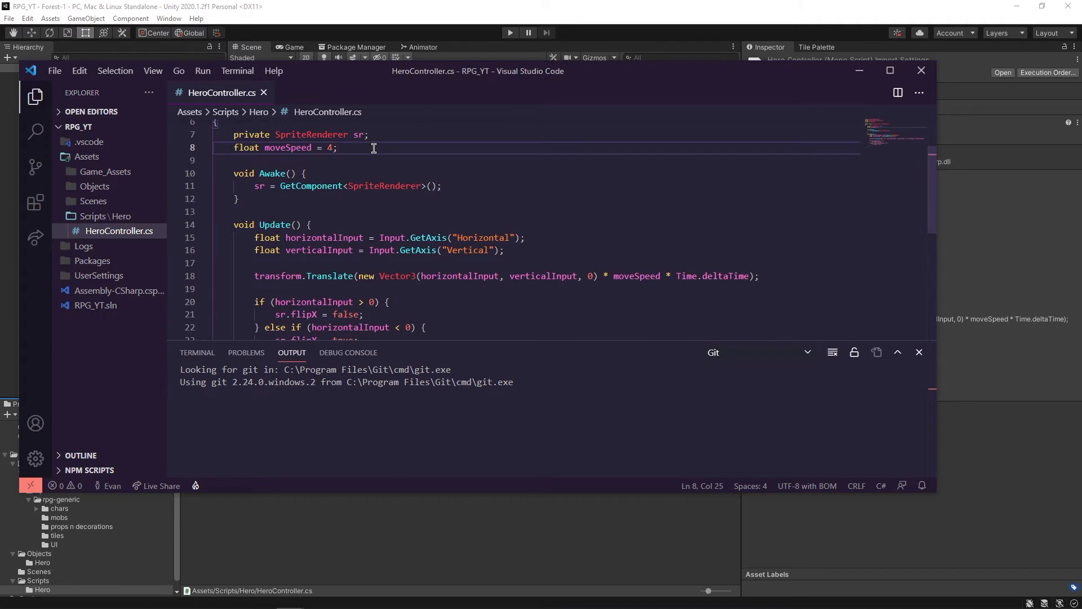
{"action": "double_click", "coordinate": [330, 147]}
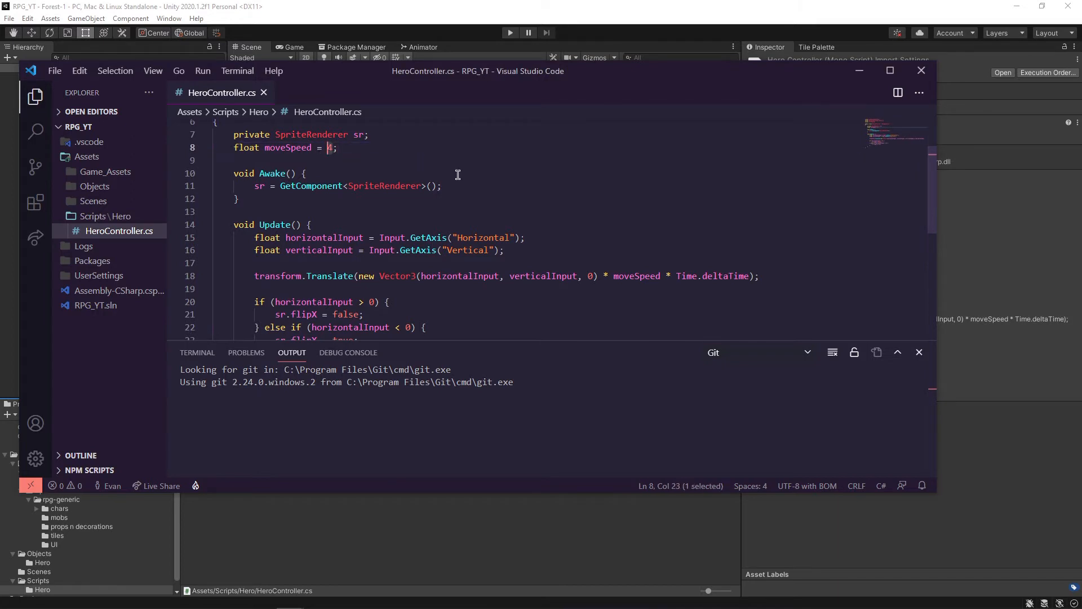
{"action": "type", "text": "0."}
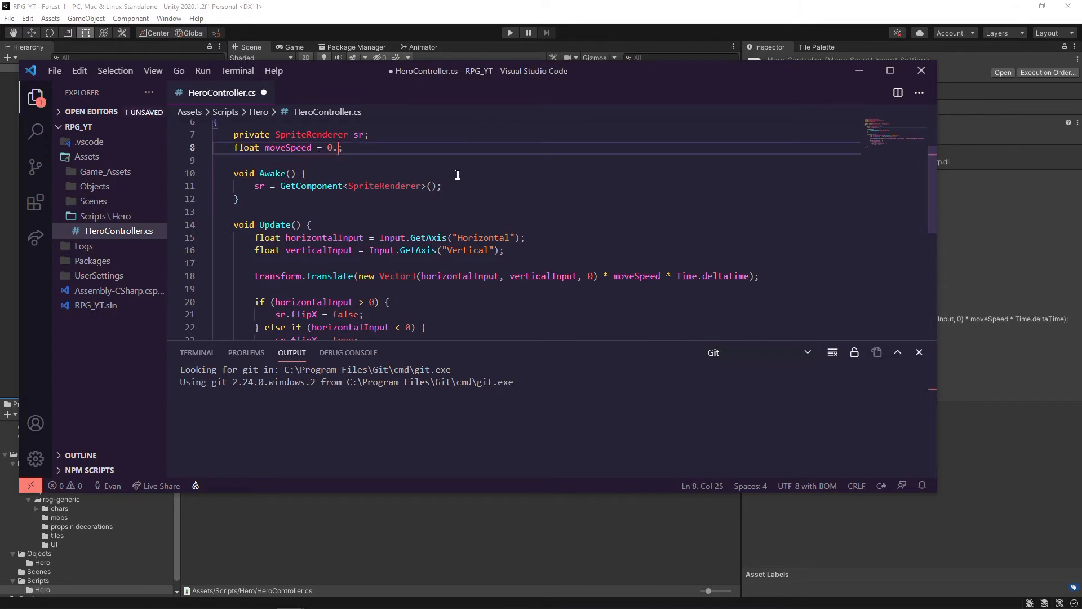
{"action": "type", "text": "8f"}
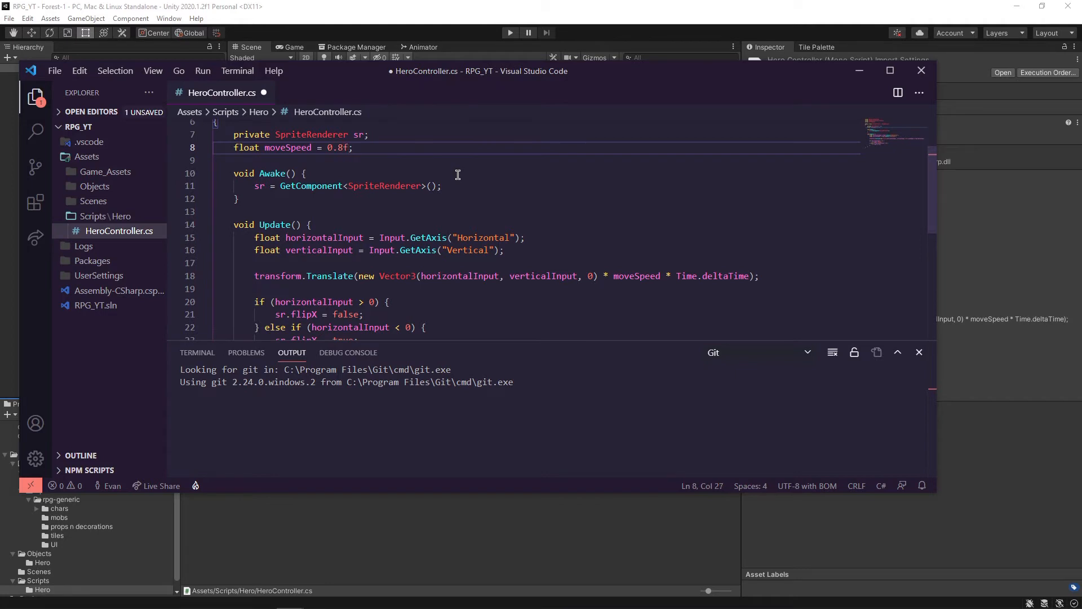
Declare a private Rigidbody2D body field below moveSpeed.
{"action": "left_click", "coordinate": [352, 147]}
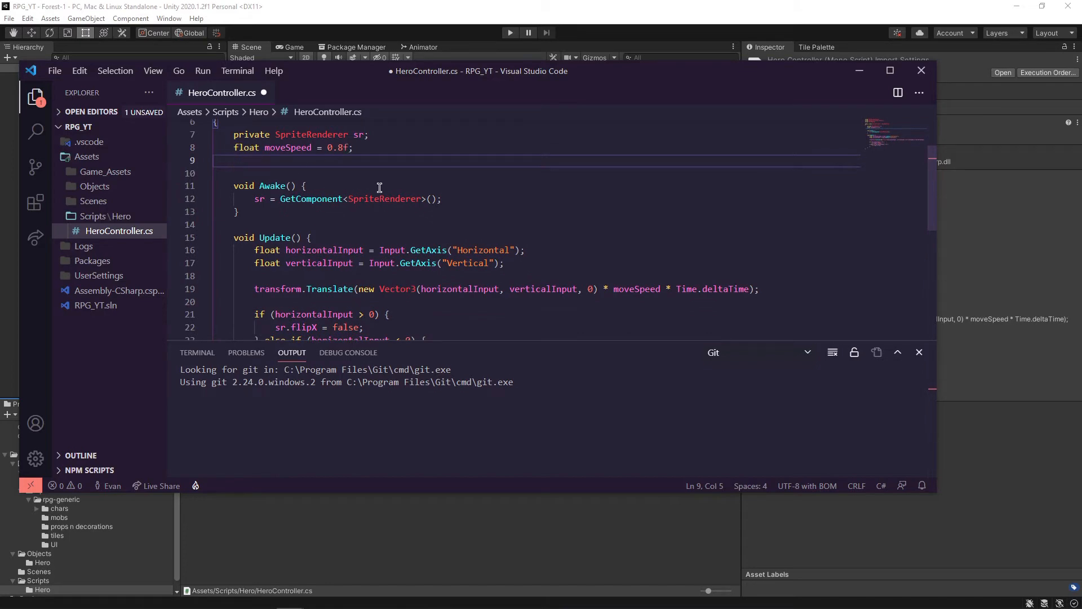
{"action": "type", "text": "private Rigid"}
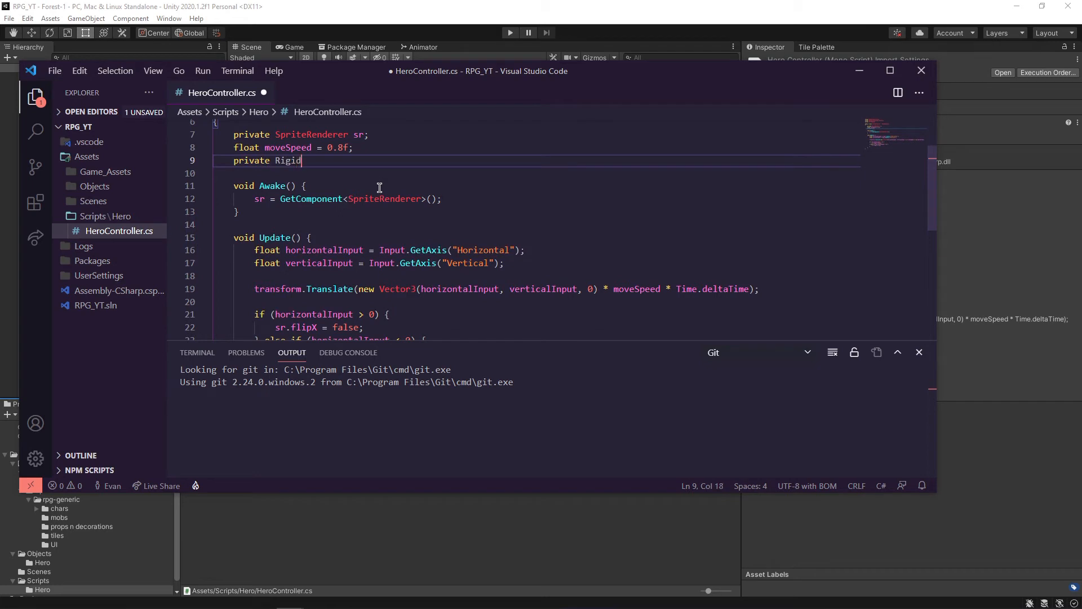
{"action": "type", "text": "body2D"}
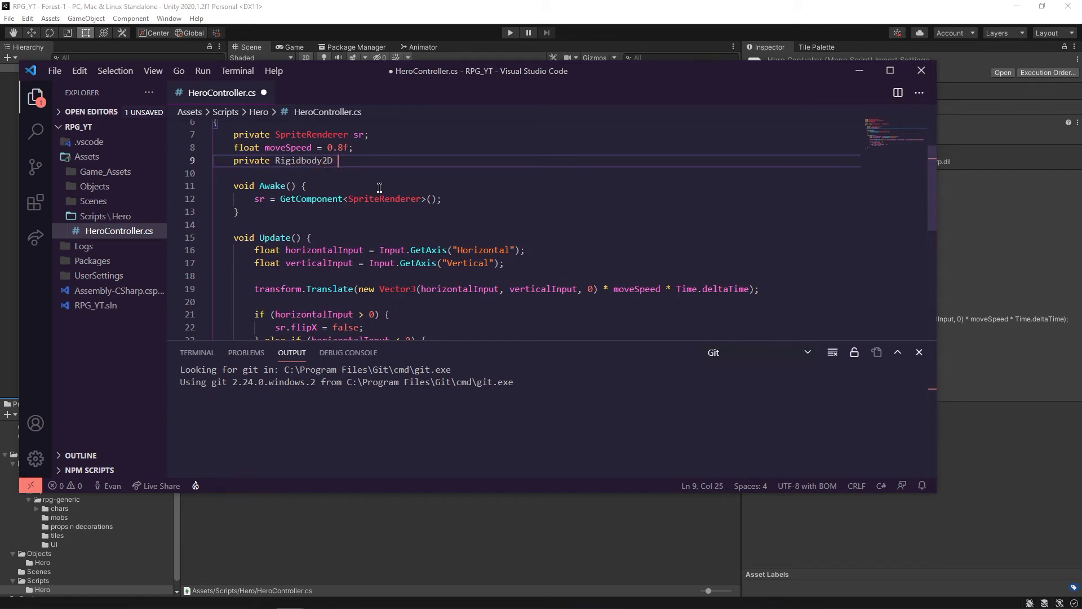
{"action": "type", "text": "body;"}
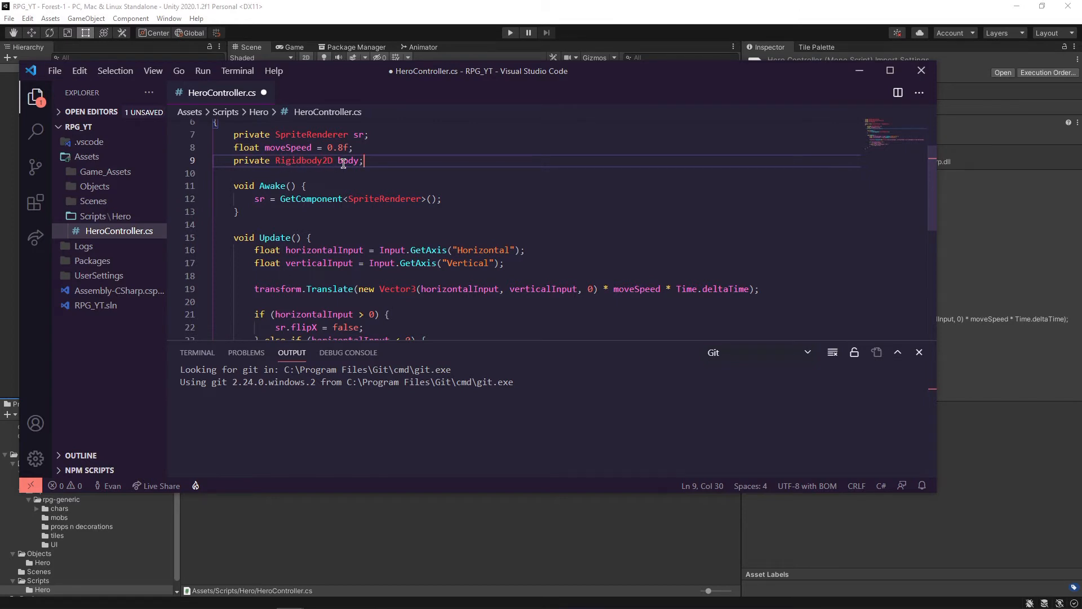
{"action": "mouse_move", "coordinate": [1011, 240]}
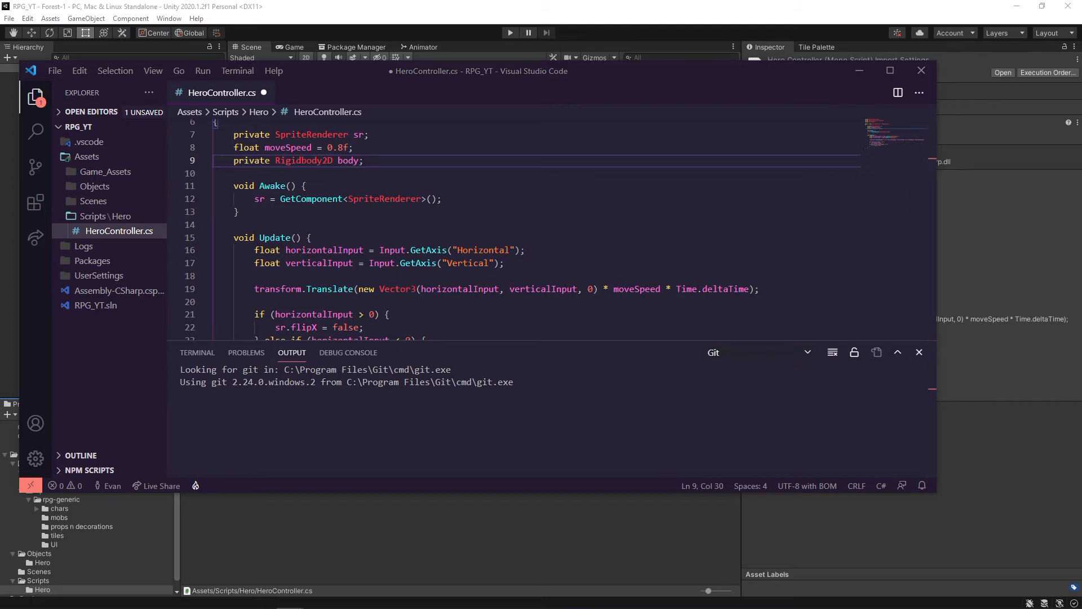
Assign body = GetComponent<Rigidbody2D>() in Awake.
{"action": "type", "text": "body ="}
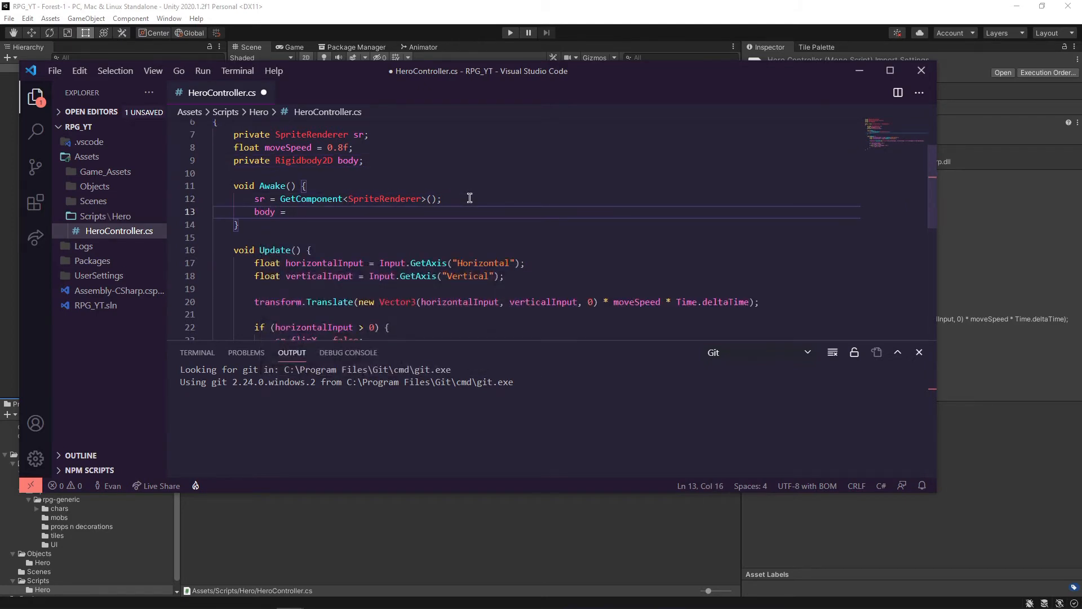
{"action": "type", "text": "GetComponent<"}
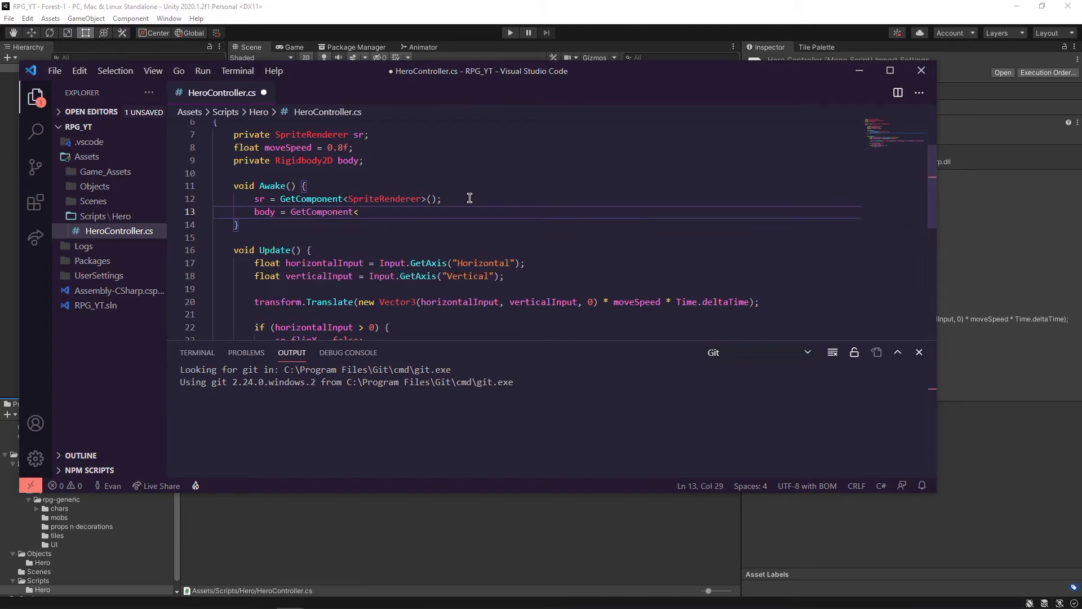
{"action": "type", "text": "Rigid"}
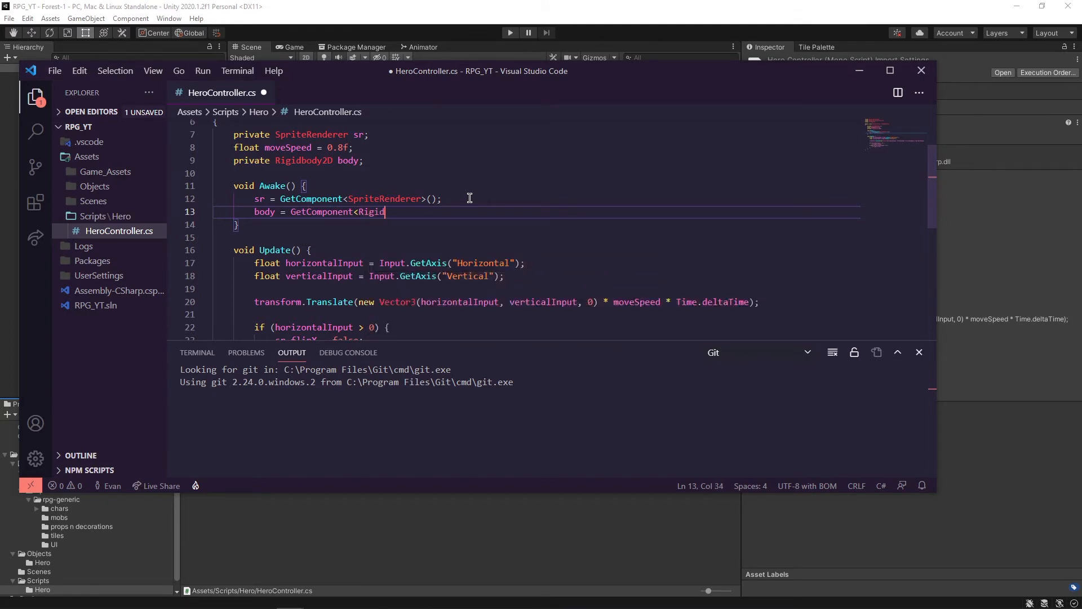
{"action": "type", "text": "body2D>();"}
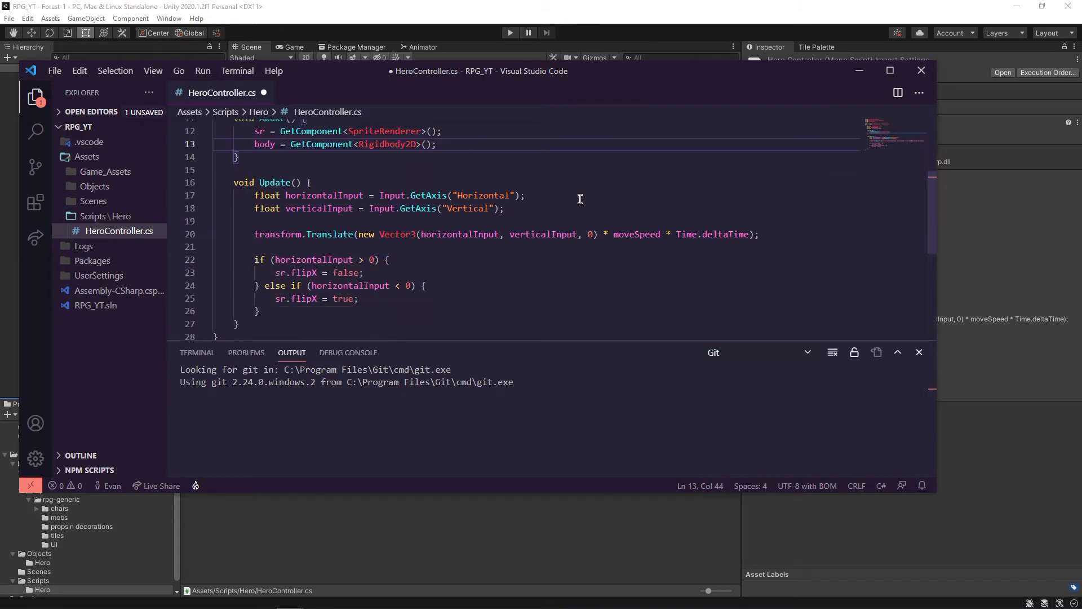
{"action": "mouse_move", "coordinate": [339, 210]}
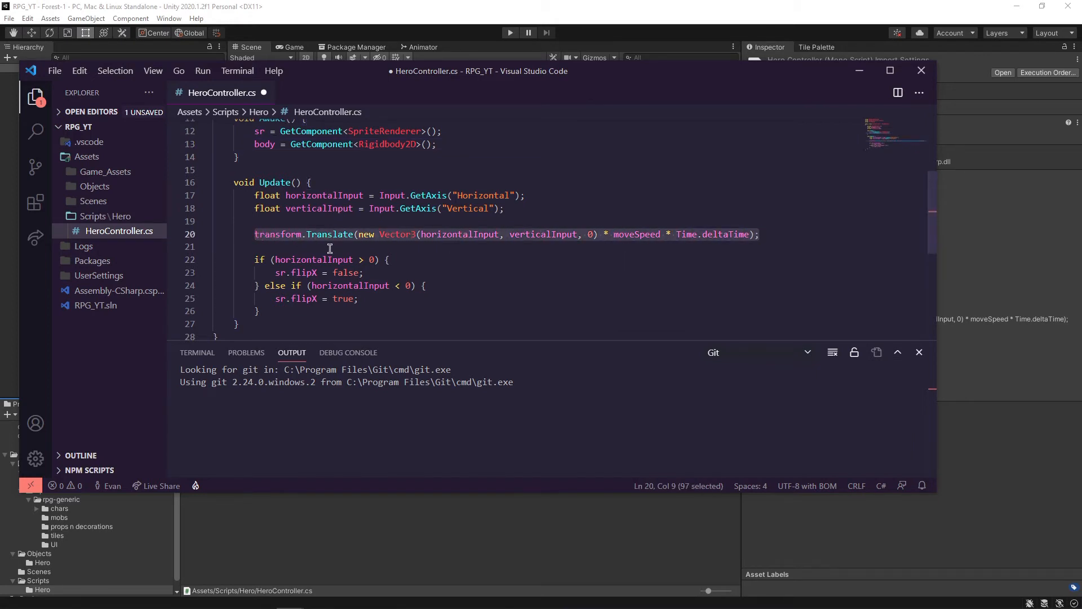
{"action": "mouse_move", "coordinate": [382, 242]}
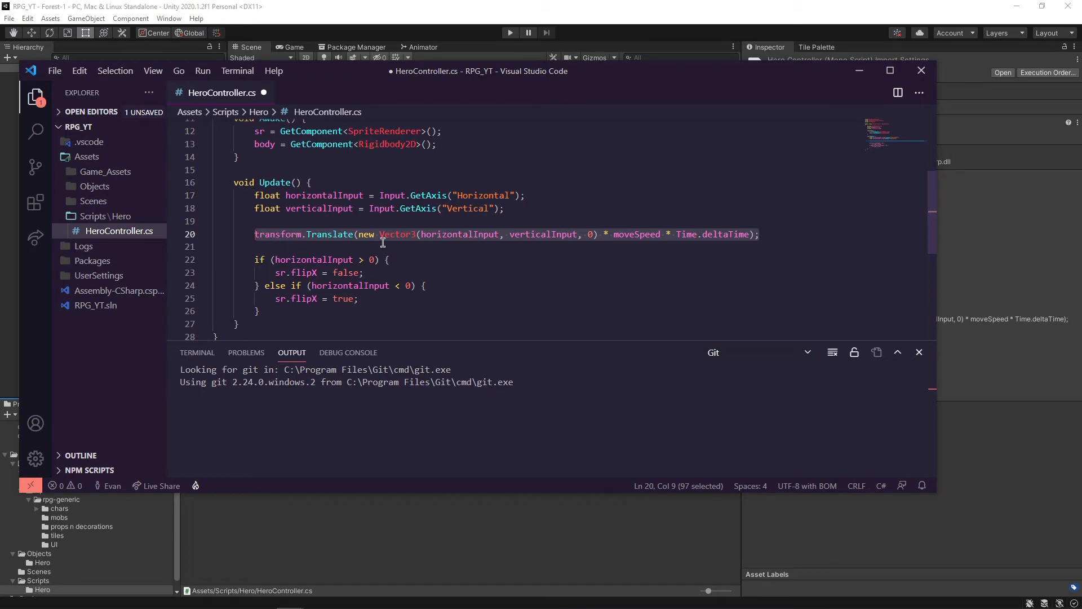
{"action": "mouse_move", "coordinate": [416, 249]}
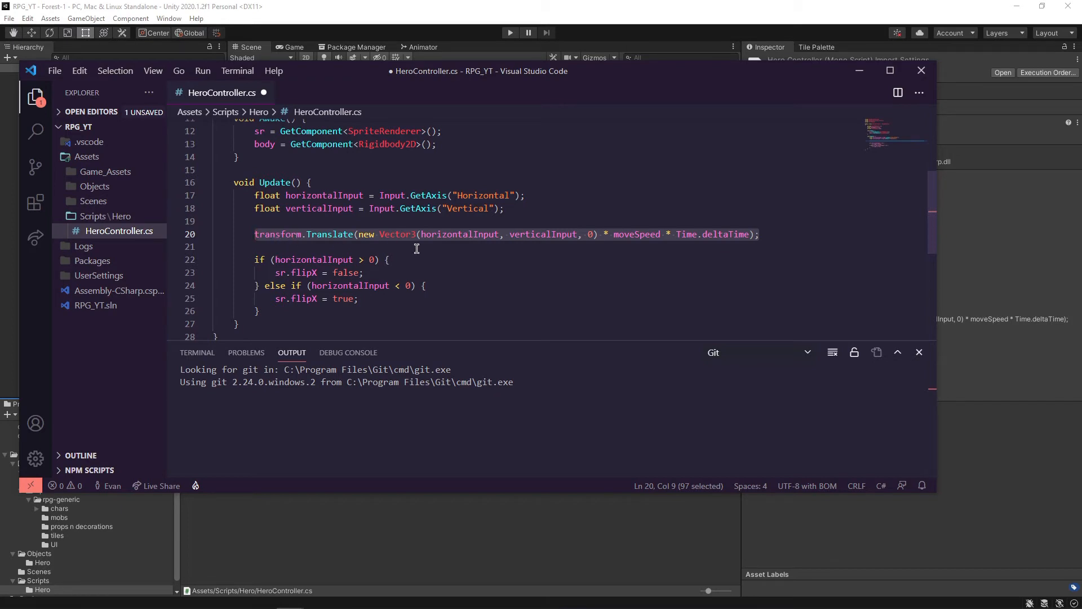
Start the line body.velocity = new Vector in Update, replacing the transform translate.
{"action": "type", "text": "body."}
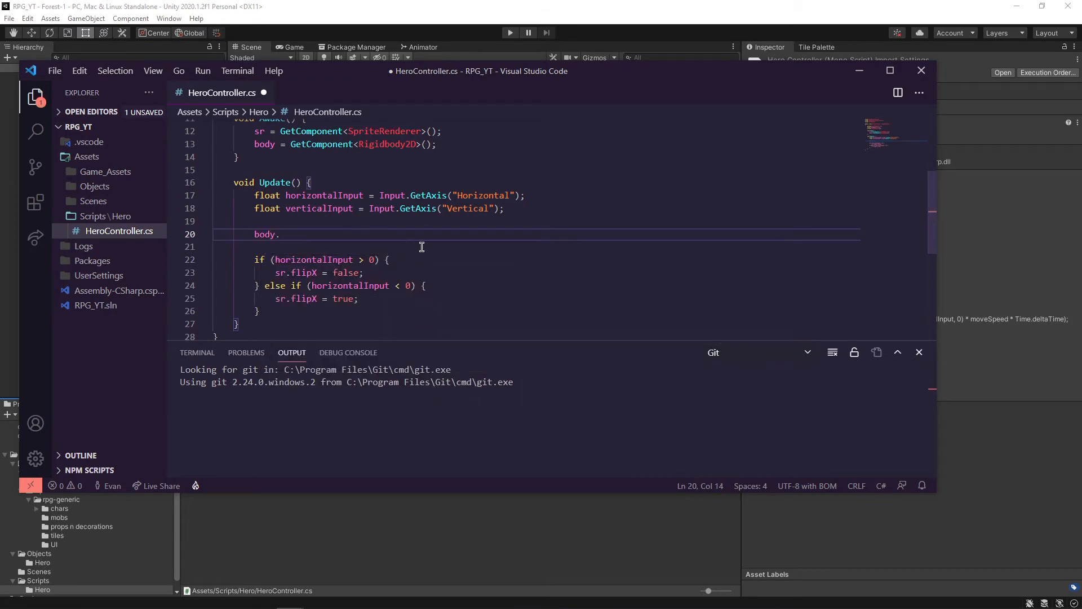
{"action": "scroll", "scroll_direction": "up", "scroll_amount": 3}
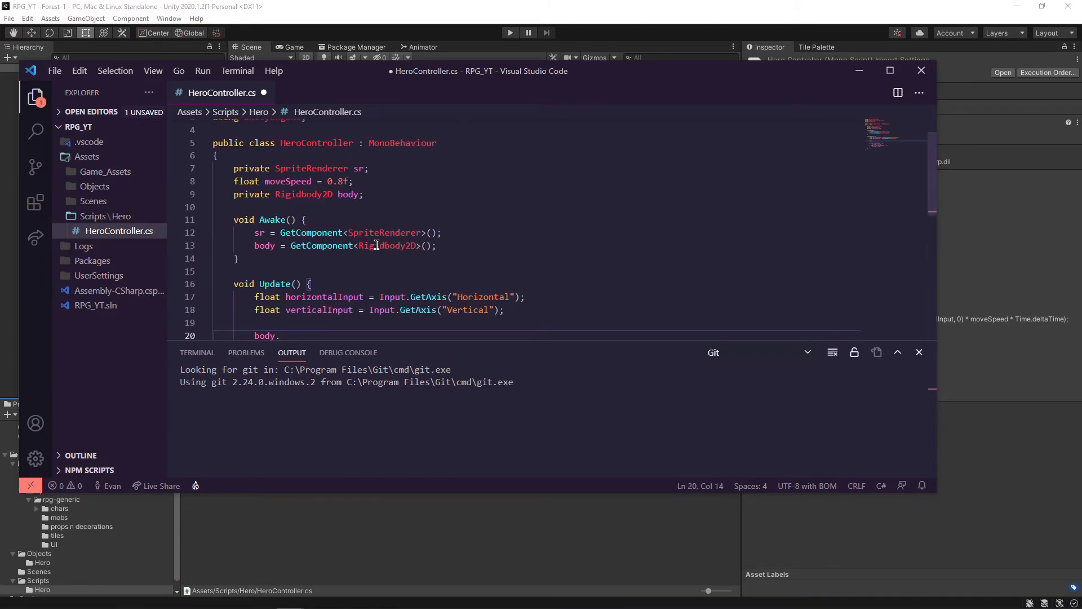
{"action": "scroll", "scroll_direction": "down", "scroll_amount": 3}
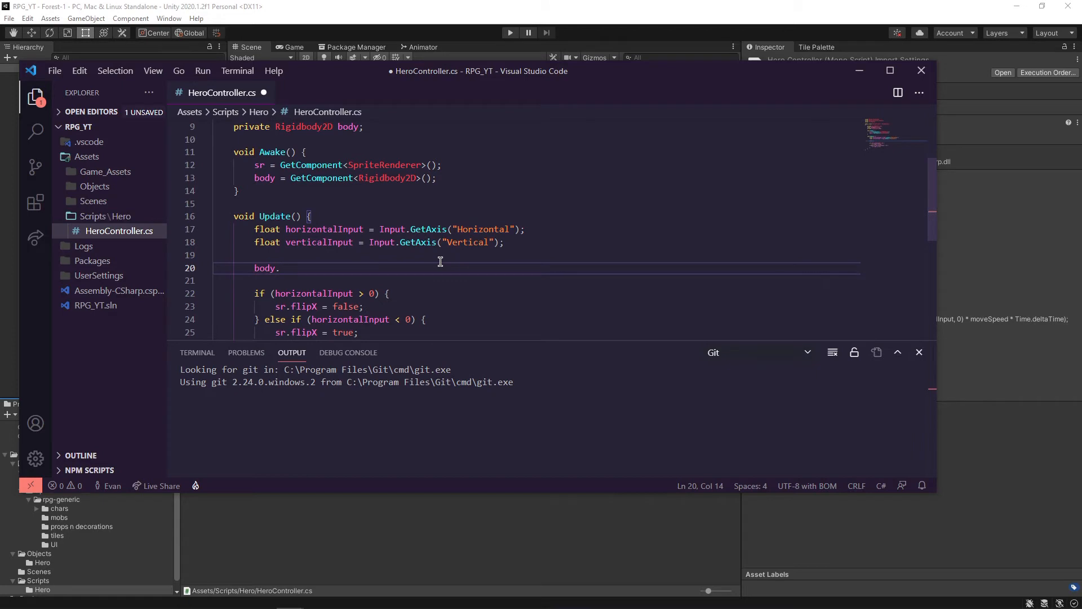
{"action": "type", "text": "velocity ="}
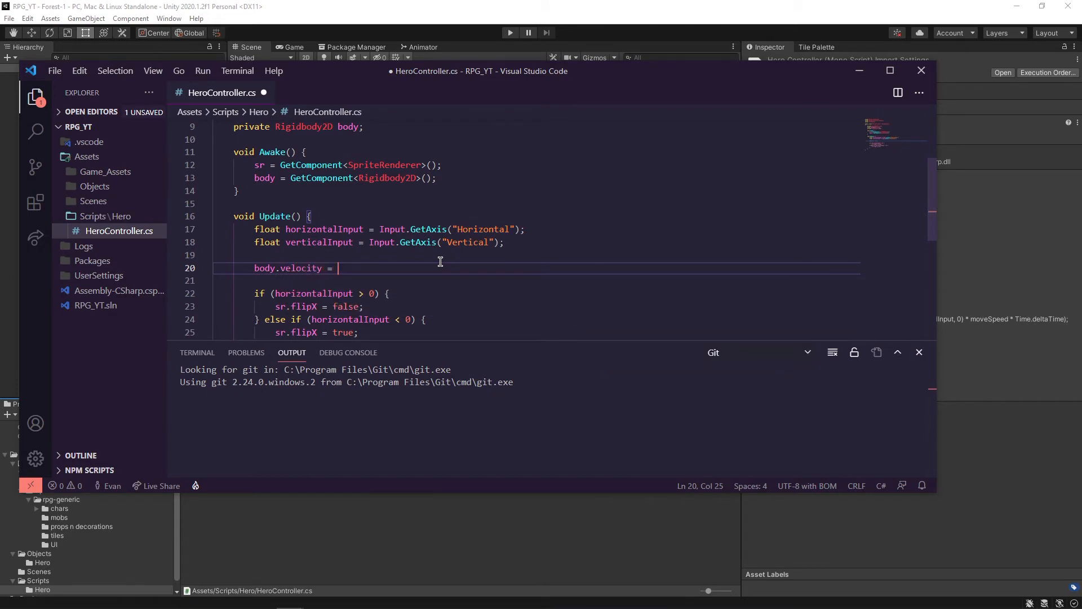
{"action": "type", "text": "new Vec"}
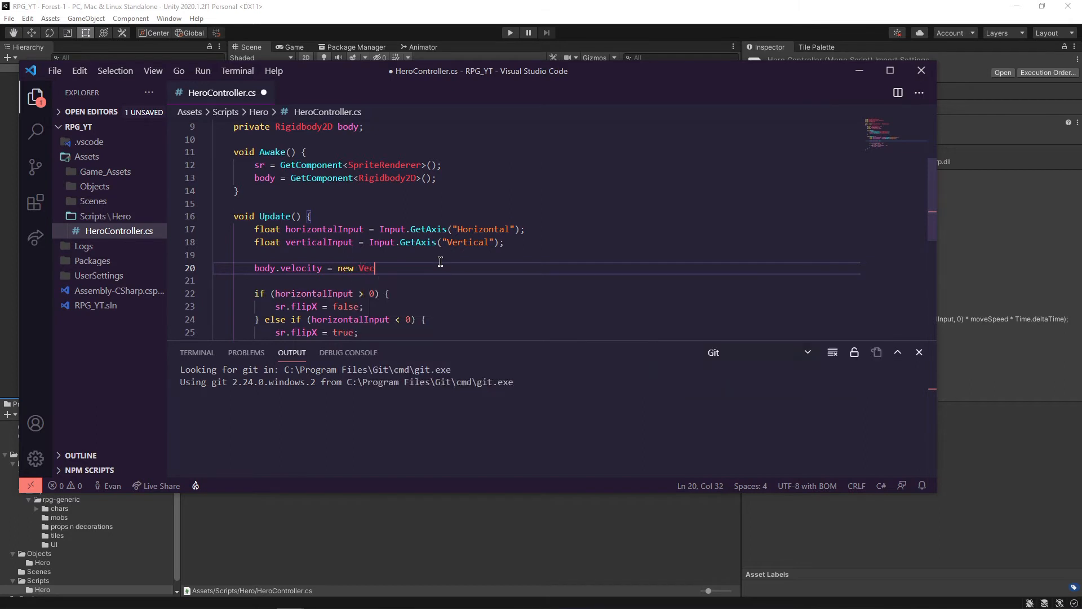
{"action": "type", "text": "tor2("}
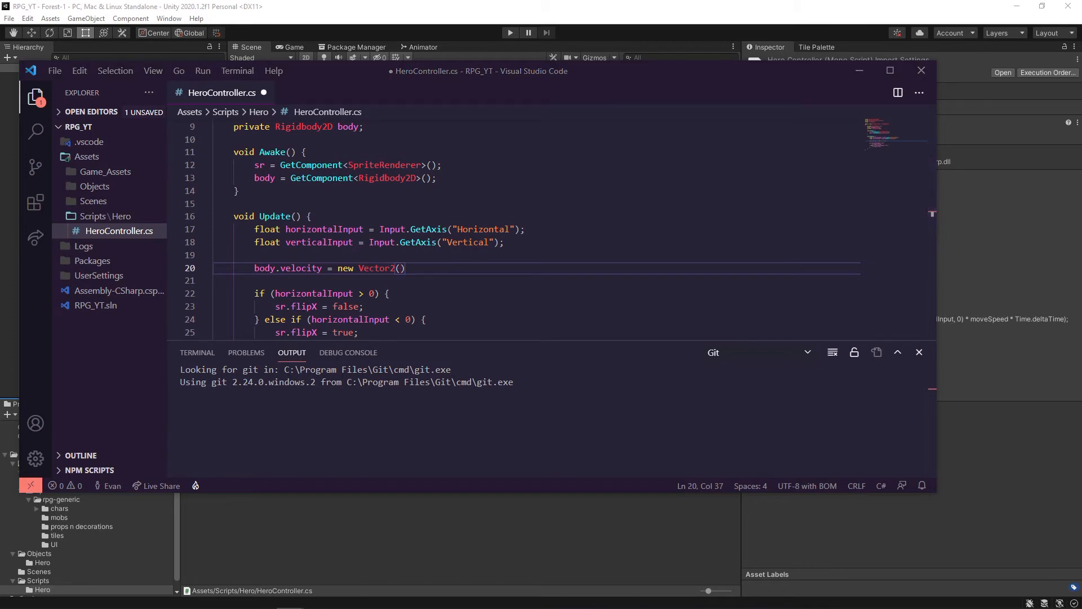
{"action": "mouse_move", "coordinate": [421, 289]}
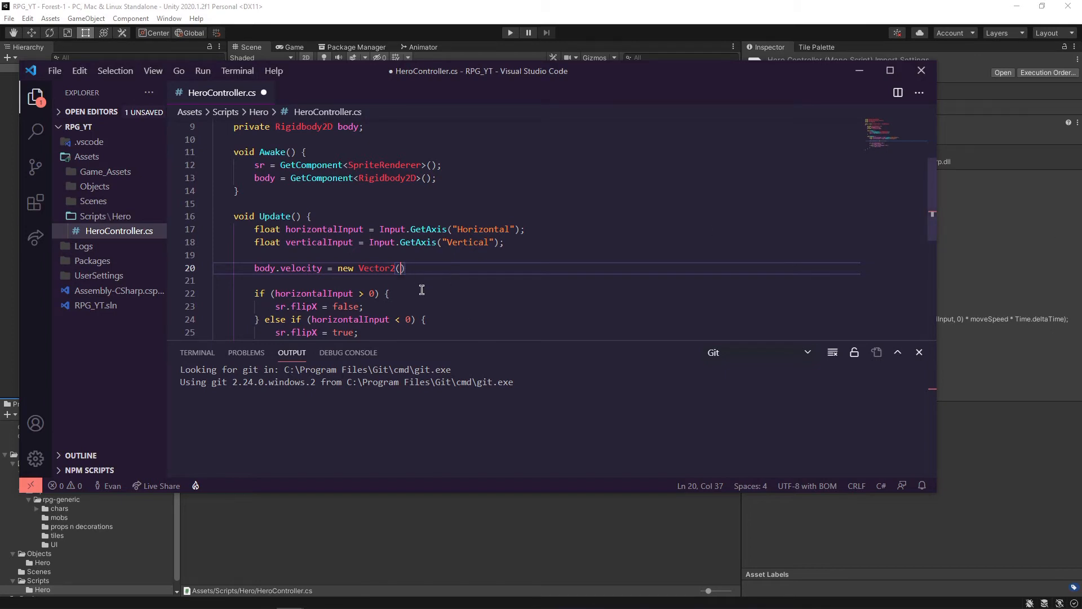
Complete Vector2(horizontalInput * moveSpeed, verticalInput * moveSpeed) and save the script.
{"action": "type", "text": "horizontalInput"}
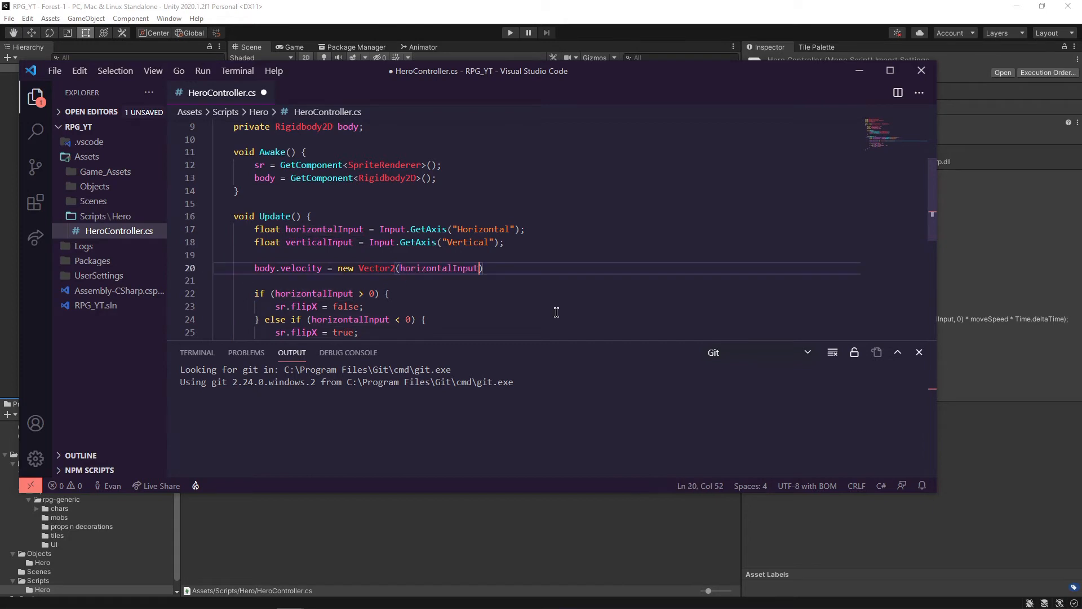
{"action": "type", "text": "* moveSpeed,"}
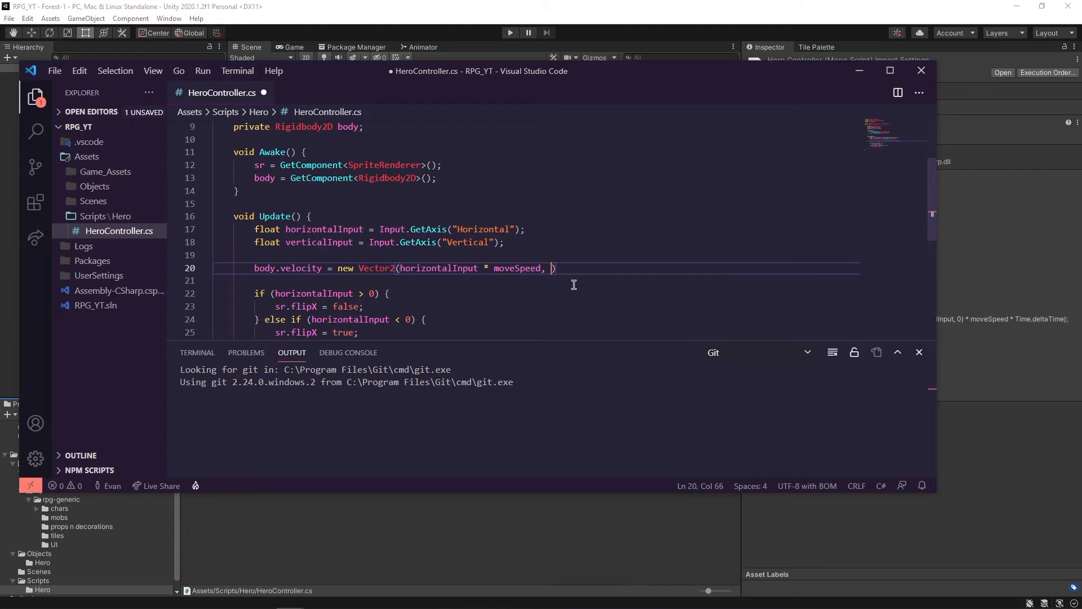
{"action": "type", "text": "verticalInput * moves"}
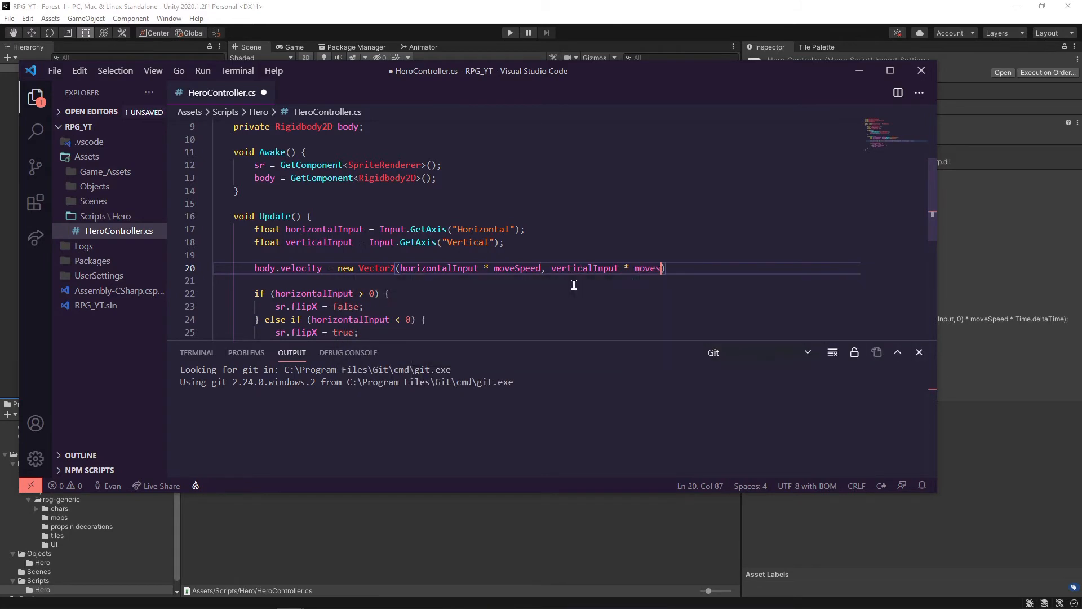
{"action": "type", "text": "peed);"}
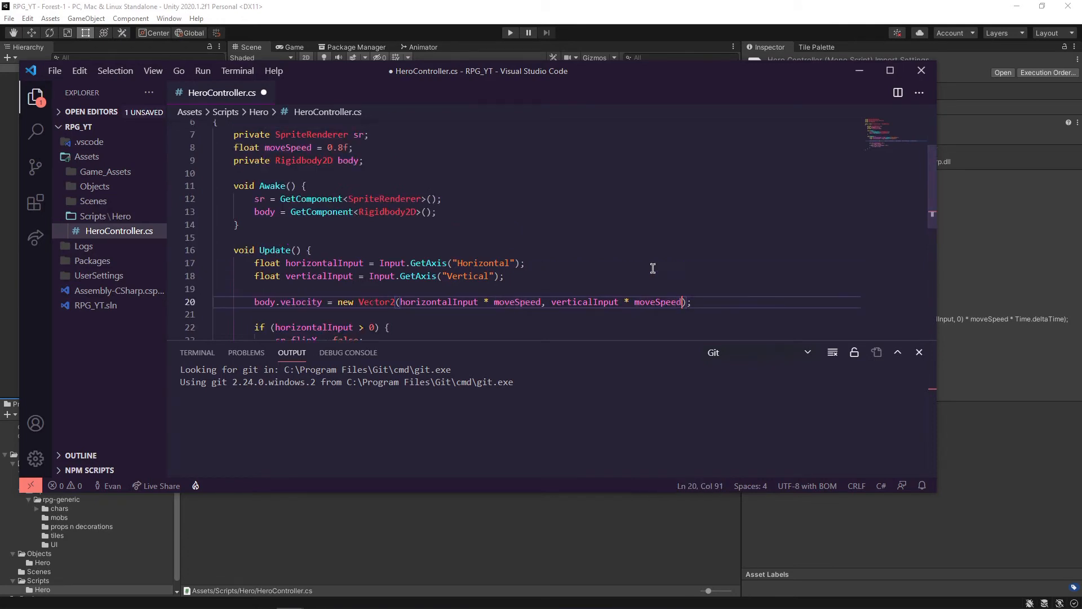
{"action": "scroll", "scroll_direction": "down", "scroll_amount": 3}
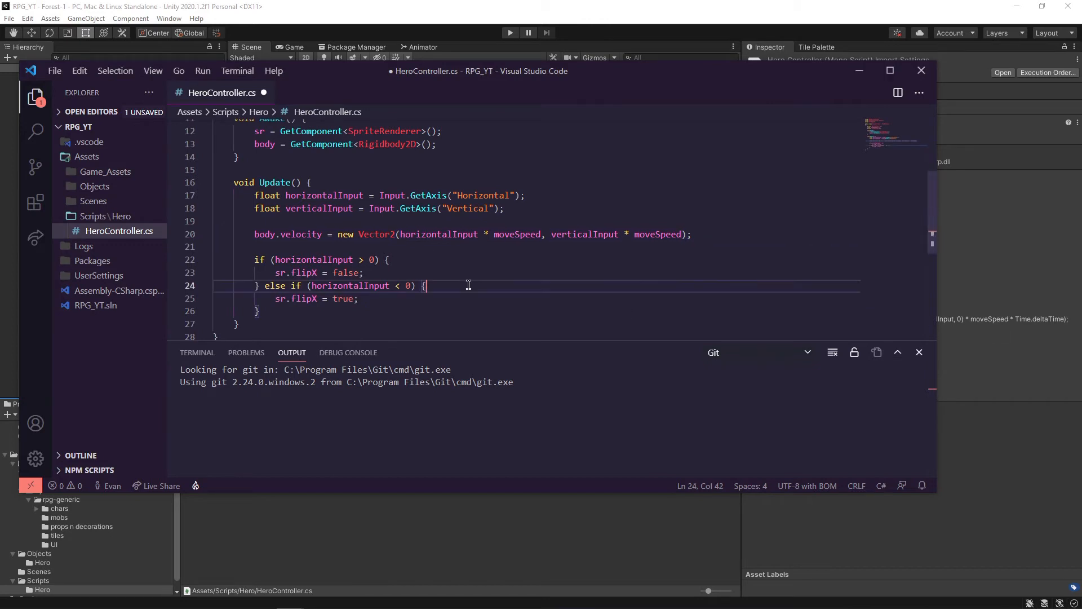
{"action": "key", "text": "ctrl+s"}
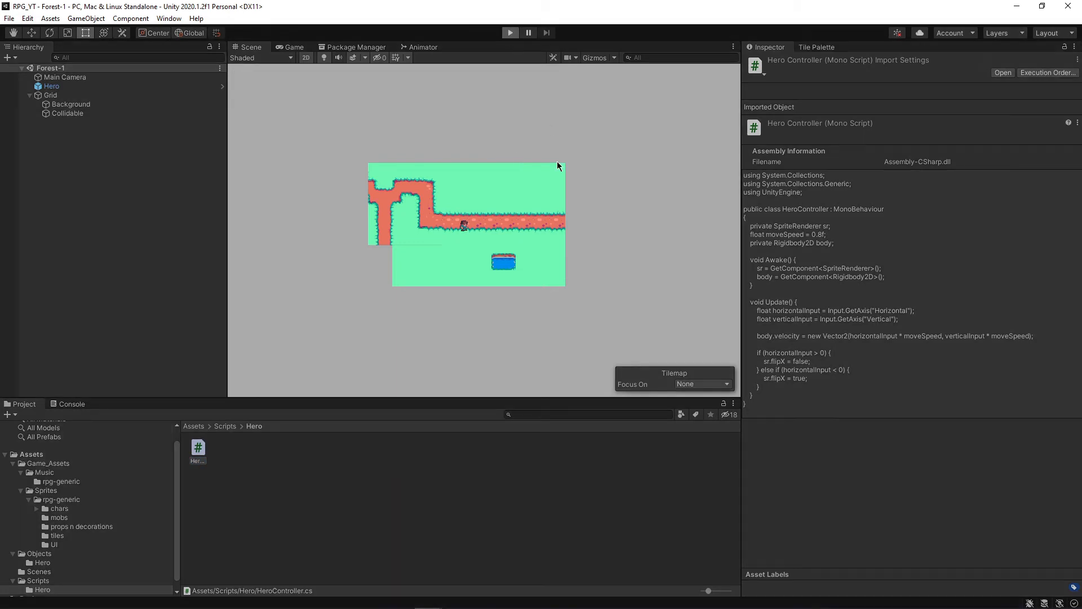
Run the scene to try the movement, see the missing Rigidbody2D errors, and stop.
{"action": "left_click", "coordinate": [510, 33]}
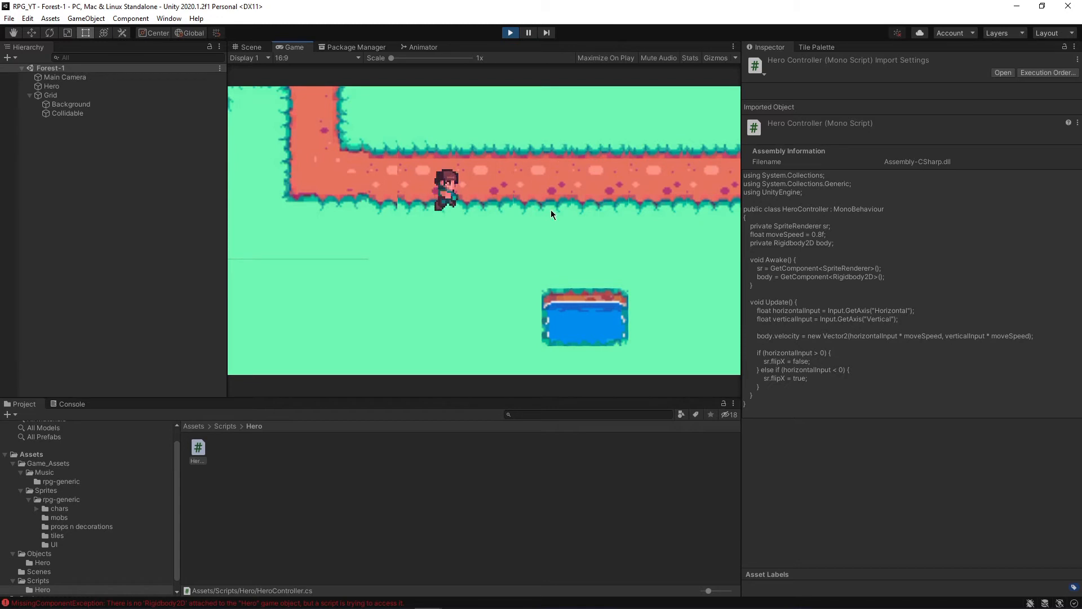
{"action": "left_click", "coordinate": [510, 32]}
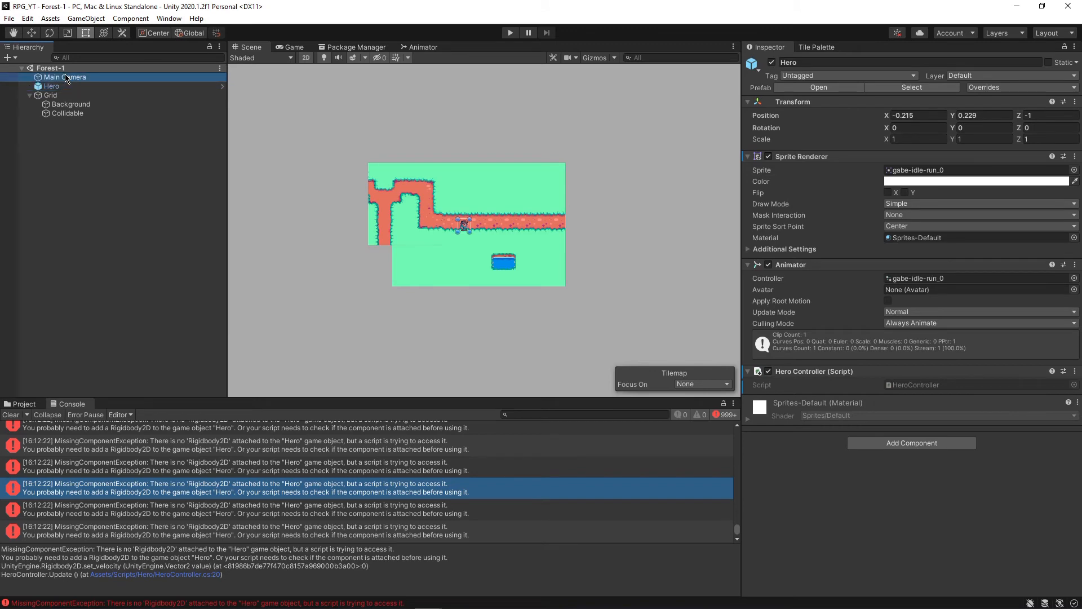
Select the Hero and give it a Box Collider 2D and a Rigidbody 2D.
{"action": "left_click", "coordinate": [65, 77]}
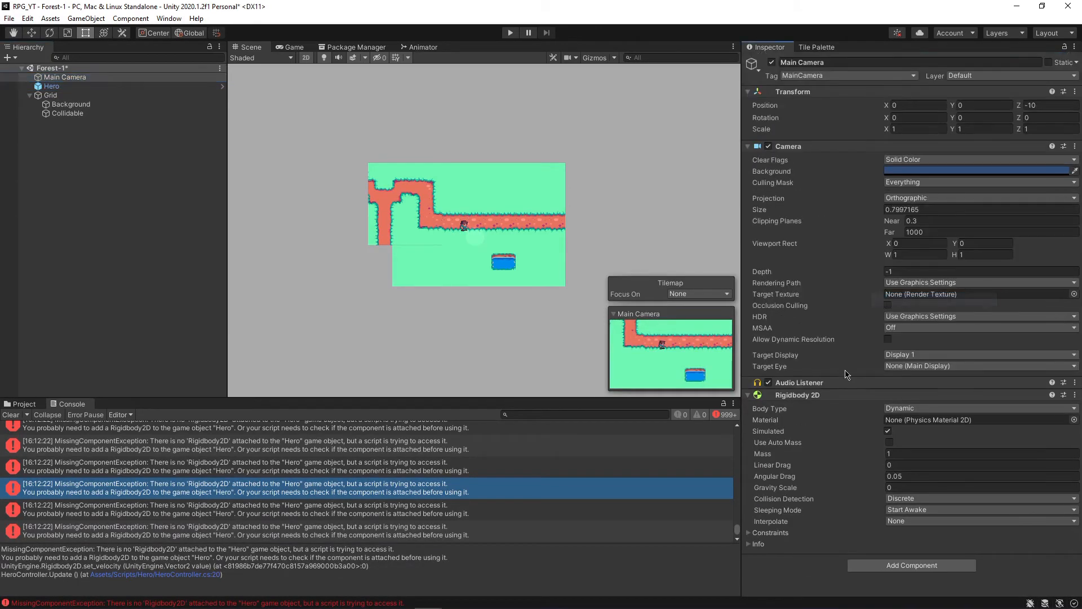
{"action": "left_click", "coordinate": [1074, 394]}
{"action": "type", "text": "bo"}
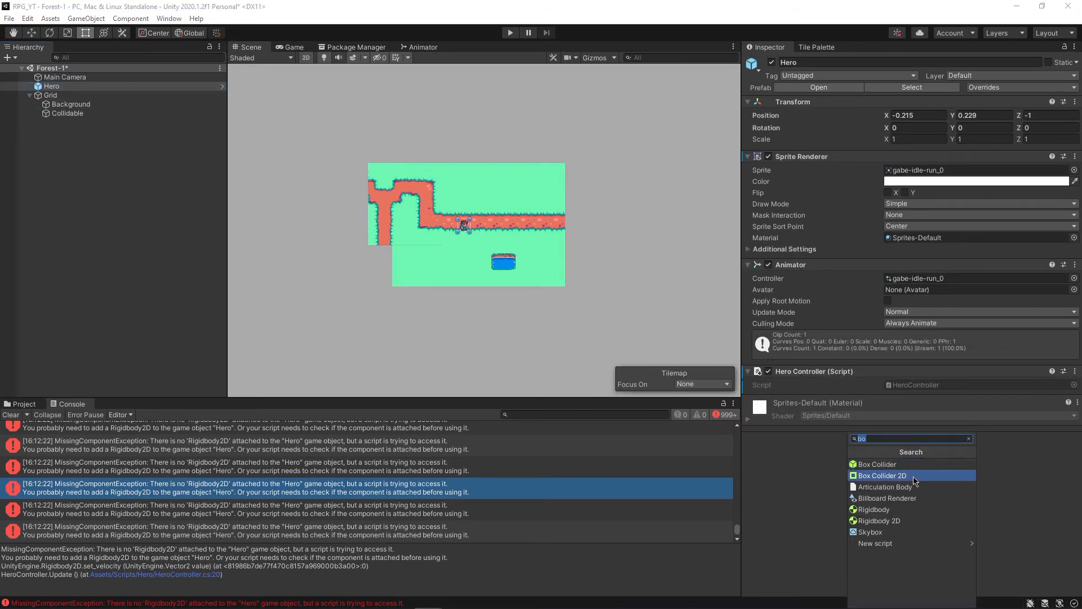
{"action": "left_click", "coordinate": [882, 474]}
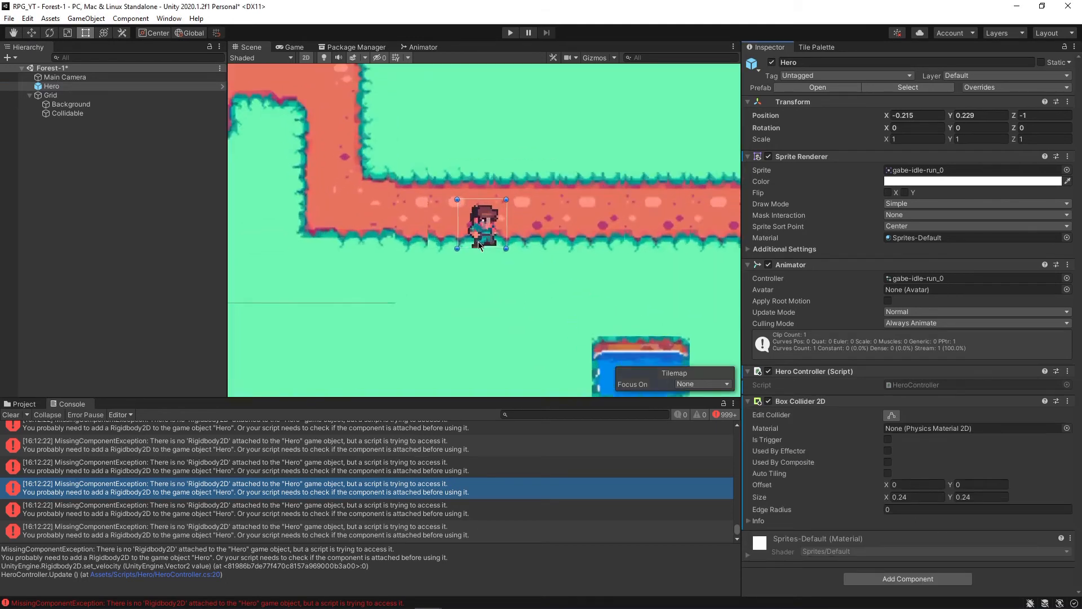
{"action": "scroll", "scroll_direction": "up", "scroll_amount": 3}
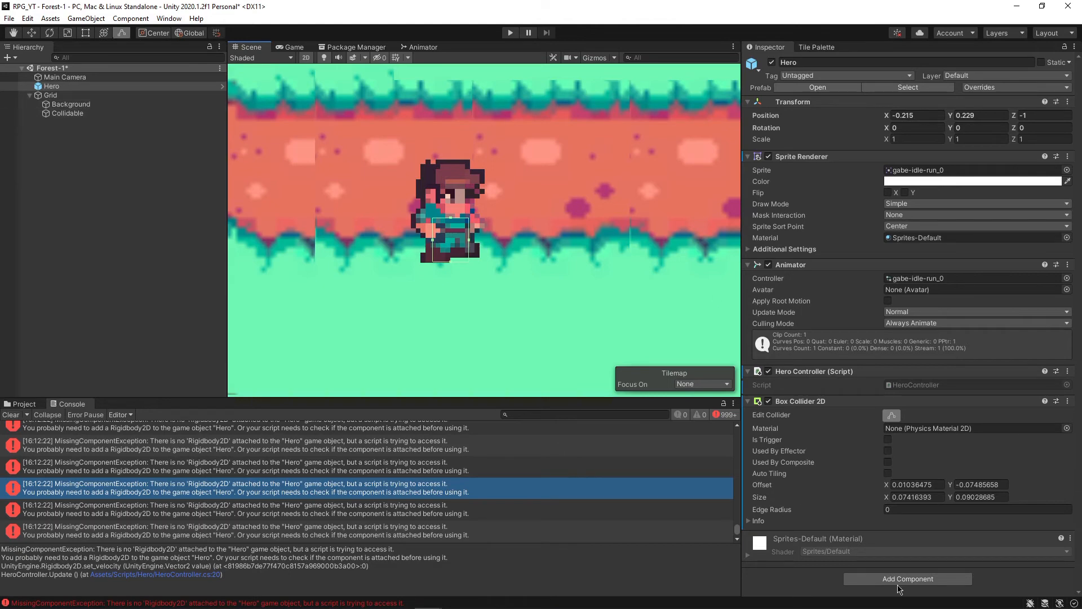
{"action": "left_click", "coordinate": [908, 579]}
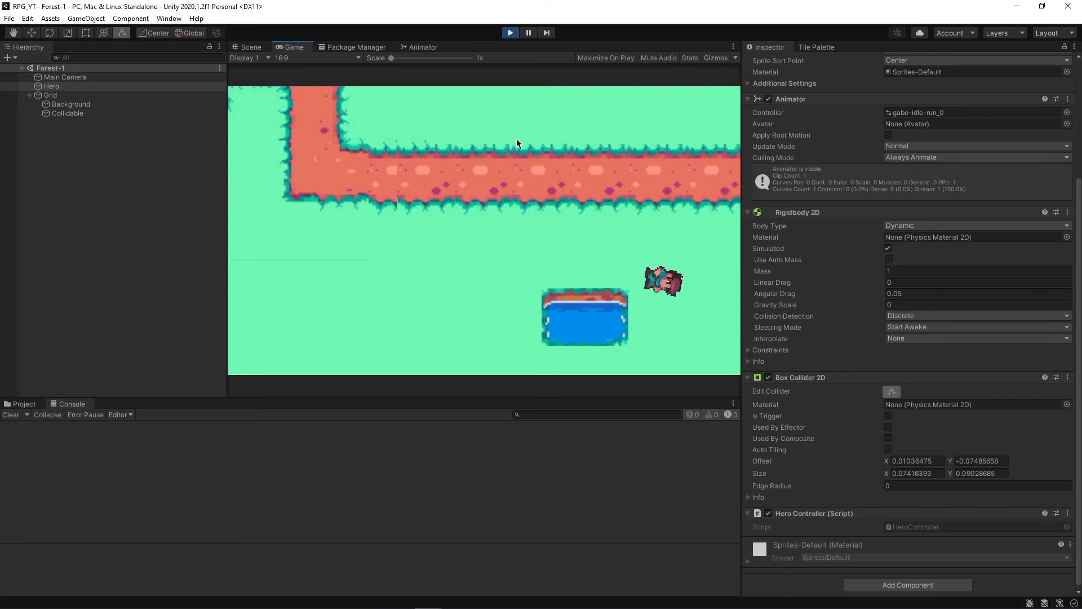
After a play test, tick Freeze Rotation Z in the Hero's Rigidbody 2D constraints.
{"action": "left_click", "coordinate": [510, 33]}
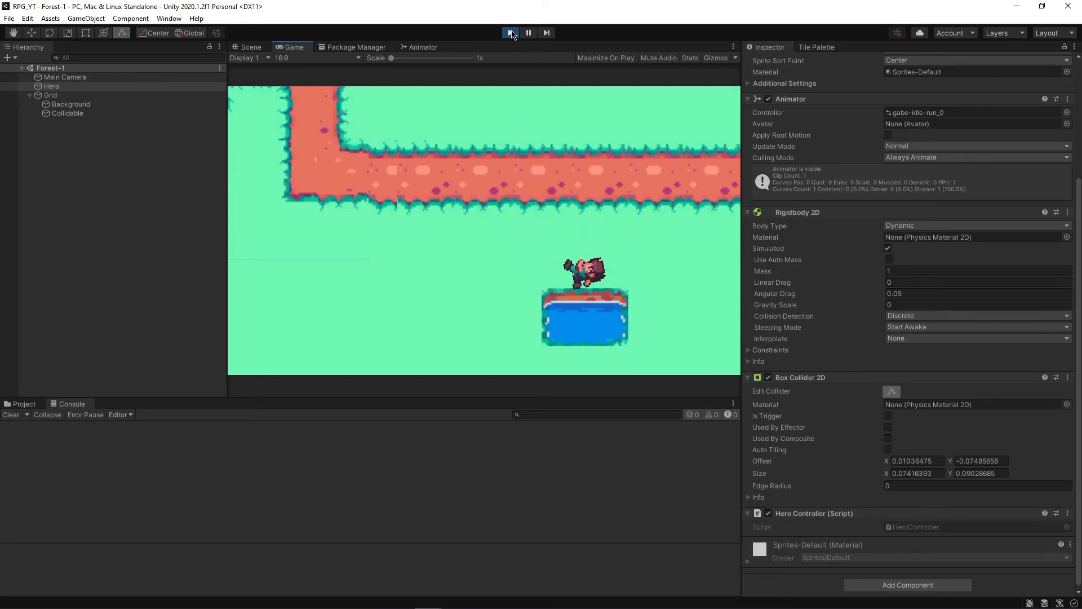
{"action": "left_click", "coordinate": [510, 33]}
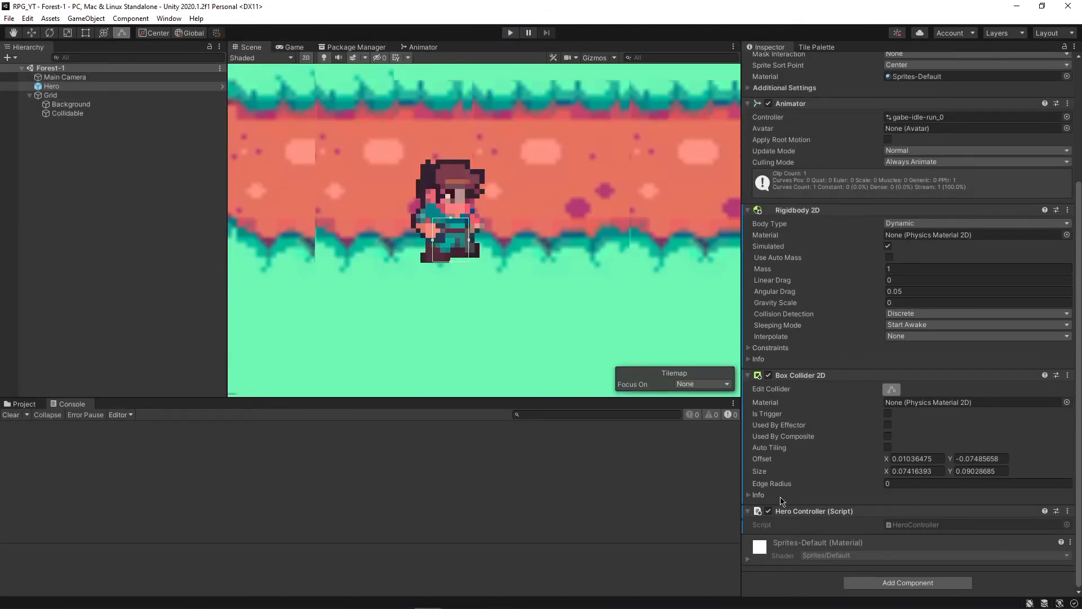
{"action": "left_click", "coordinate": [771, 348]}
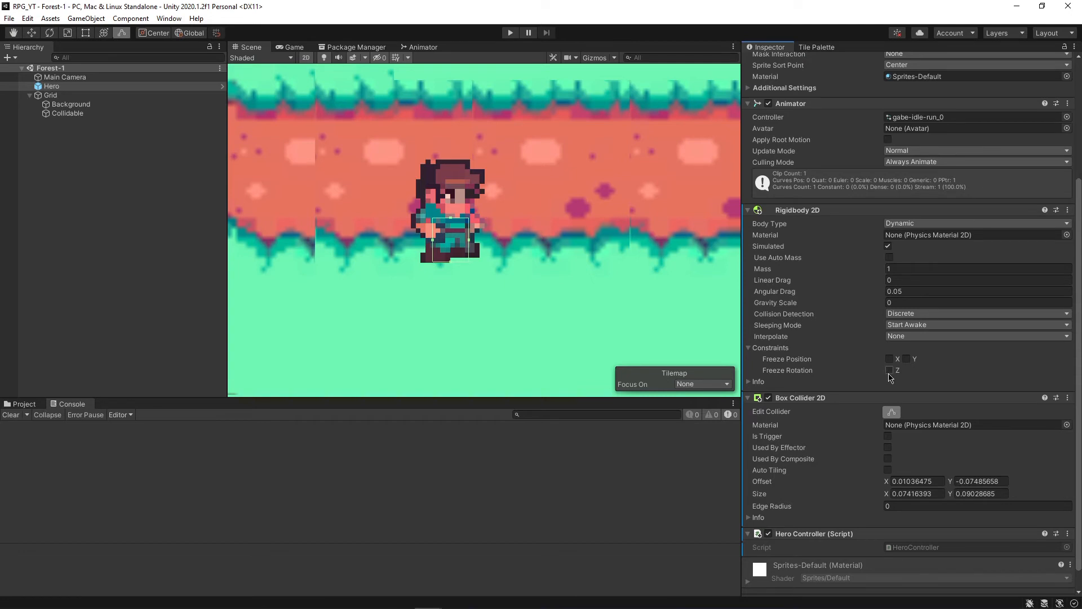
{"action": "left_click", "coordinate": [889, 370]}
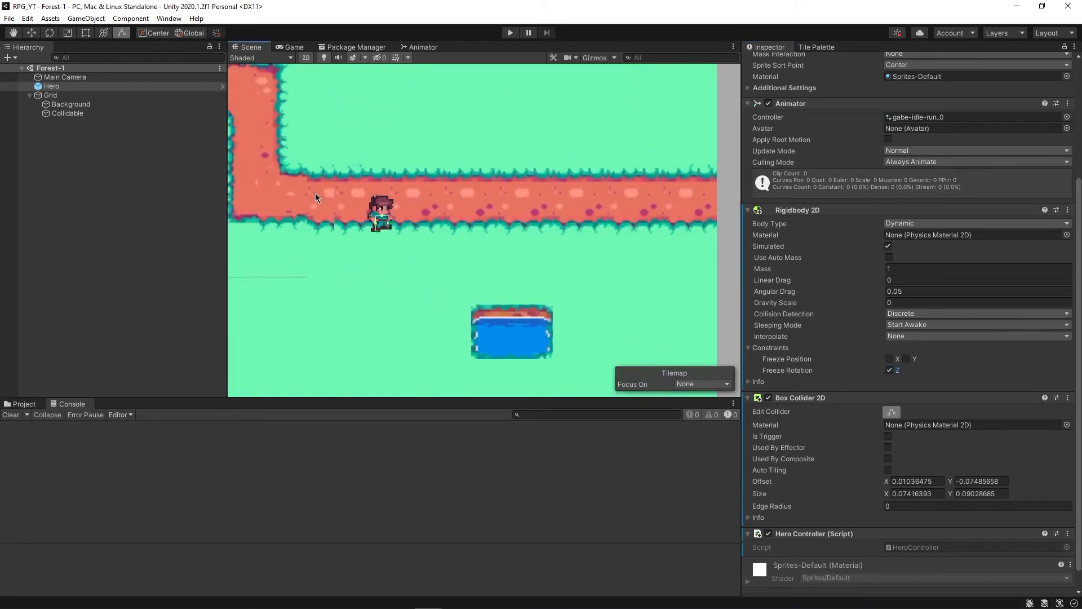
Set the rpg-generic atlas texture's Filter Mode to Point (no filter) and apply.
{"action": "left_click", "coordinate": [24, 404]}
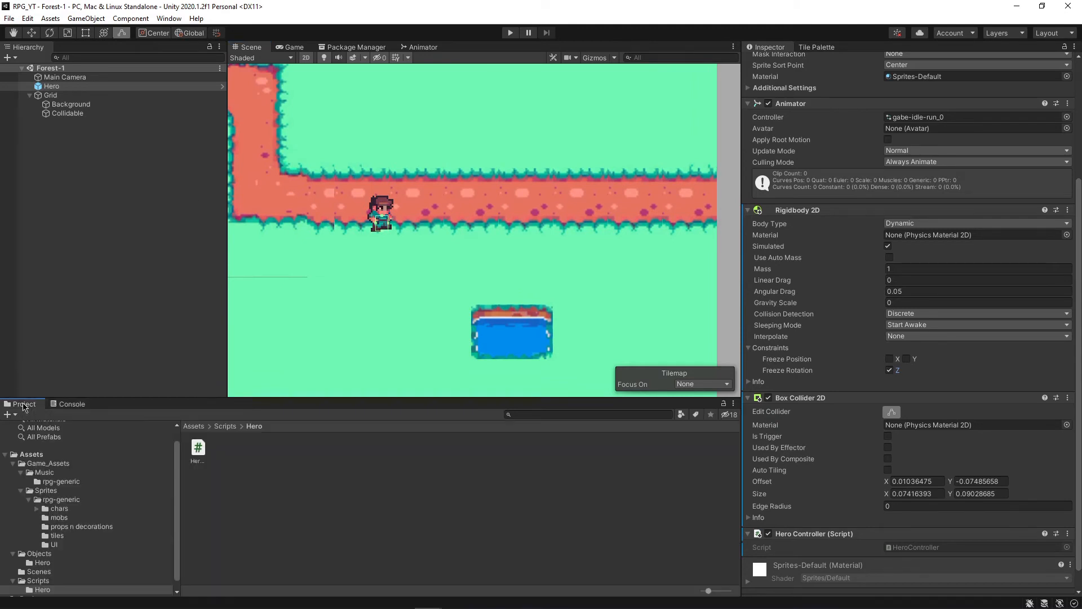
{"action": "left_click", "coordinate": [59, 508]}
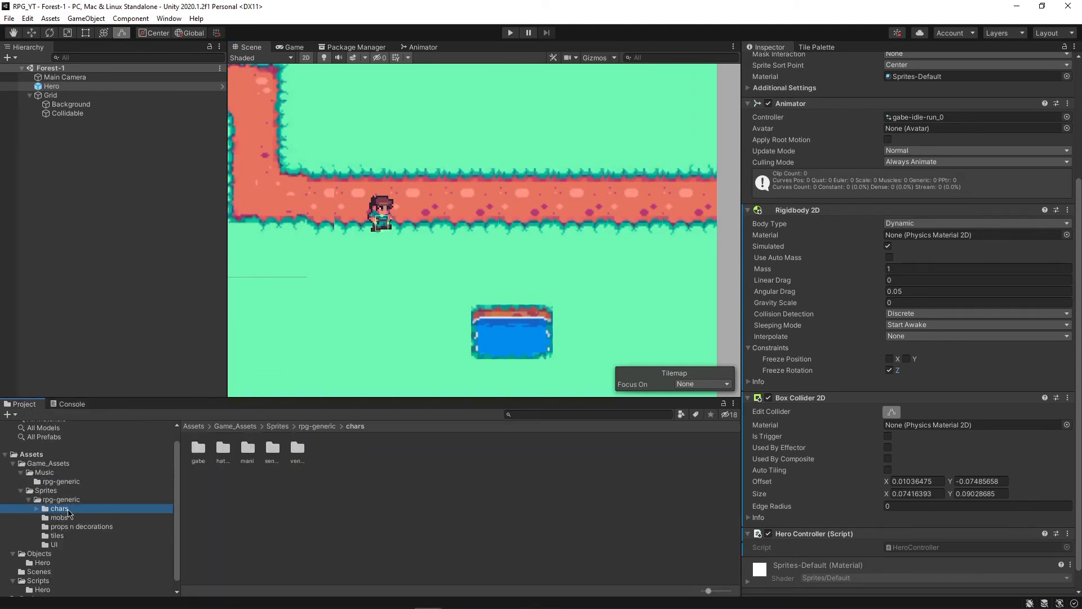
{"action": "left_click", "coordinate": [61, 499]}
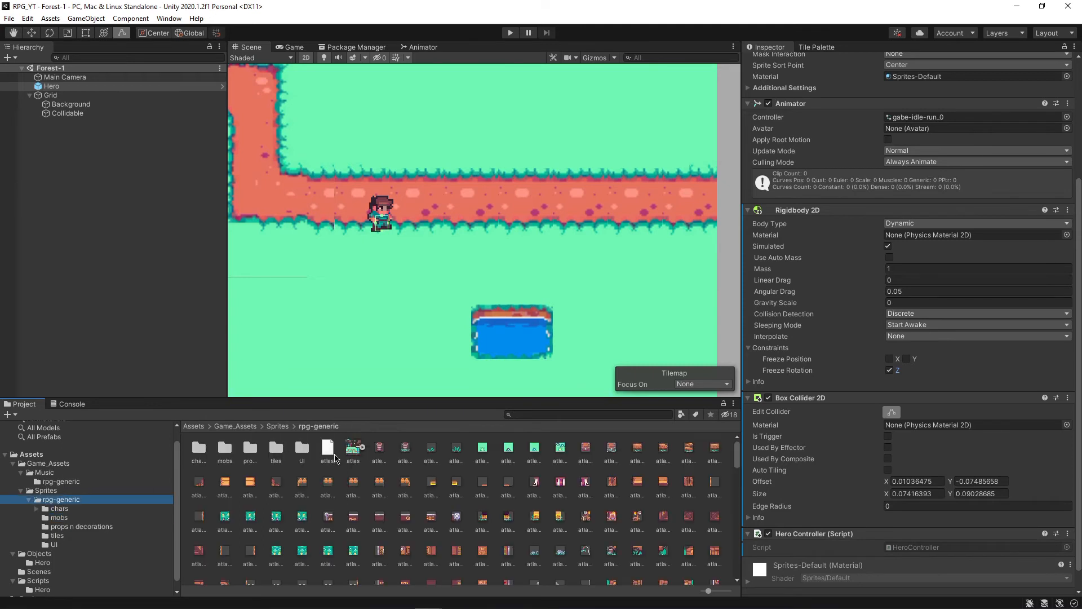
{"action": "left_click", "coordinate": [352, 448]}
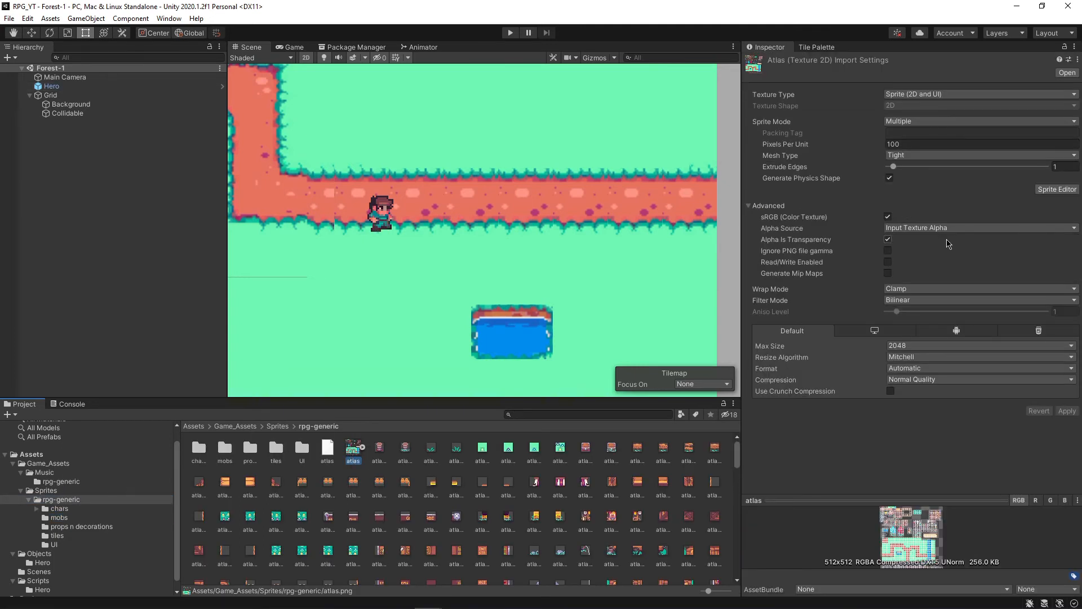
{"action": "left_click", "coordinate": [977, 299]}
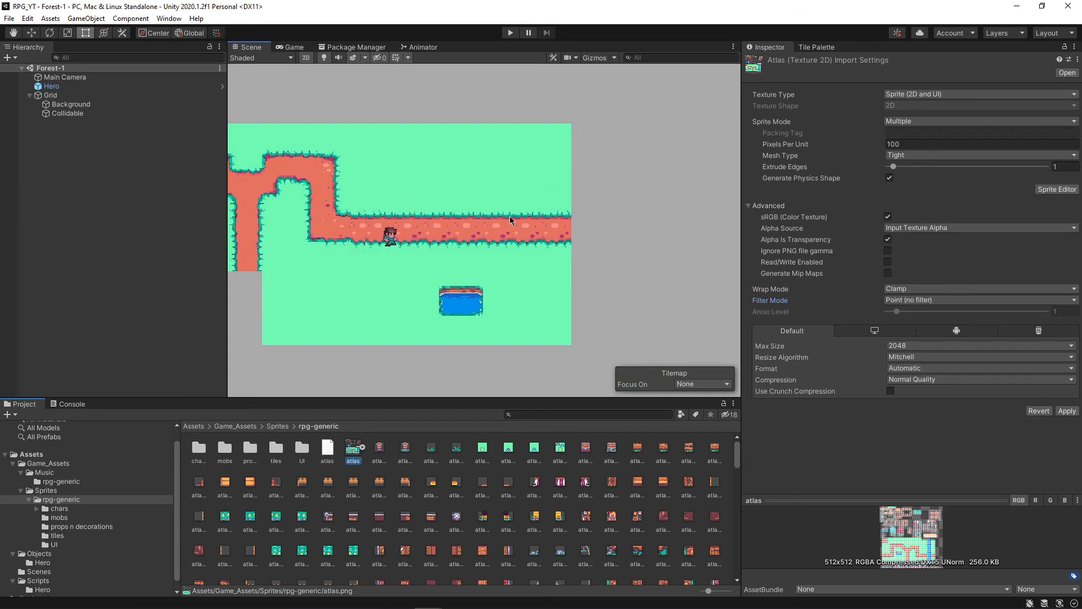
{"action": "left_click", "coordinate": [817, 46]}
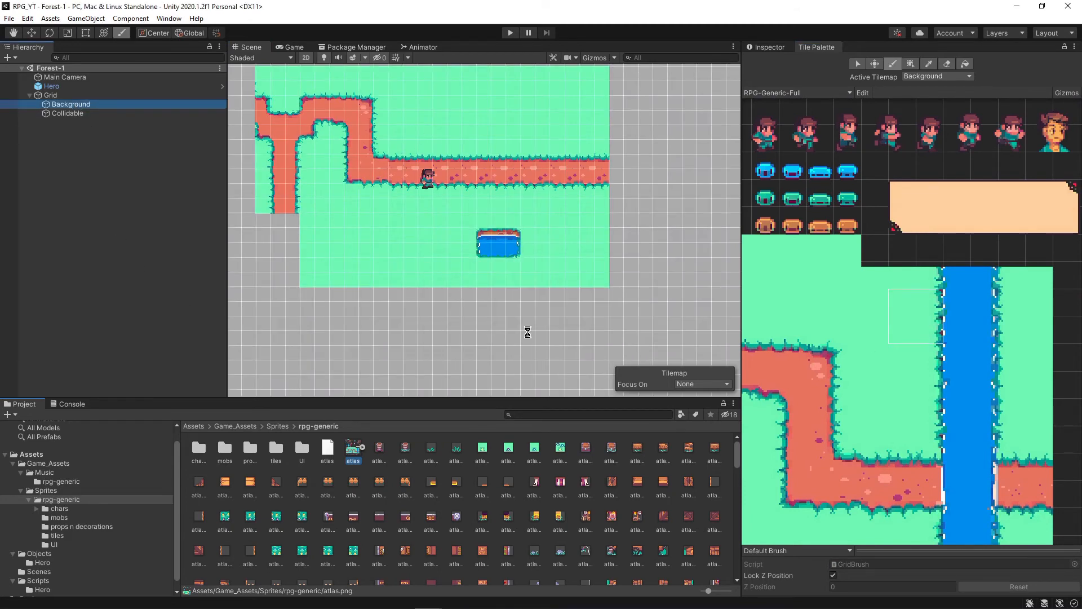
{"action": "mouse_move", "coordinate": [978, 386]}
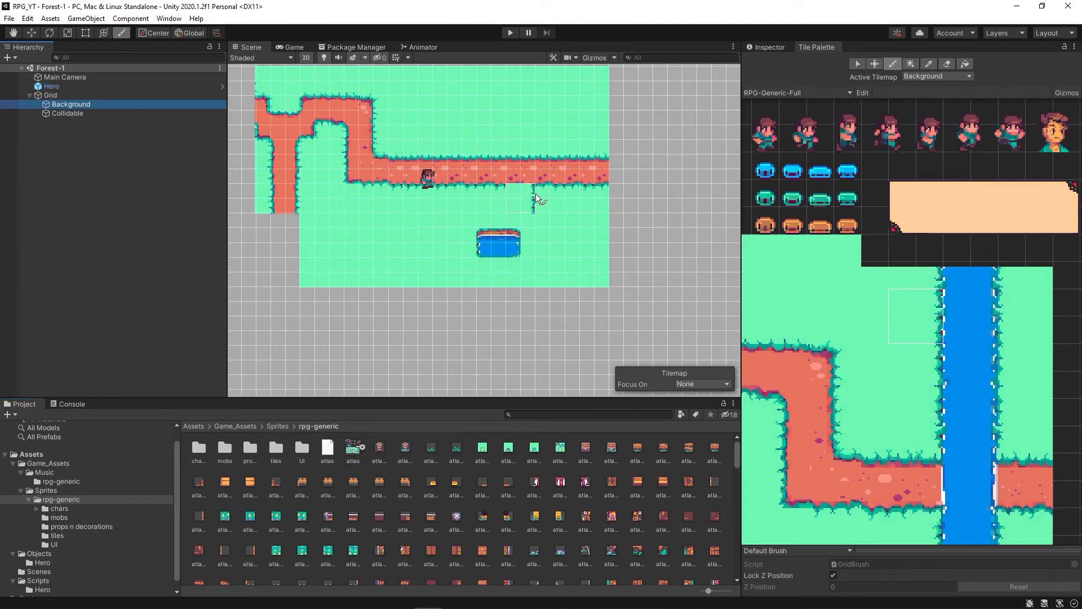
Paint grass tiles on the Background tilemap beside the path's end.
{"action": "scroll", "scroll_direction": "down", "scroll_amount": 3}
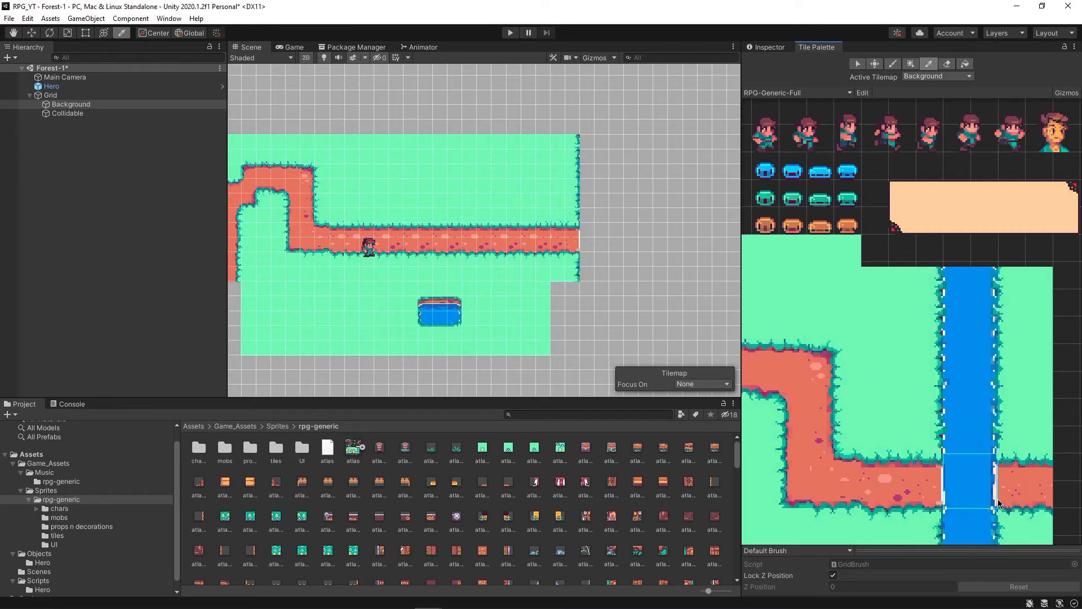
{"action": "left_click", "coordinate": [607, 238]}
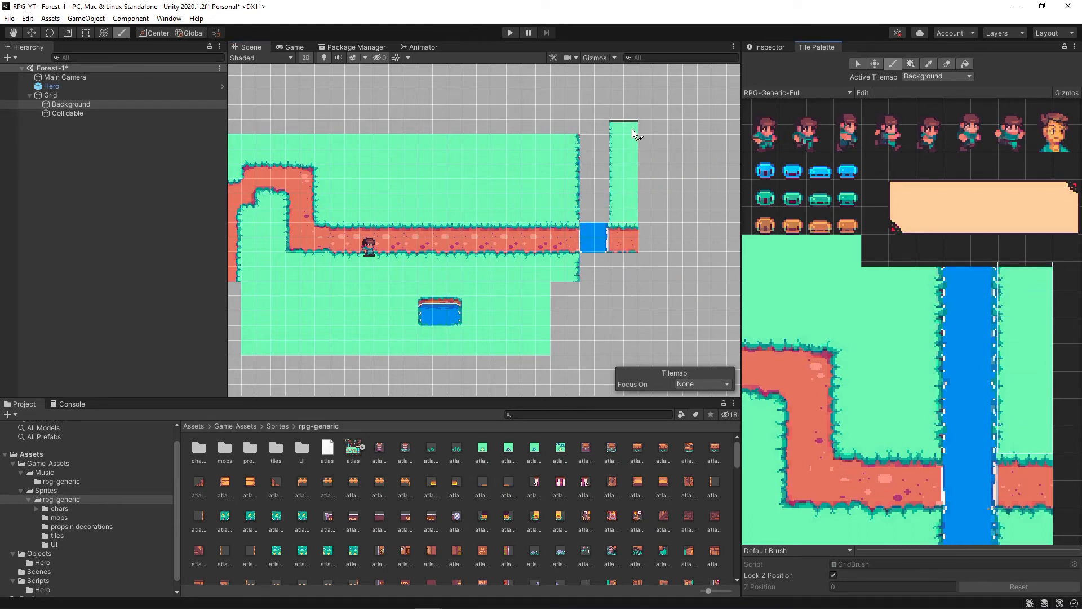
{"action": "left_click", "coordinate": [623, 135]}
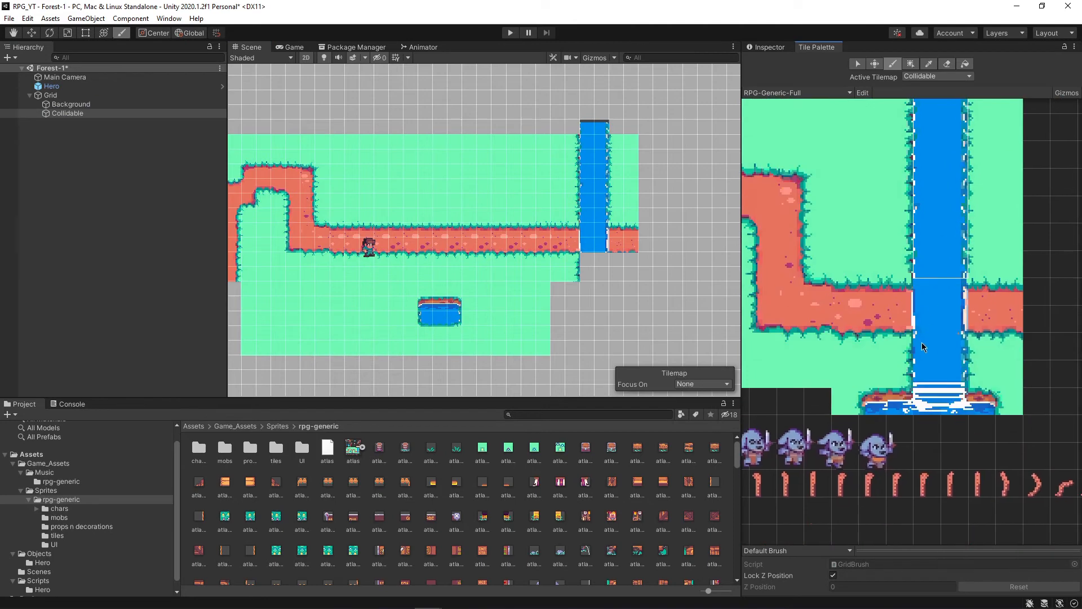
Paint a vertical water column on the Collidable tilemap across the path and trim its top tiles.
{"action": "left_click", "coordinate": [618, 242]}
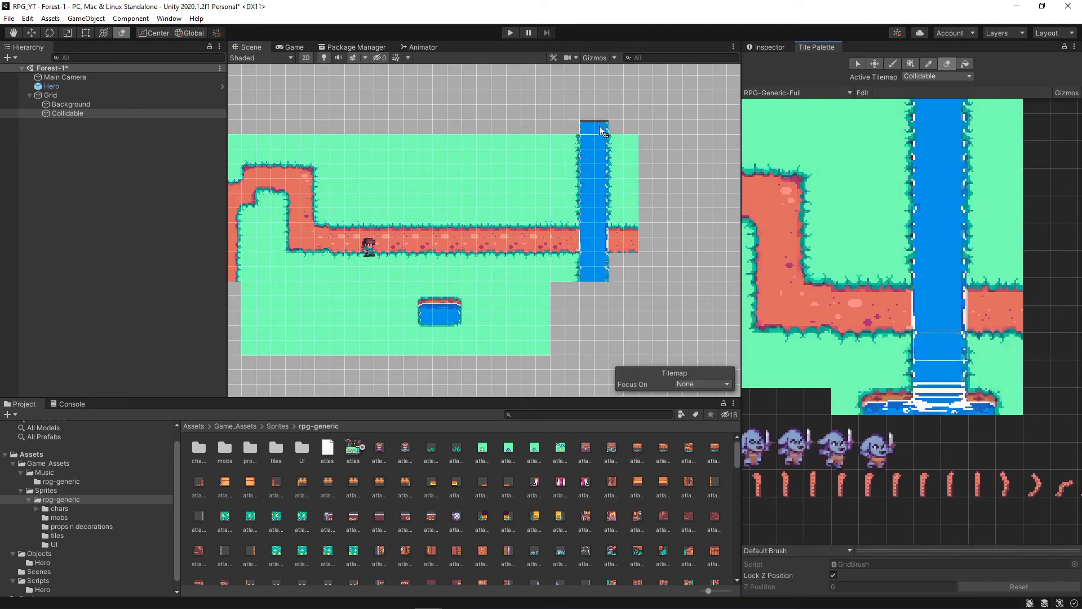
{"action": "left_click", "coordinate": [701, 384]}
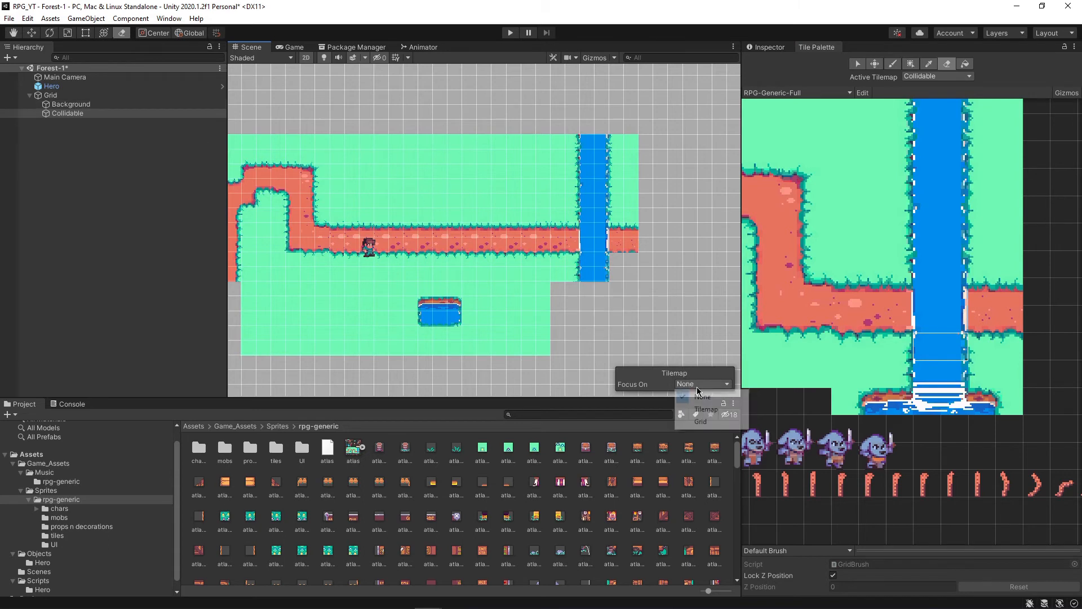
{"action": "left_click", "coordinate": [705, 408]}
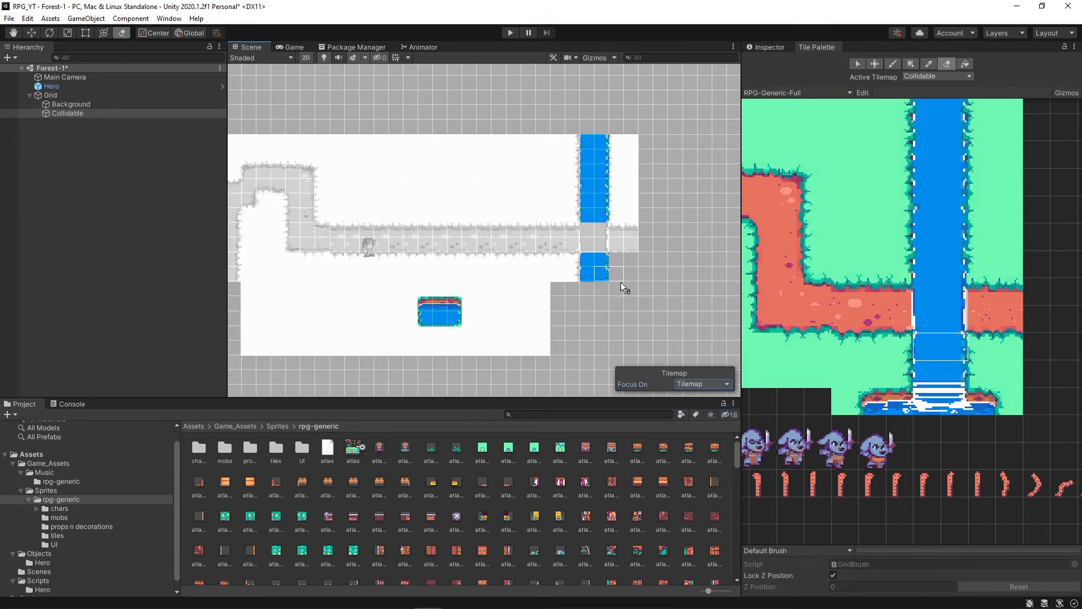
{"action": "left_click", "coordinate": [701, 384]}
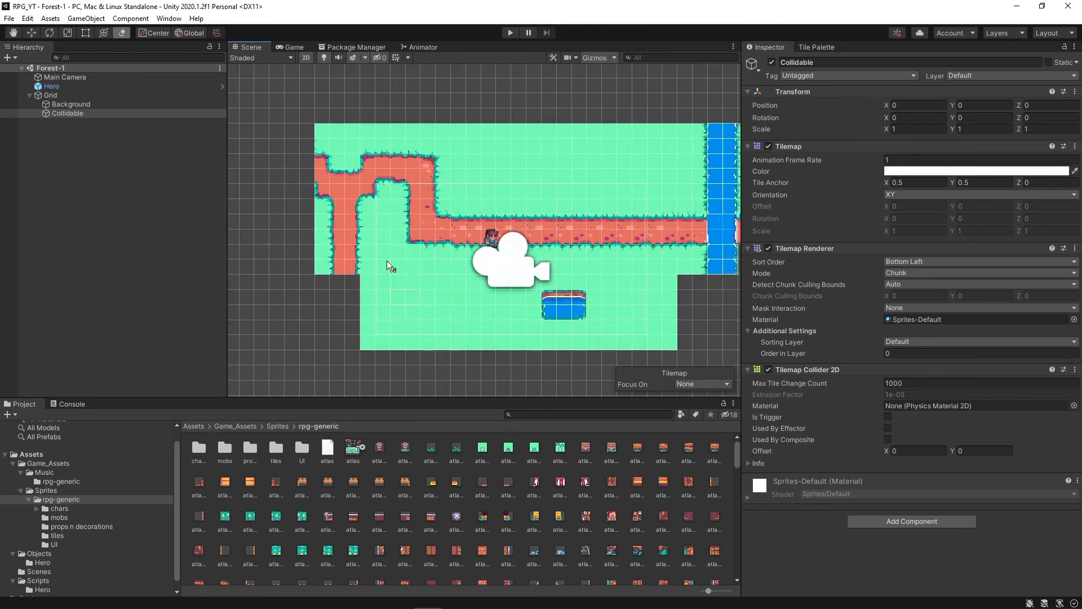
{"action": "mouse_move", "coordinate": [587, 246]}
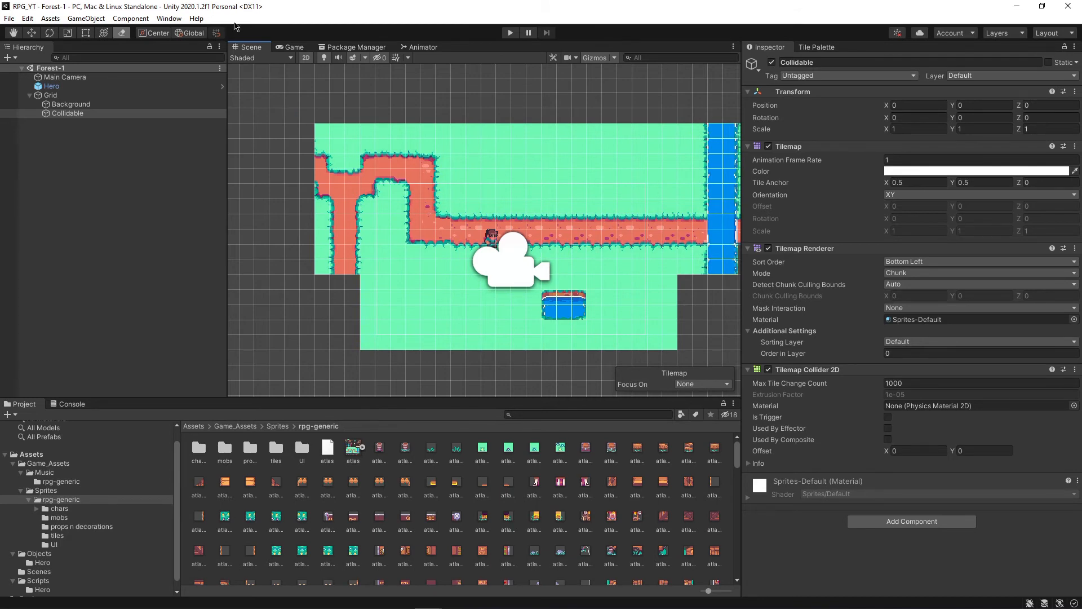
Bring up the Package Manager listing all packages from the Unity Registry.
{"action": "left_click", "coordinate": [169, 18]}
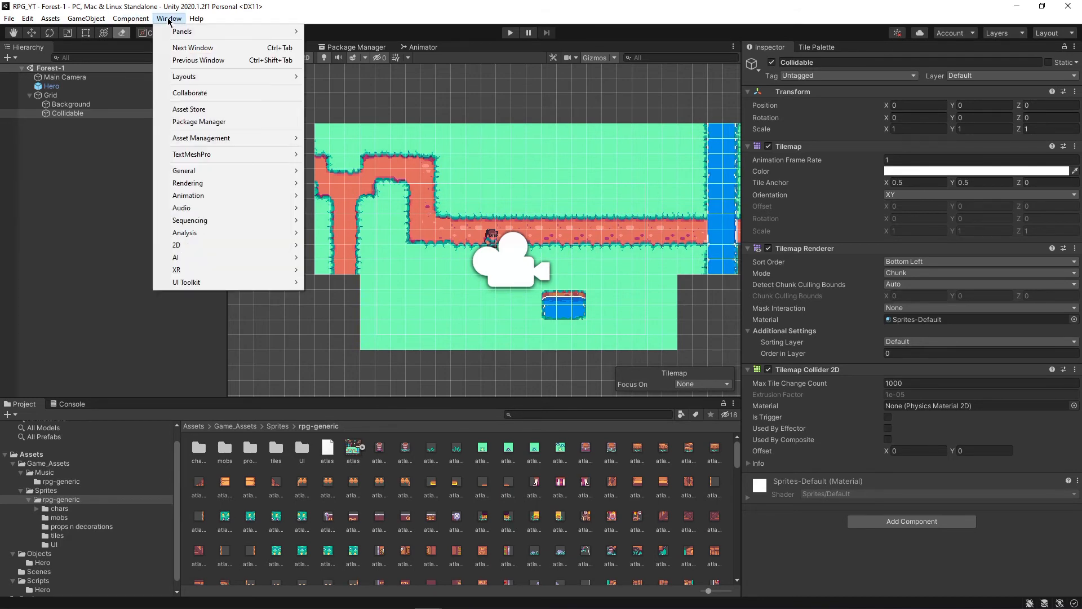
{"action": "mouse_move", "coordinate": [199, 122]}
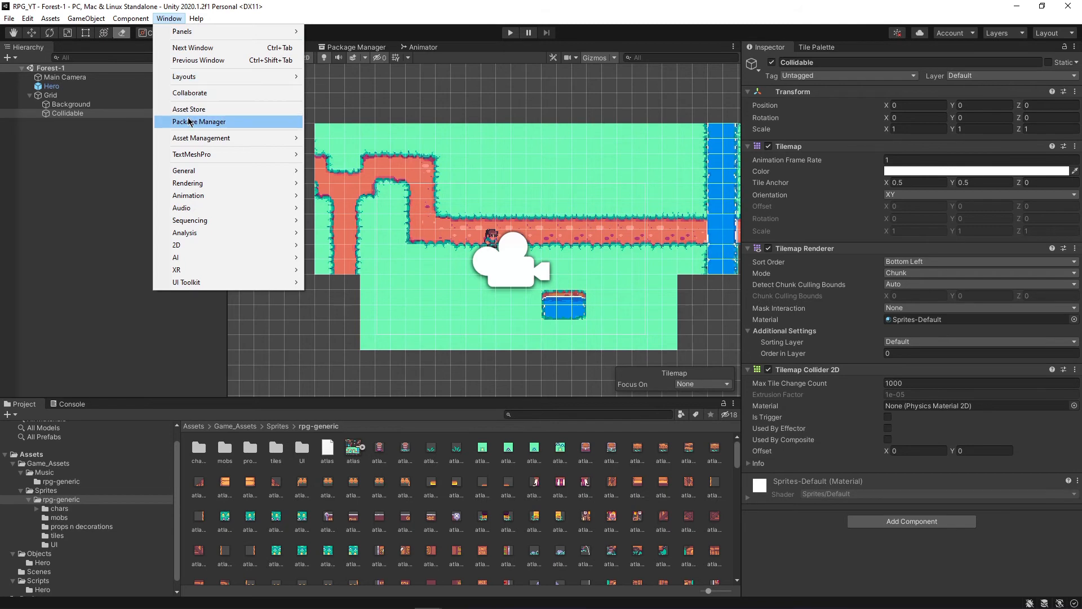
{"action": "left_click", "coordinate": [200, 121]}
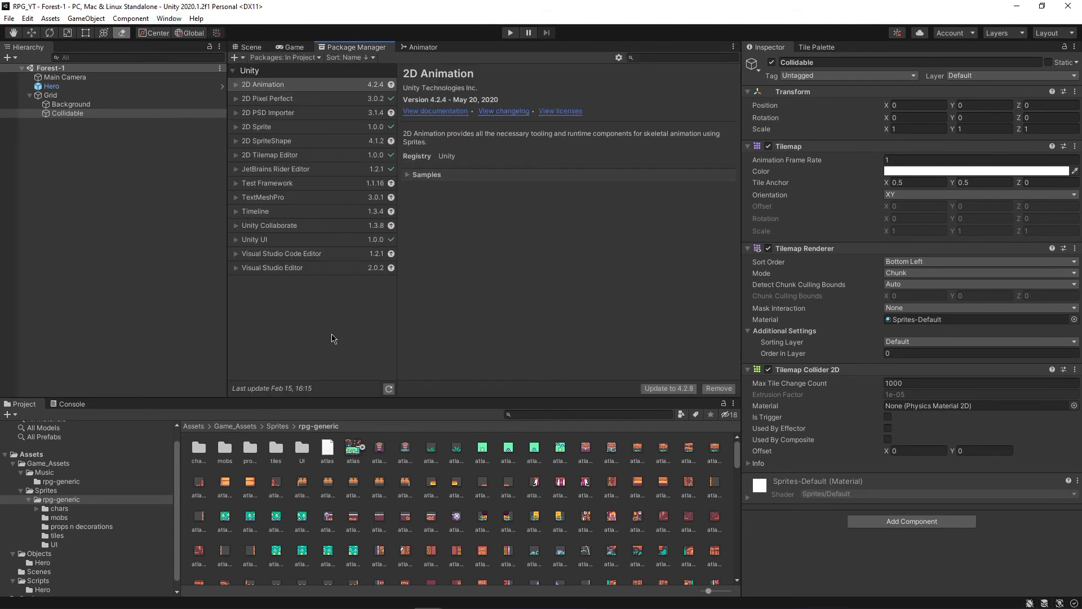
{"action": "mouse_move", "coordinate": [317, 74]}
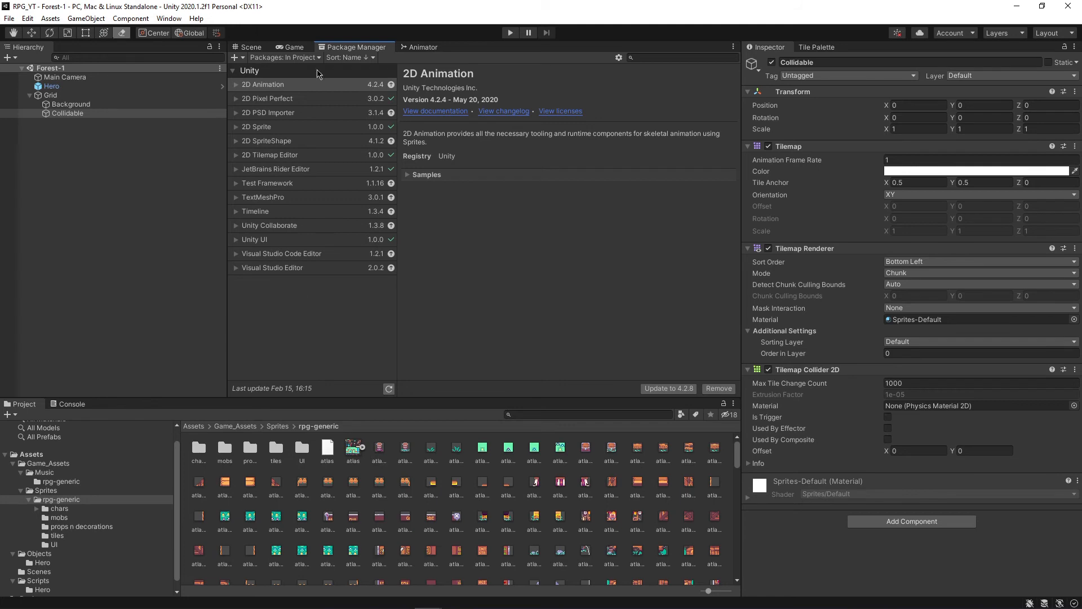
{"action": "mouse_move", "coordinate": [258, 90]}
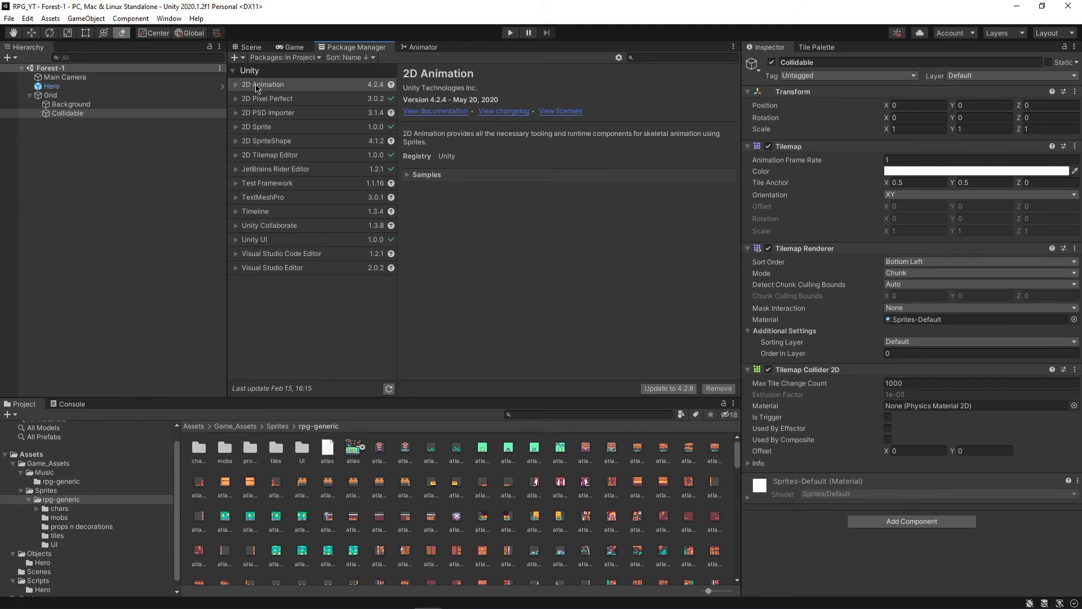
{"action": "left_click", "coordinate": [283, 57]}
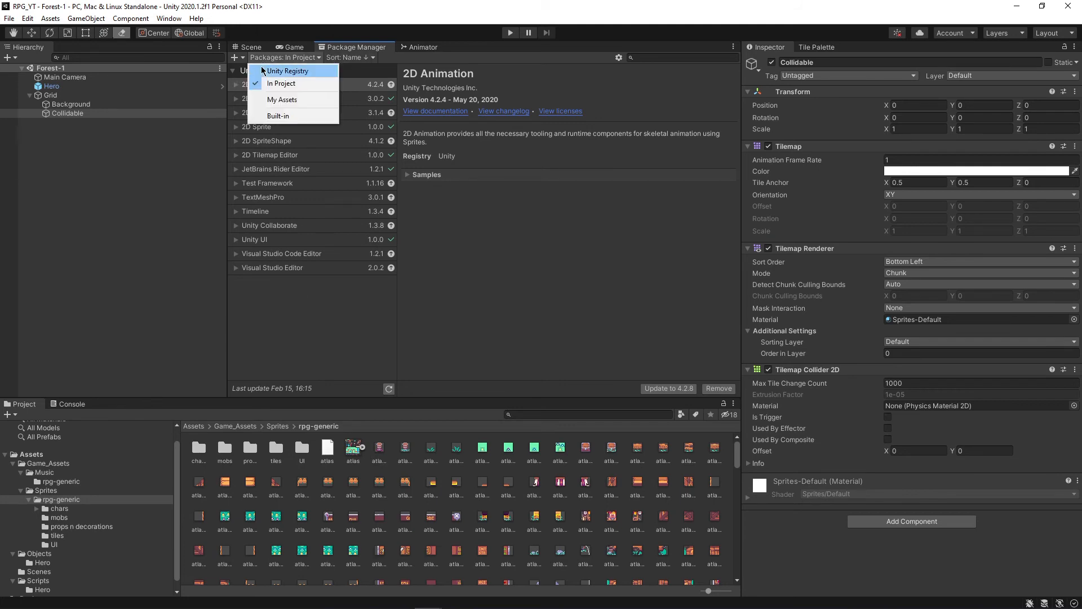
{"action": "left_click", "coordinate": [286, 70]}
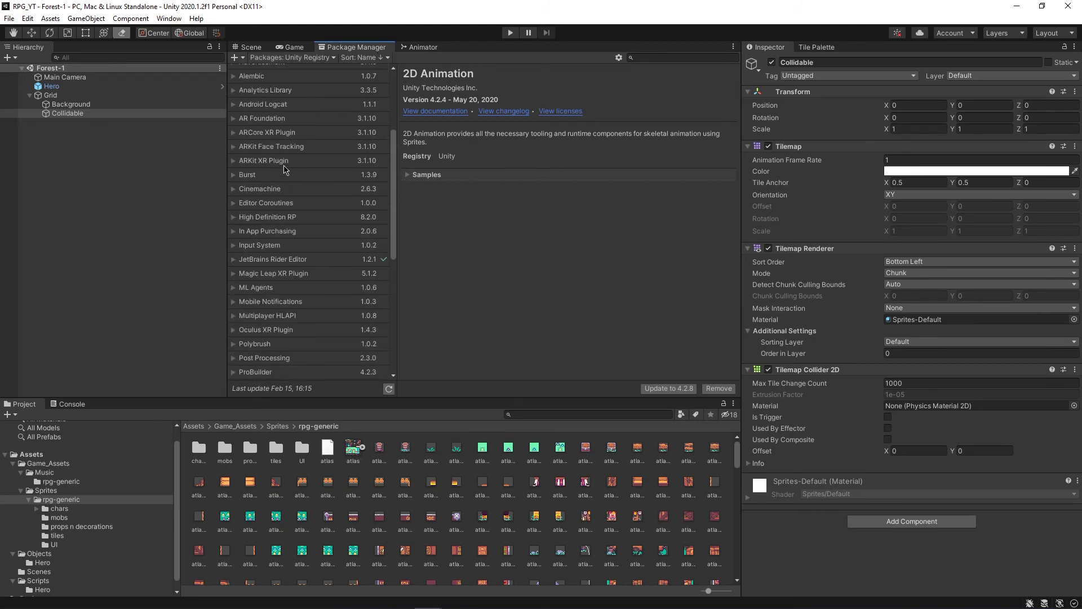
Install the Cinemachine 2.6.3 package into the project.
{"action": "left_click", "coordinate": [262, 188]}
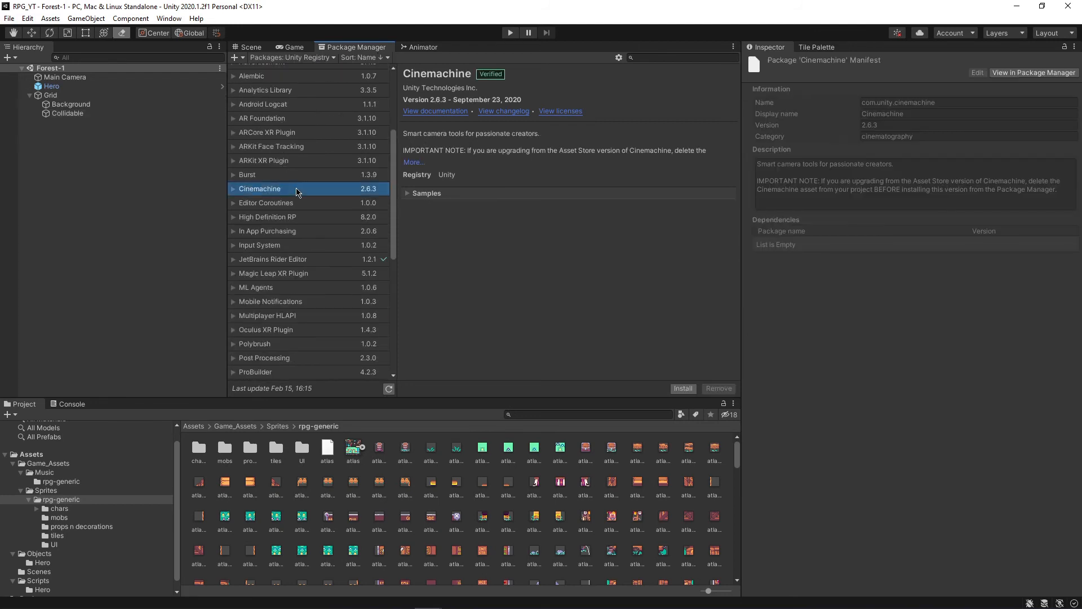
{"action": "left_click", "coordinate": [682, 388]}
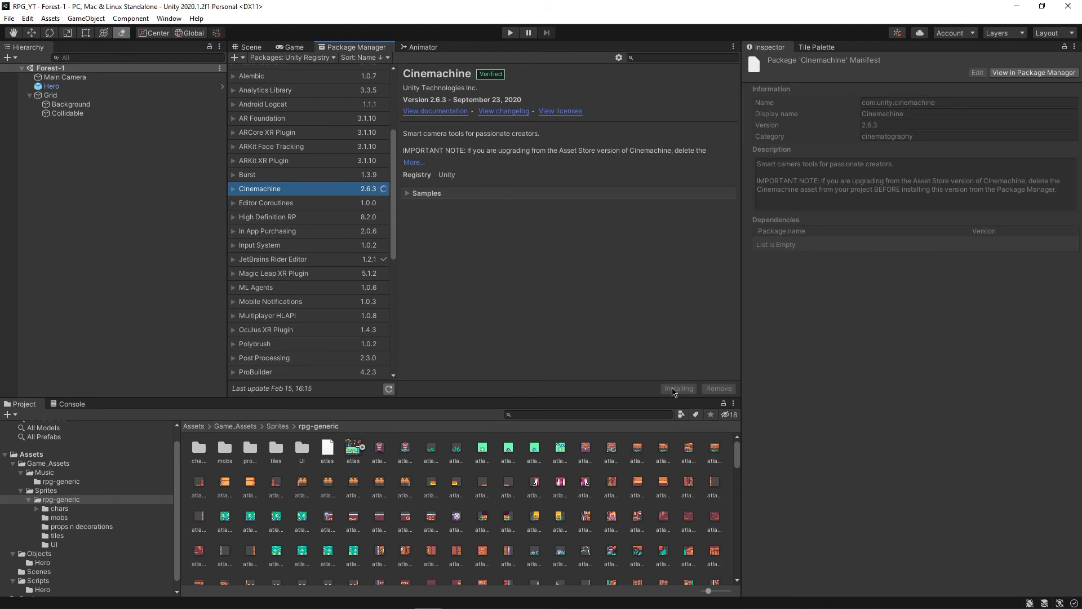
{"action": "left_click", "coordinate": [678, 388]}
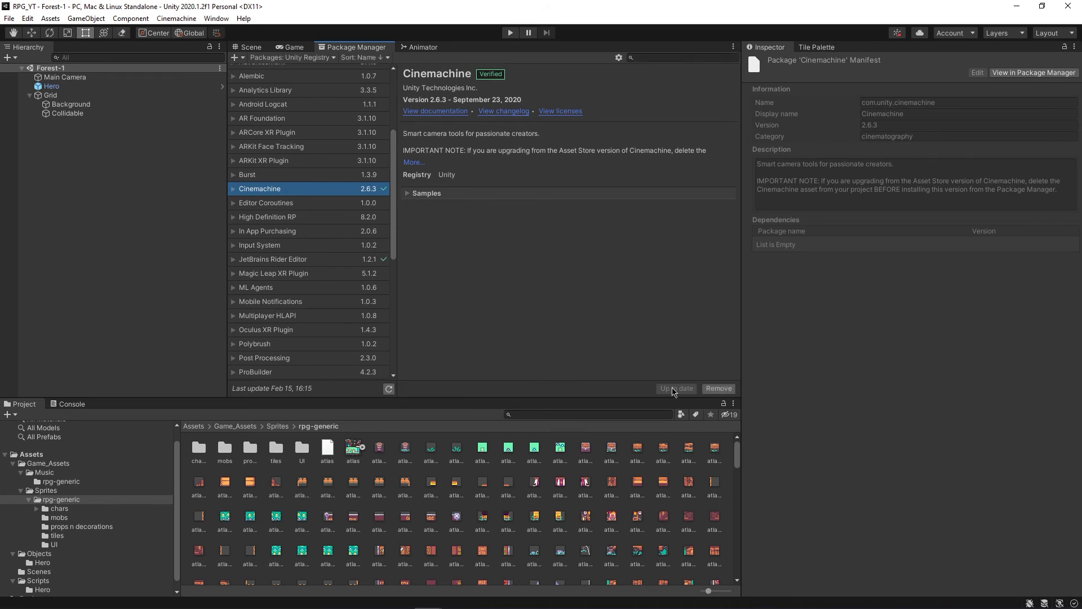
Create a Cinemachine 2D virtual camera, CM vcam1, in the Forest-1 scene.
{"action": "left_click", "coordinate": [65, 77]}
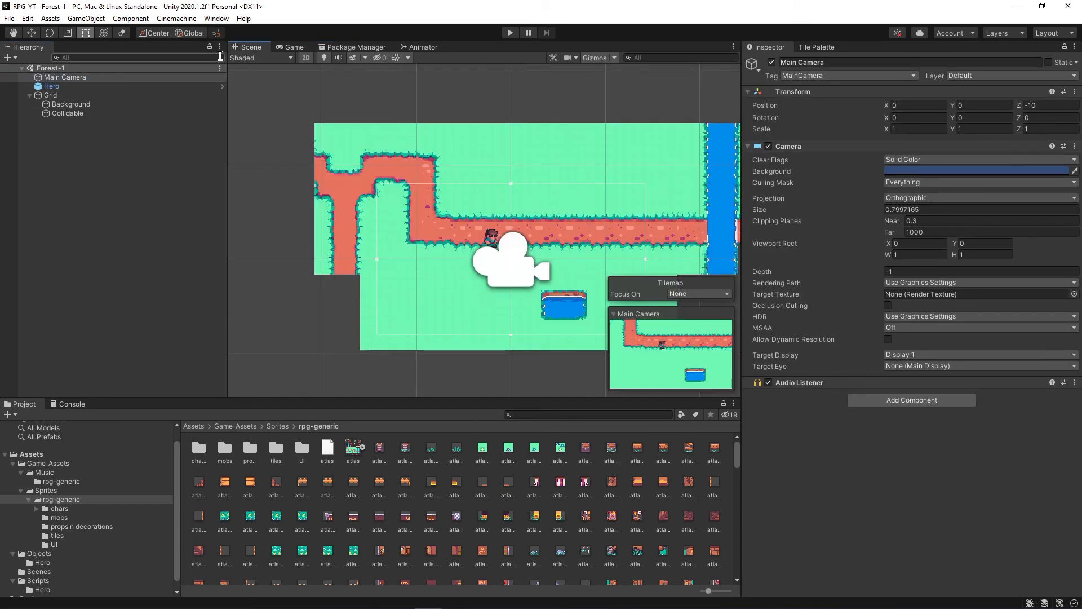
{"action": "mouse_move", "coordinate": [152, 29]}
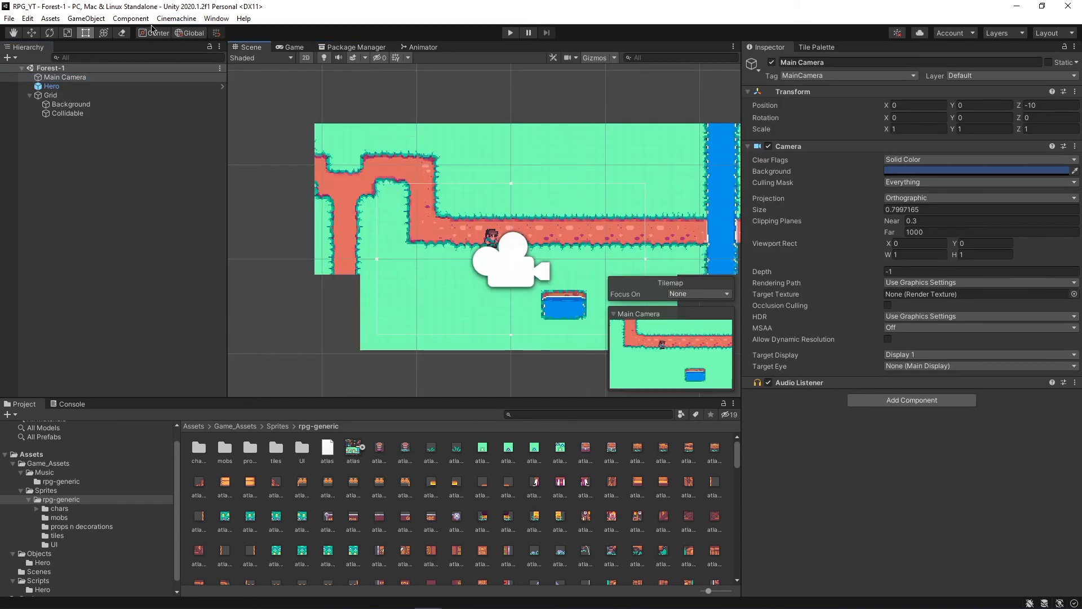
{"action": "left_click", "coordinate": [175, 18]}
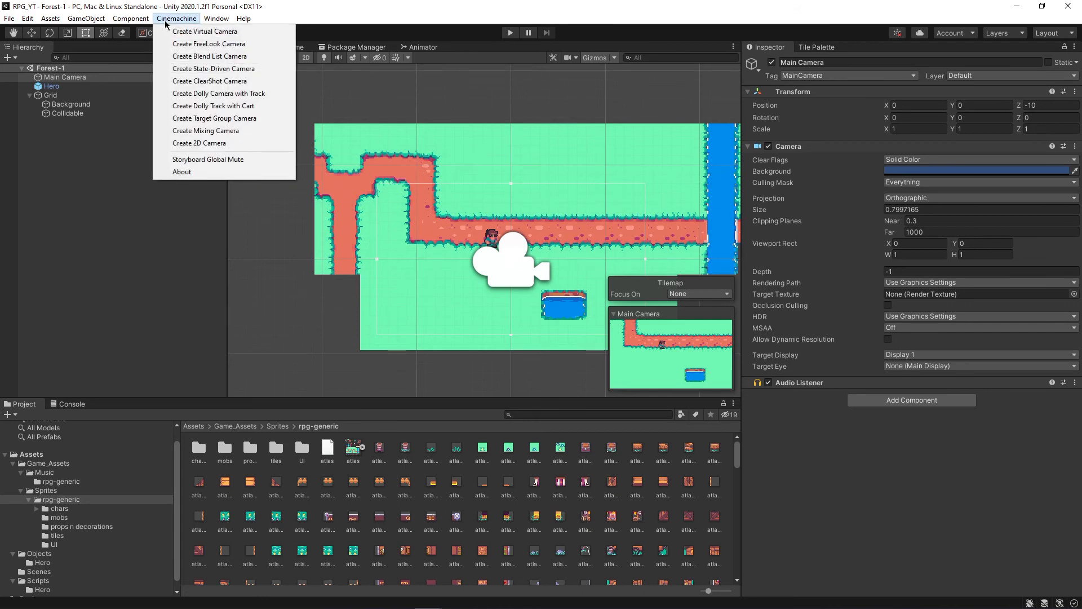
{"action": "mouse_move", "coordinate": [214, 118]}
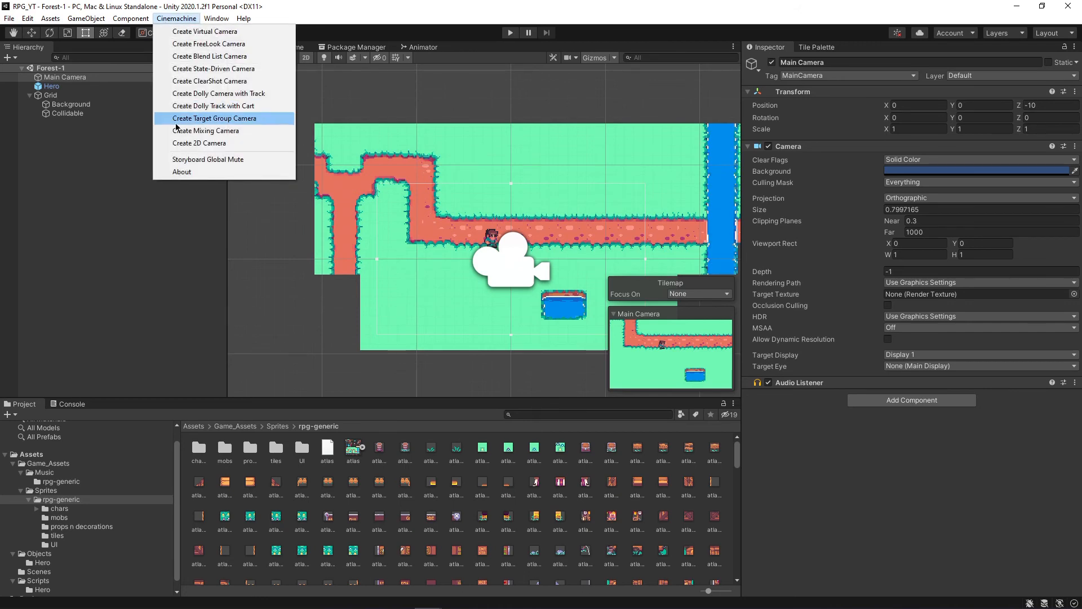
{"action": "mouse_move", "coordinate": [199, 143]}
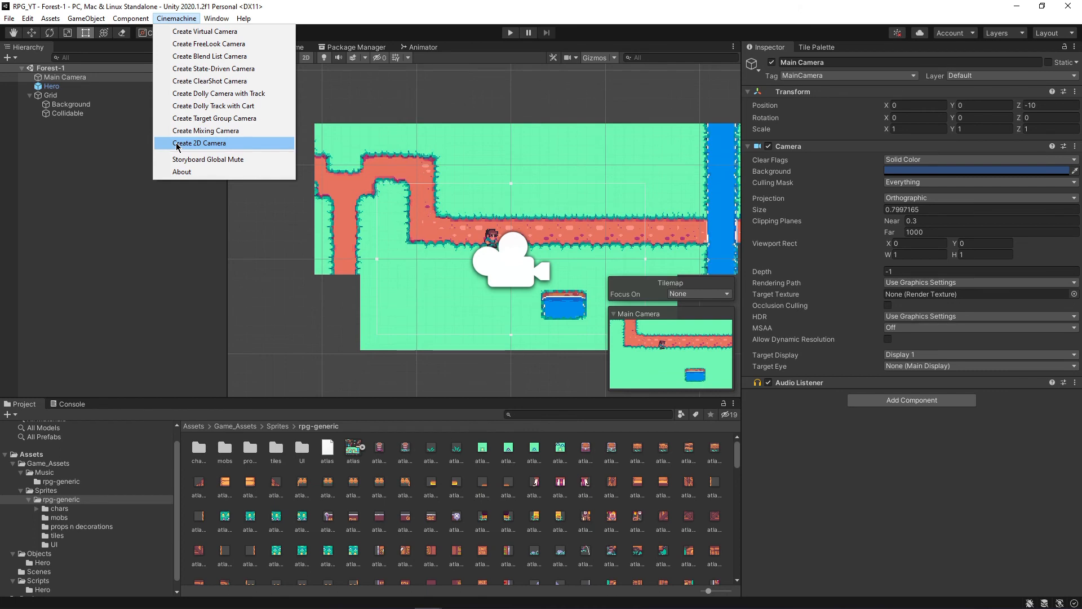
{"action": "left_click", "coordinate": [200, 142]}
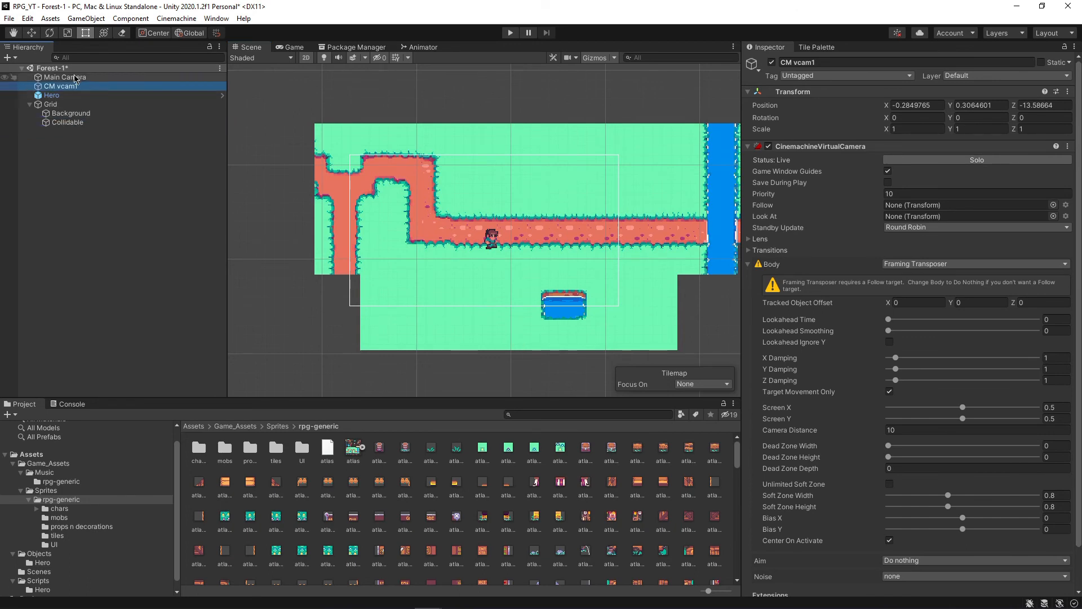
Inspect the Main Camera's new CinemachineBrain and the CM vcam1 settings.
{"action": "left_click", "coordinate": [65, 76]}
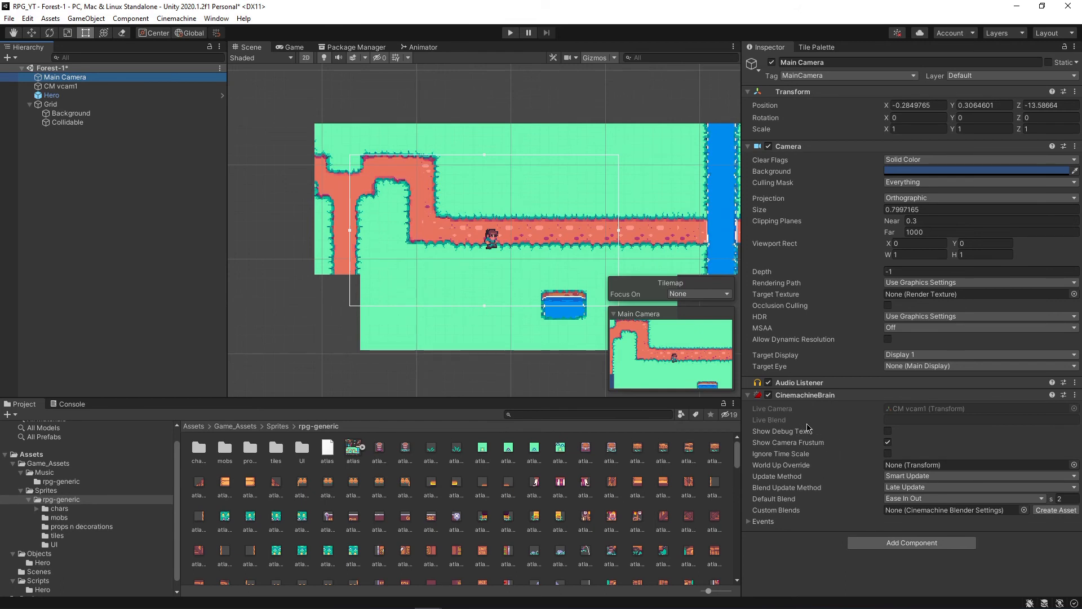
{"action": "mouse_move", "coordinate": [232, 311]}
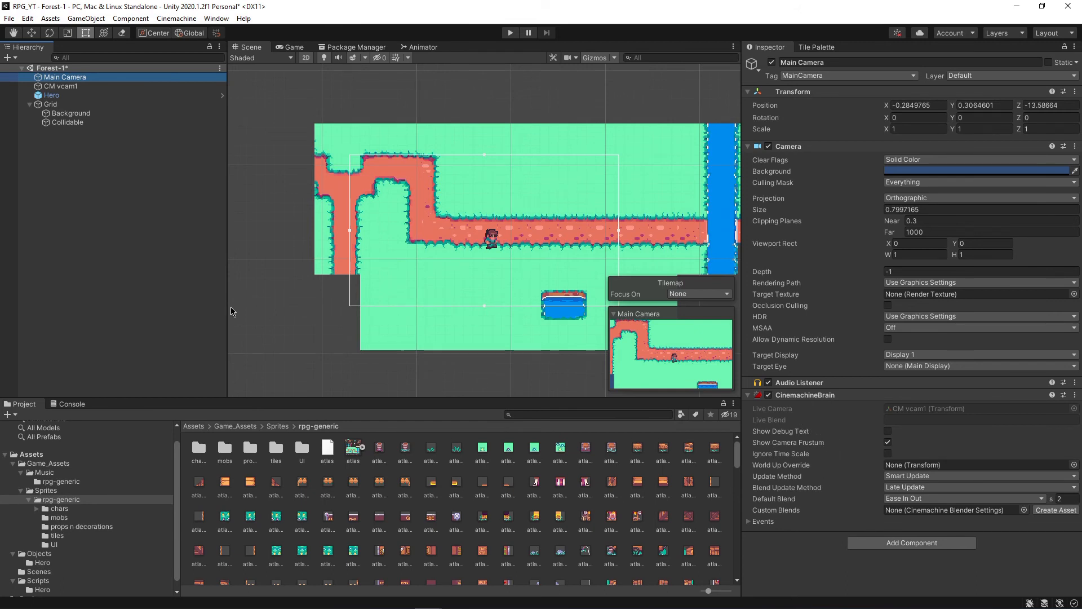
{"action": "mouse_move", "coordinate": [88, 82]}
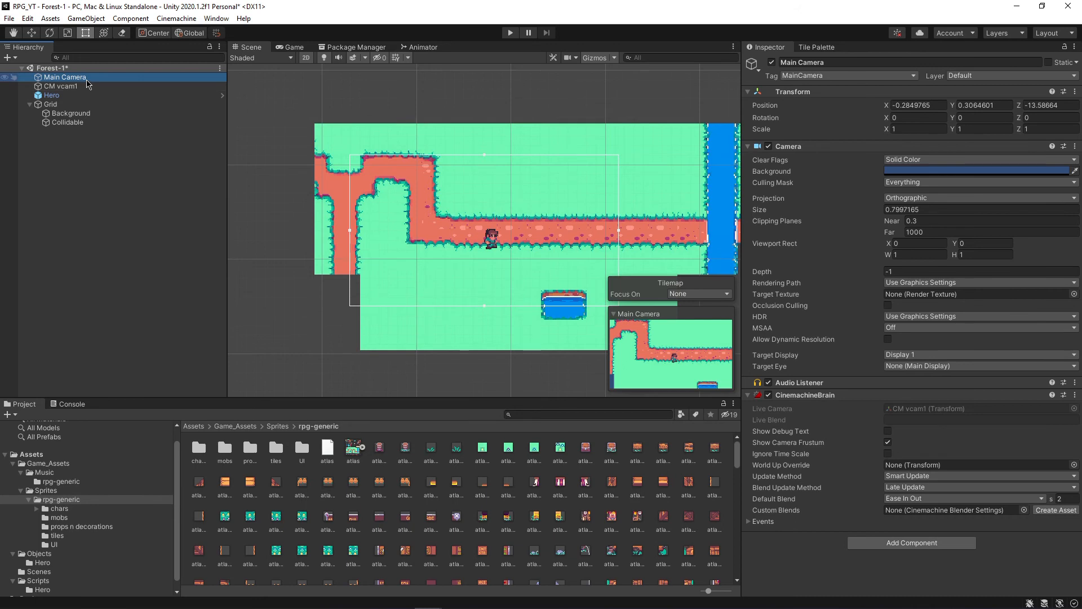
{"action": "left_click", "coordinate": [61, 86]}
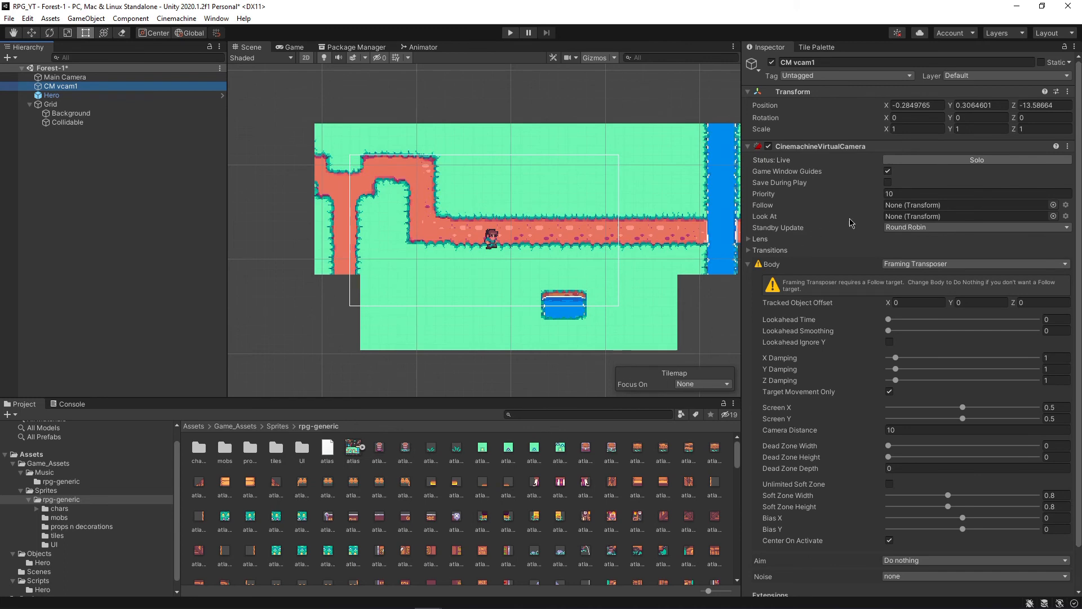
{"action": "scroll", "scroll_direction": "down", "scroll_amount": 3}
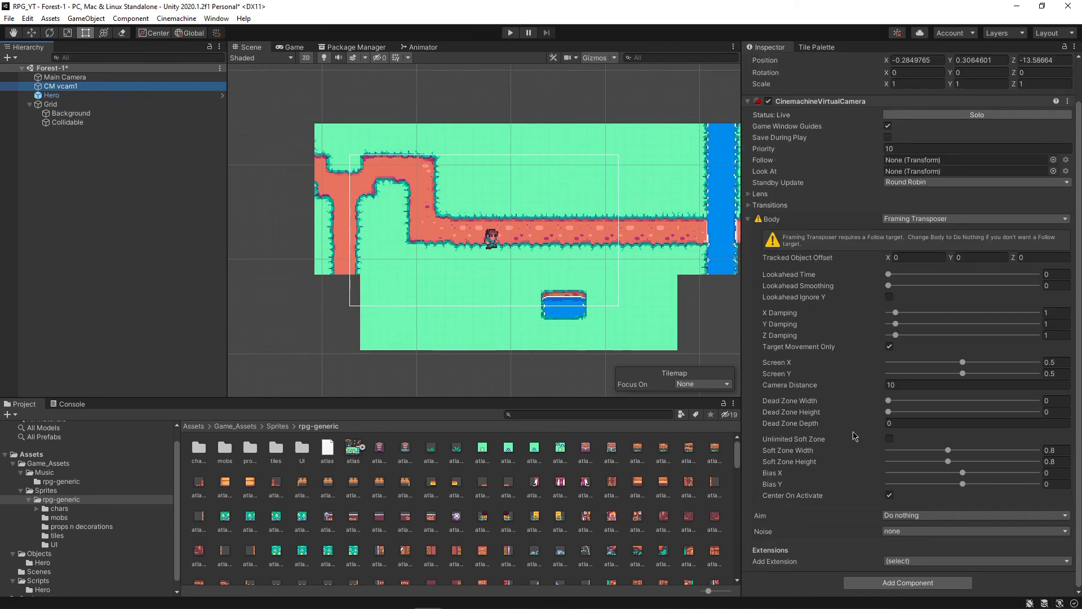
{"action": "mouse_move", "coordinate": [662, 160]}
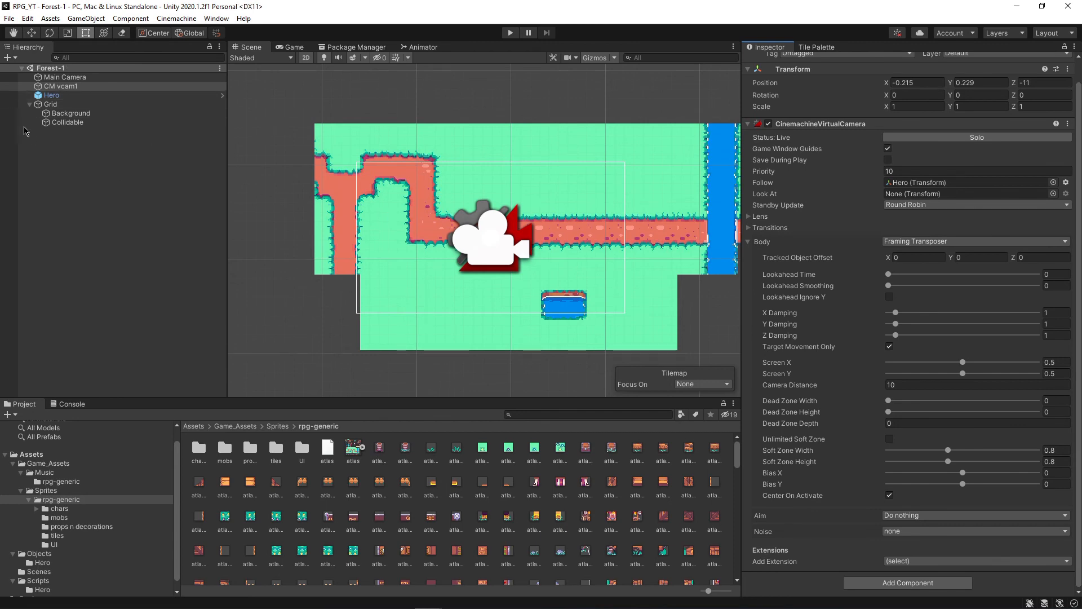
Play-test the level with CM vcam1 following the Hero, then stop the run.
{"action": "left_click", "coordinate": [510, 32]}
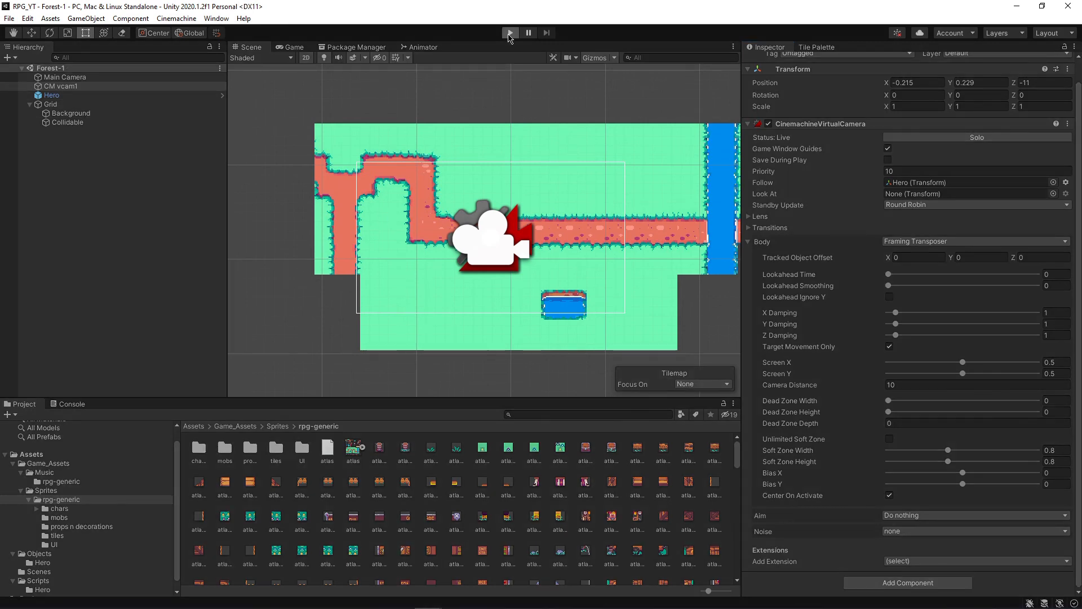
{"action": "left_click", "coordinate": [509, 32]}
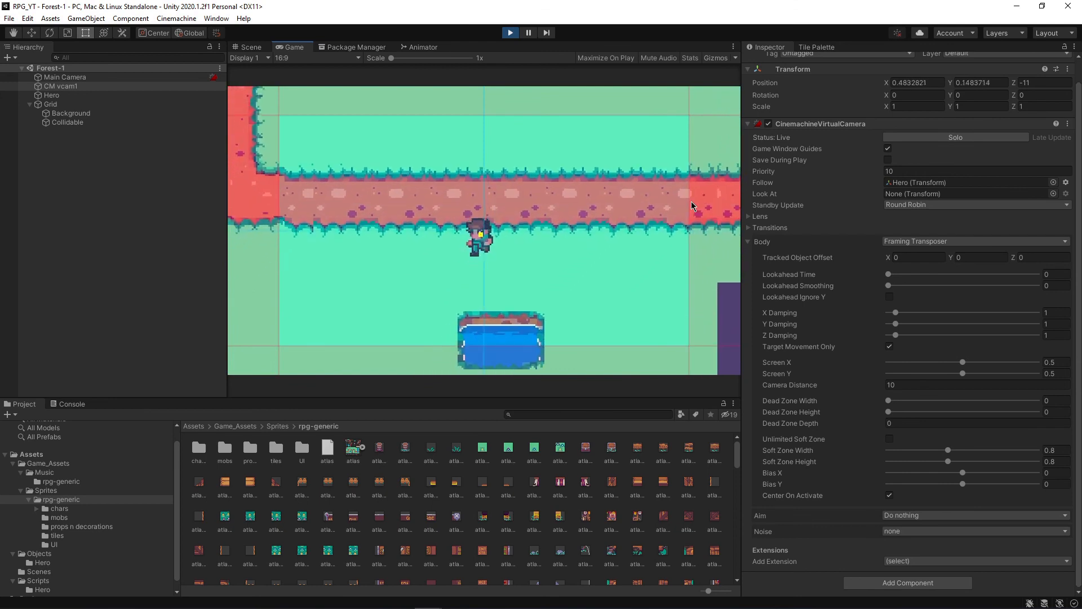
{"action": "left_click", "coordinate": [510, 32]}
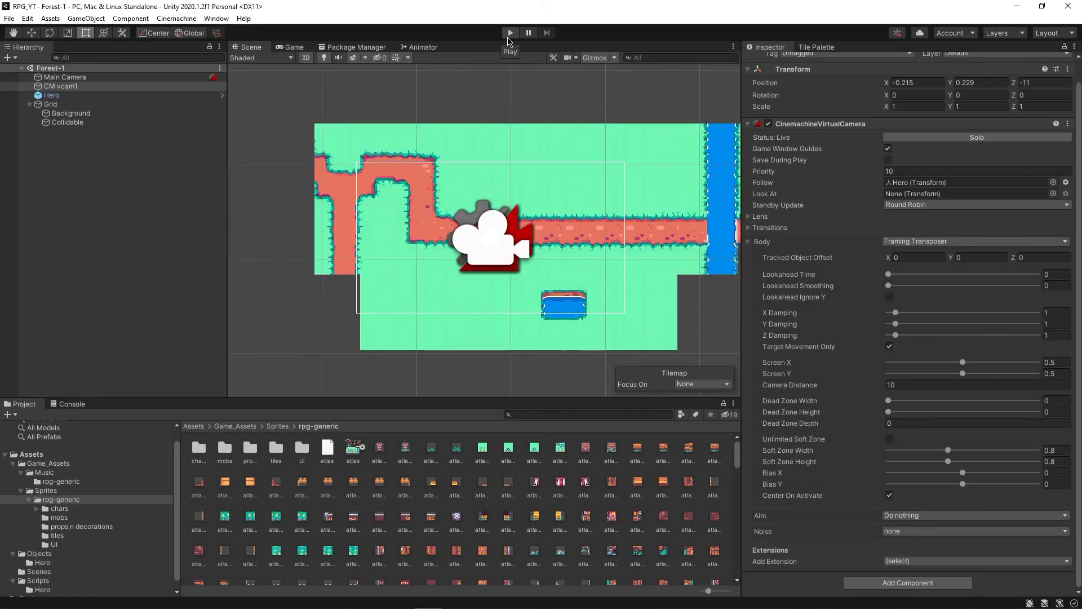
Give CM vcam1 a Lens Orthographic Size of 1 for a closer view of the hero.
{"action": "left_click", "coordinate": [61, 86]}
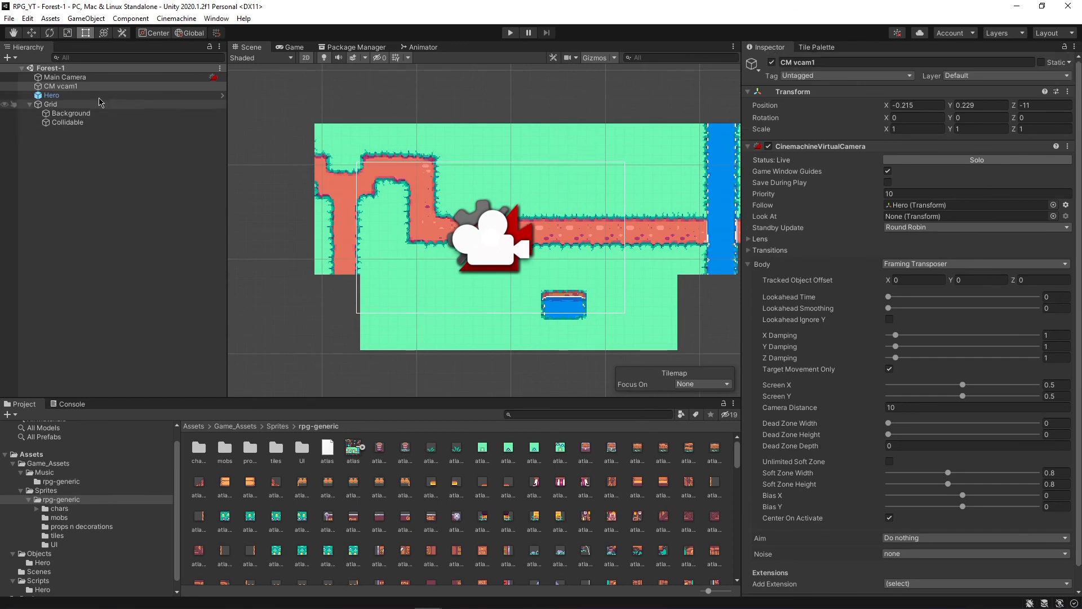
{"action": "mouse_move", "coordinate": [92, 86]}
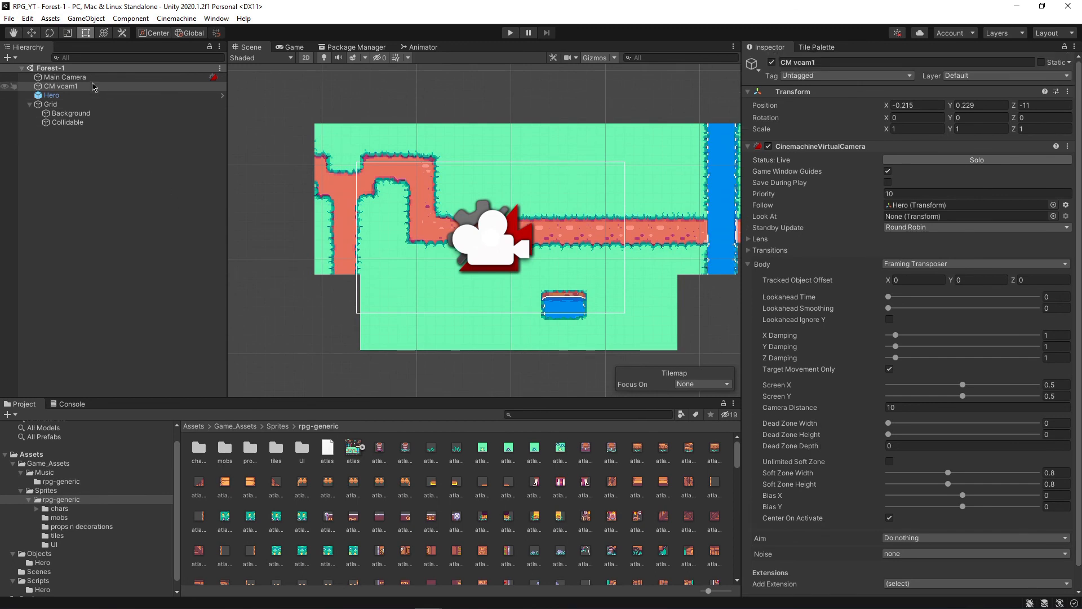
{"action": "left_click", "coordinate": [65, 77]}
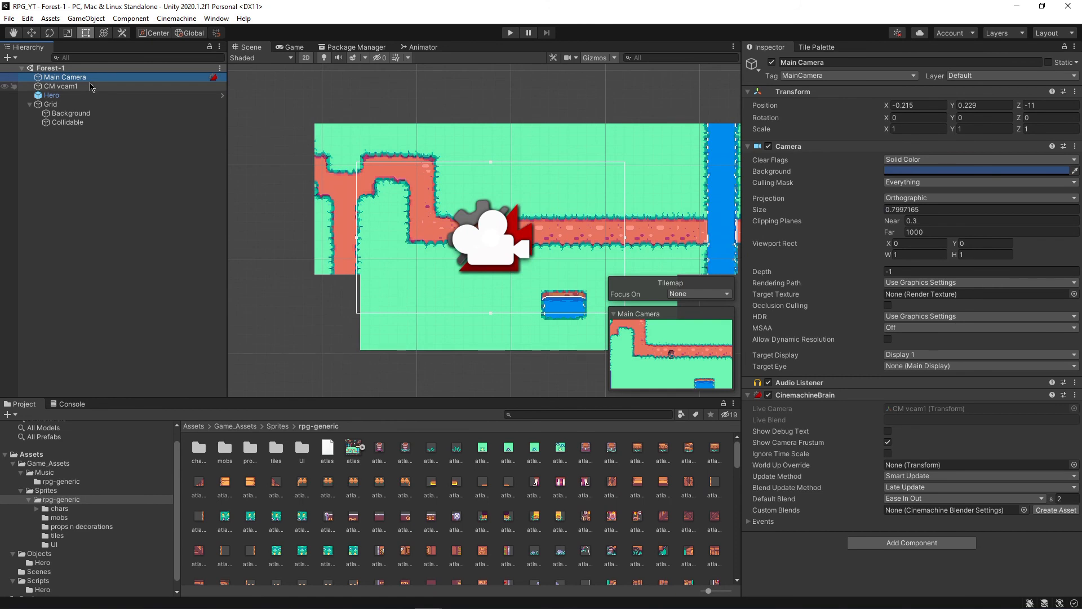
{"action": "left_click", "coordinate": [60, 86]}
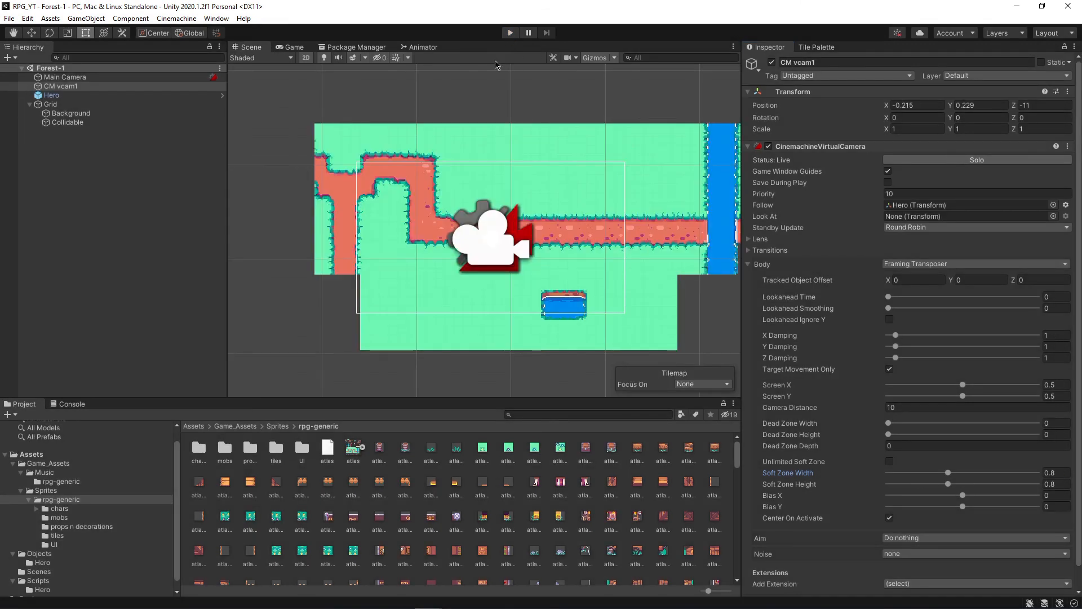
{"action": "mouse_move", "coordinate": [833, 261]}
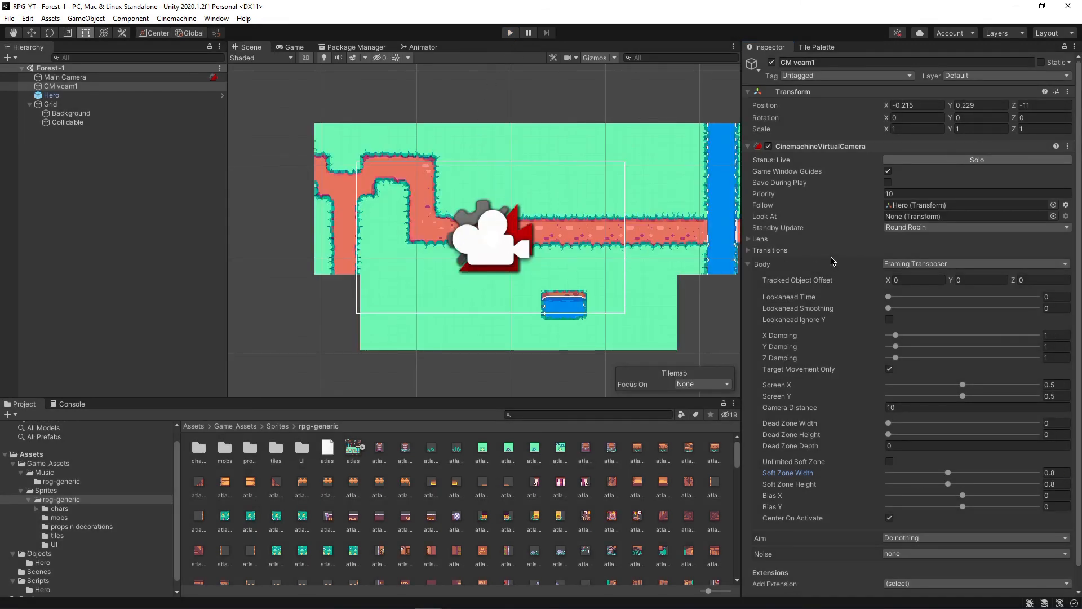
{"action": "mouse_move", "coordinate": [756, 265]}
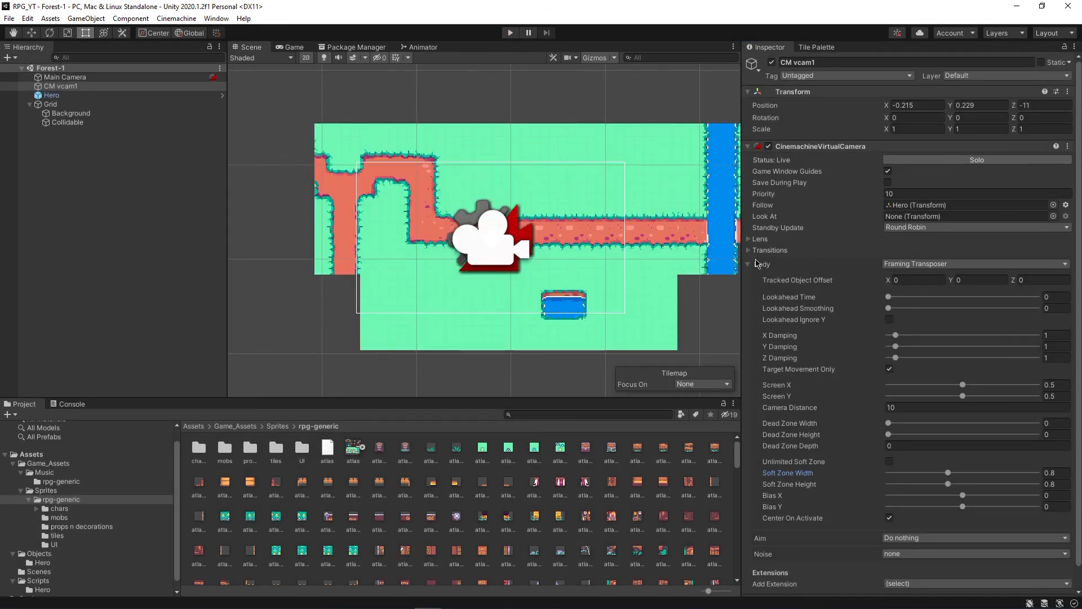
{"action": "left_click", "coordinate": [760, 238]}
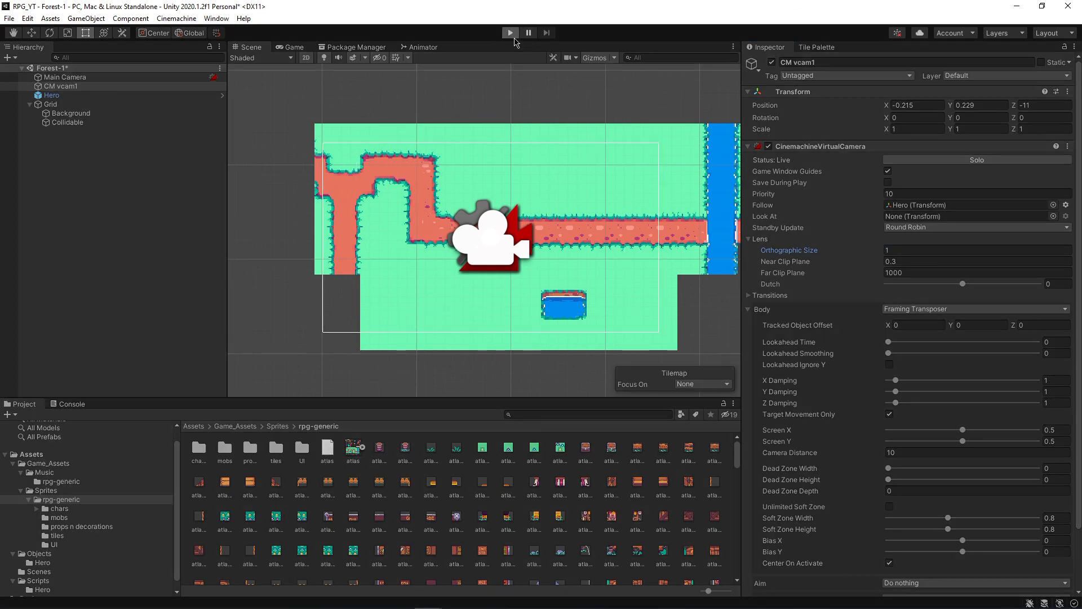
Play-test the size-1 follow camera, then switch to the Tile Palette.
{"action": "left_click", "coordinate": [510, 33]}
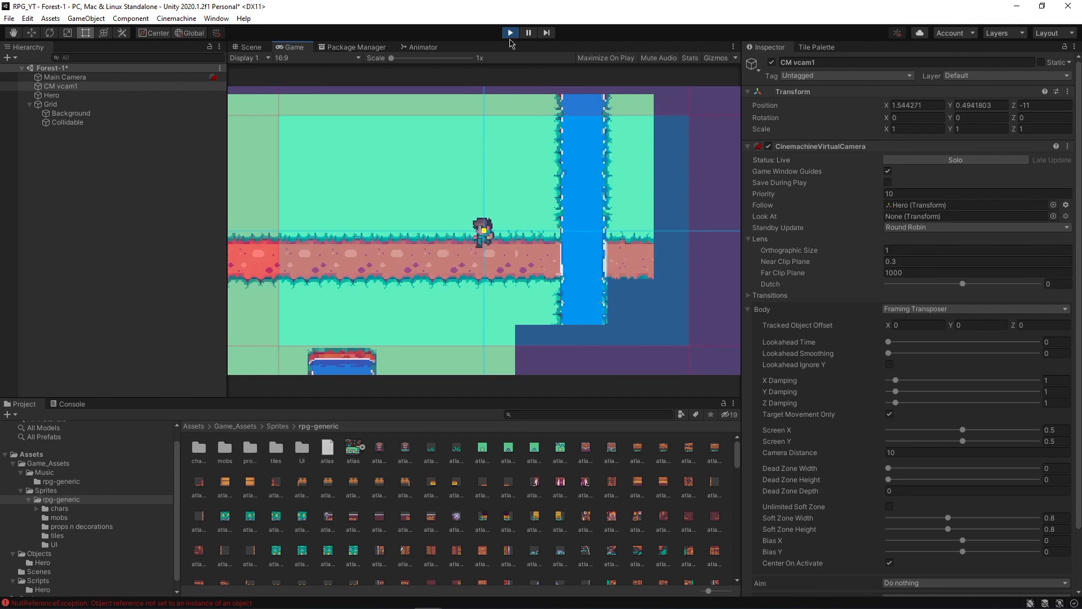
{"action": "left_click", "coordinate": [249, 47]}
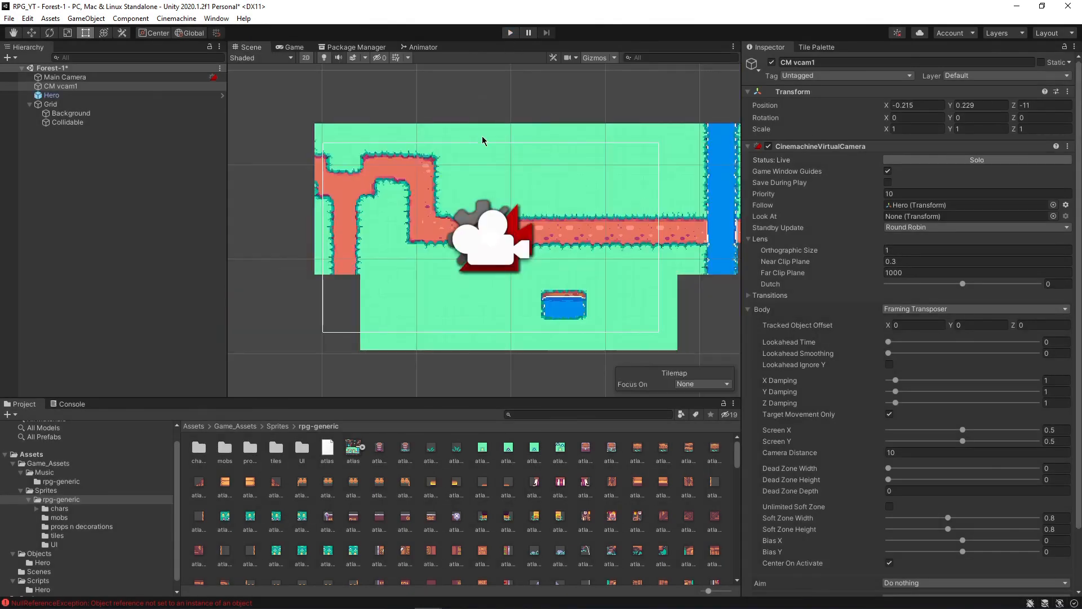
{"action": "left_click", "coordinate": [816, 46]}
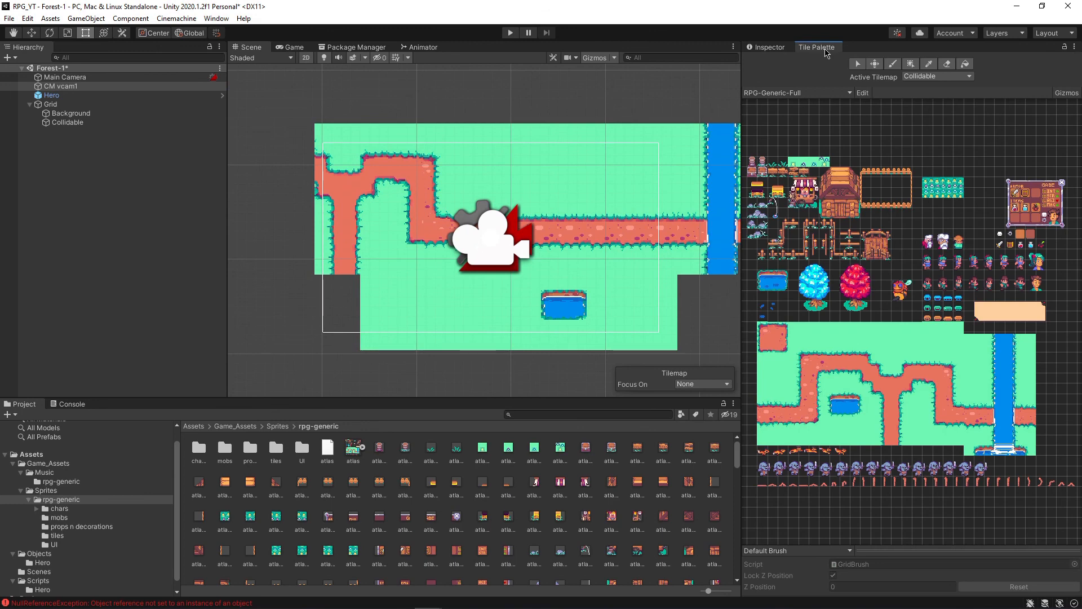